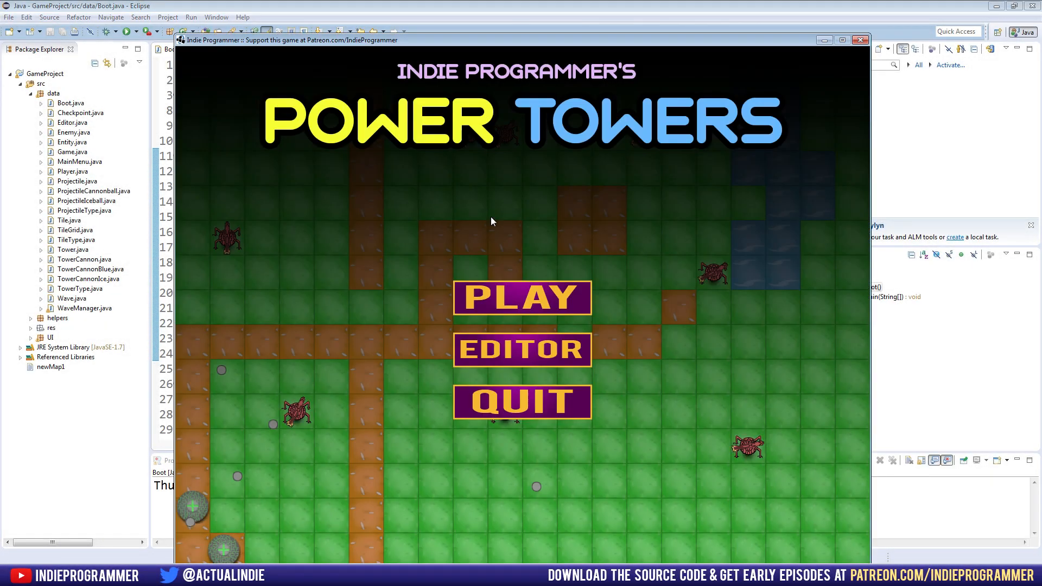
Start a Power Towers round from the title screen so the map and tower buttons appear.
click(522, 297)
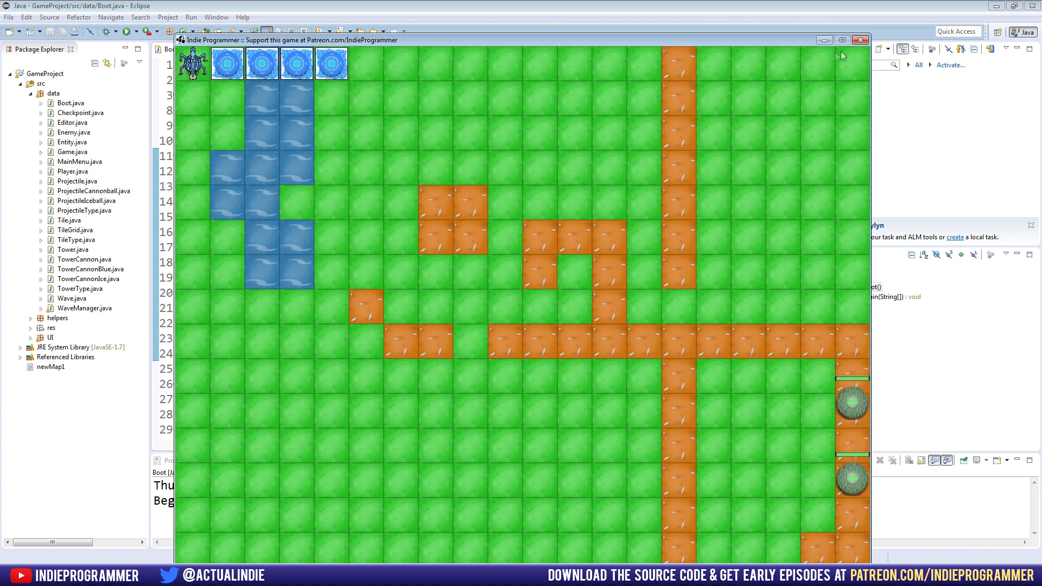
Close the game and review setupUI's TowerPicker menu and updateUI's button handling in Game.java.
click(860, 39)
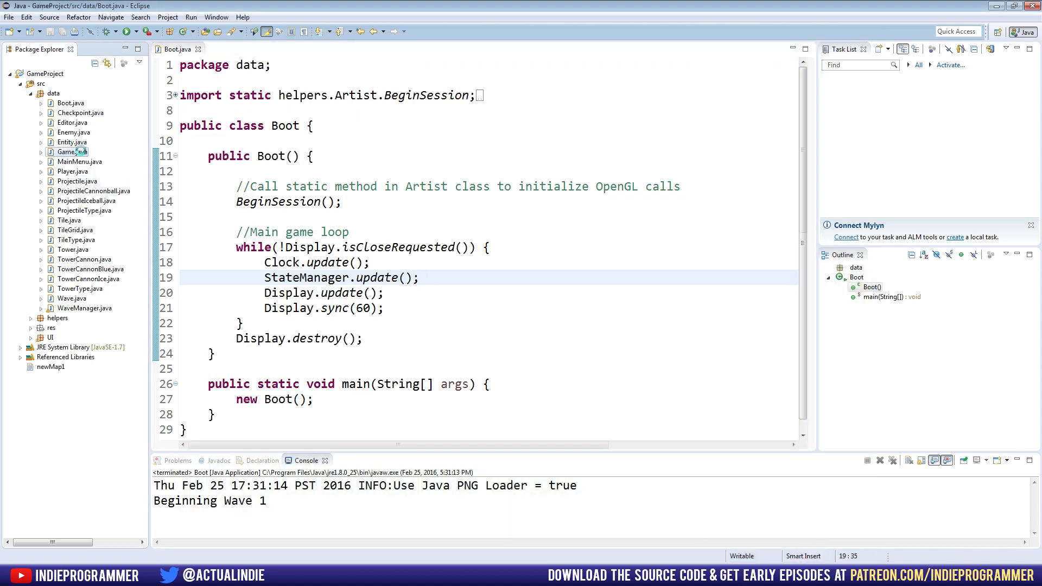
double_click(64, 152)
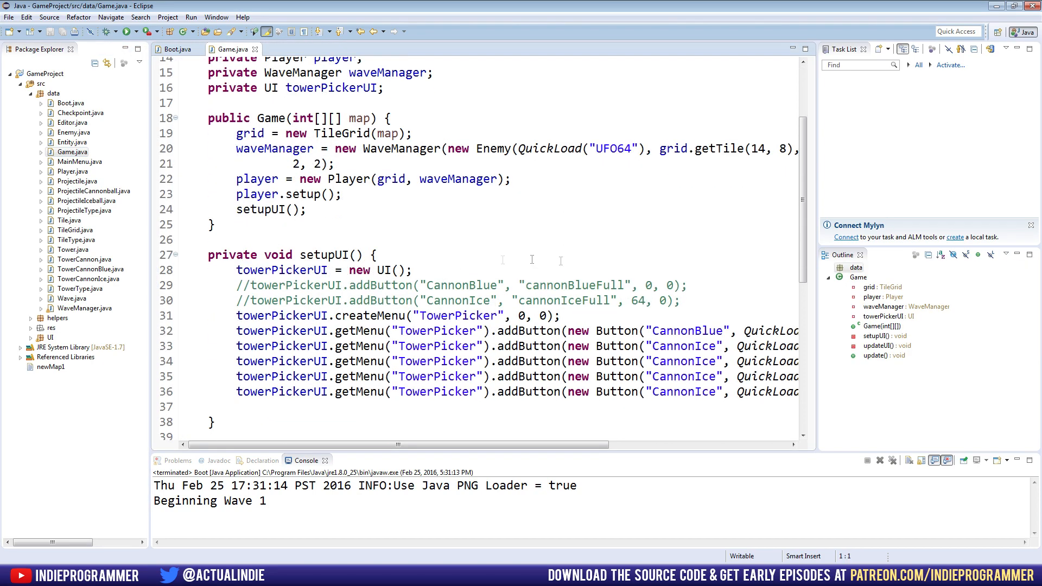
scroll(down, 3)
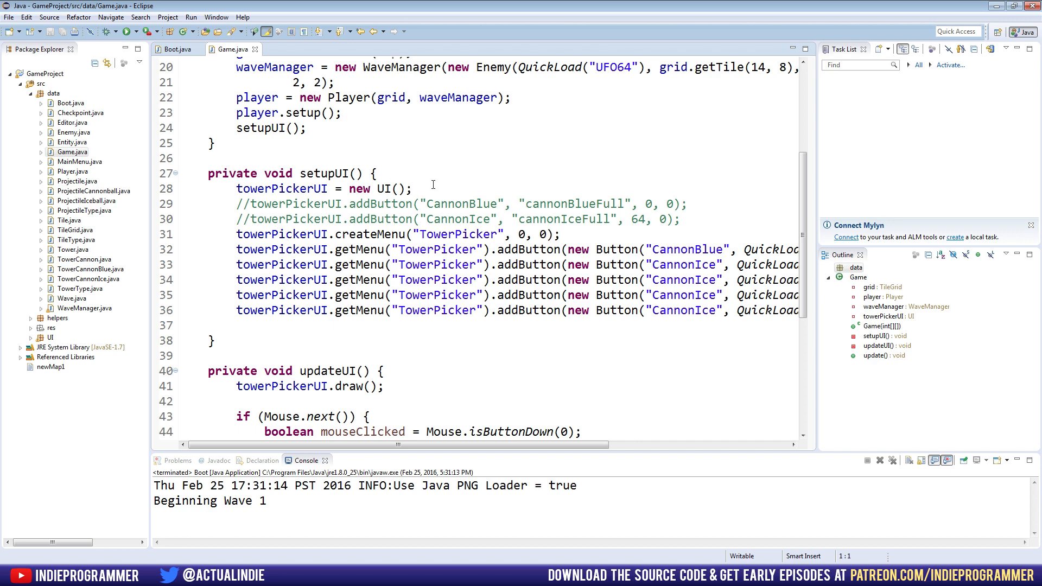
mouse_move(315, 272)
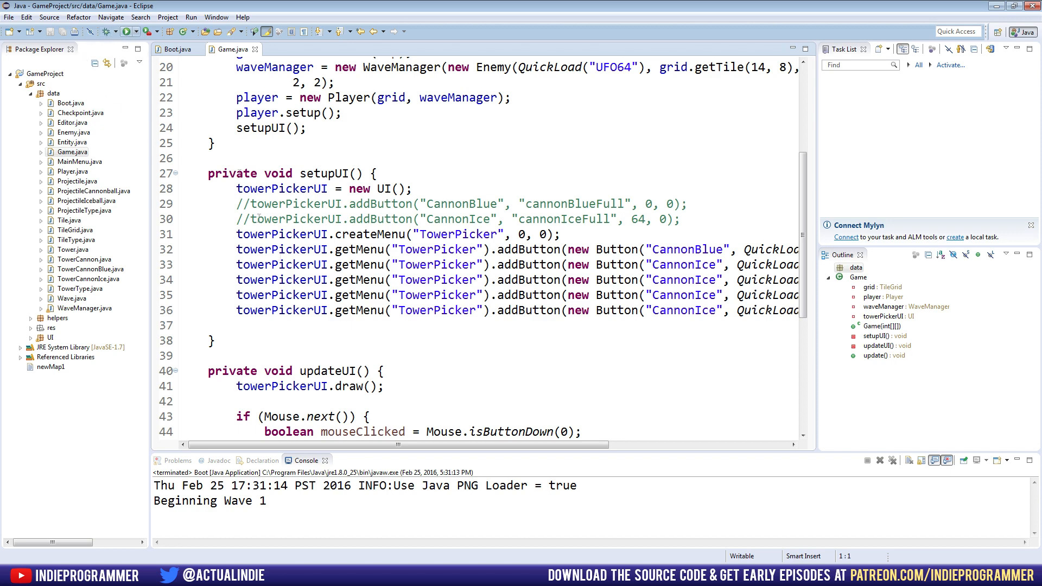
click(126, 32)
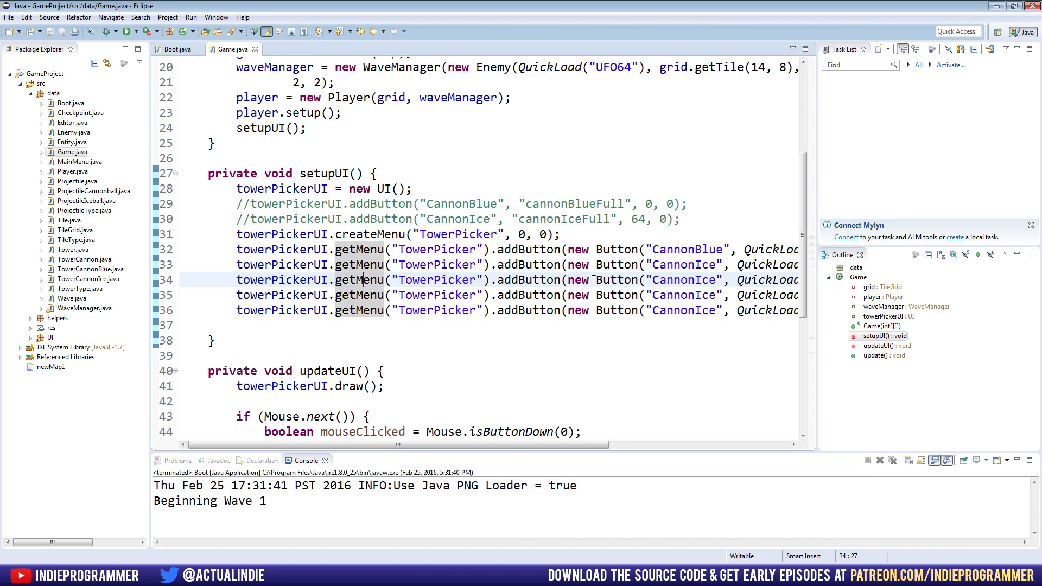
mouse_move(443, 325)
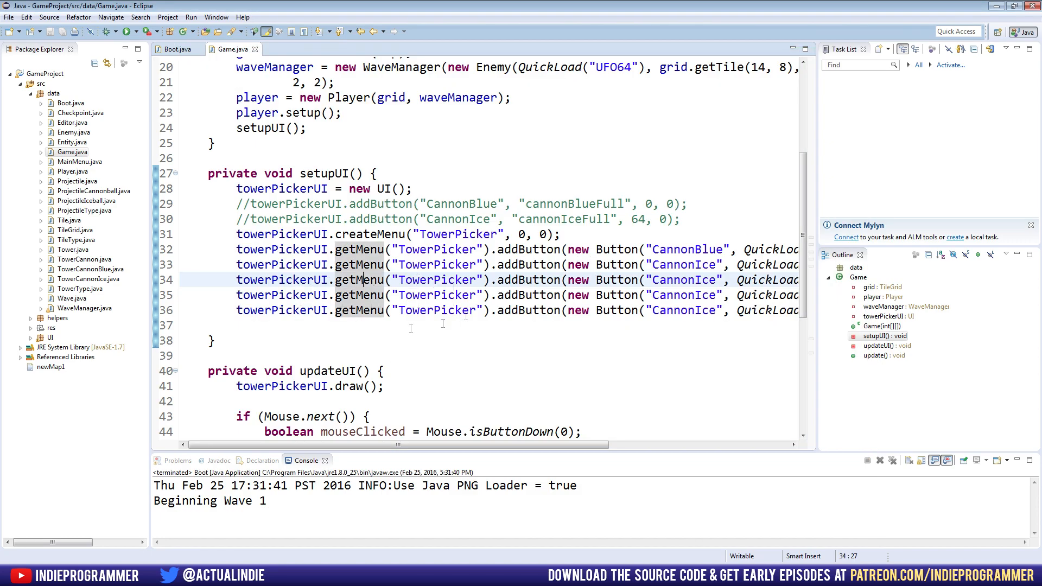
scroll(down, 3)
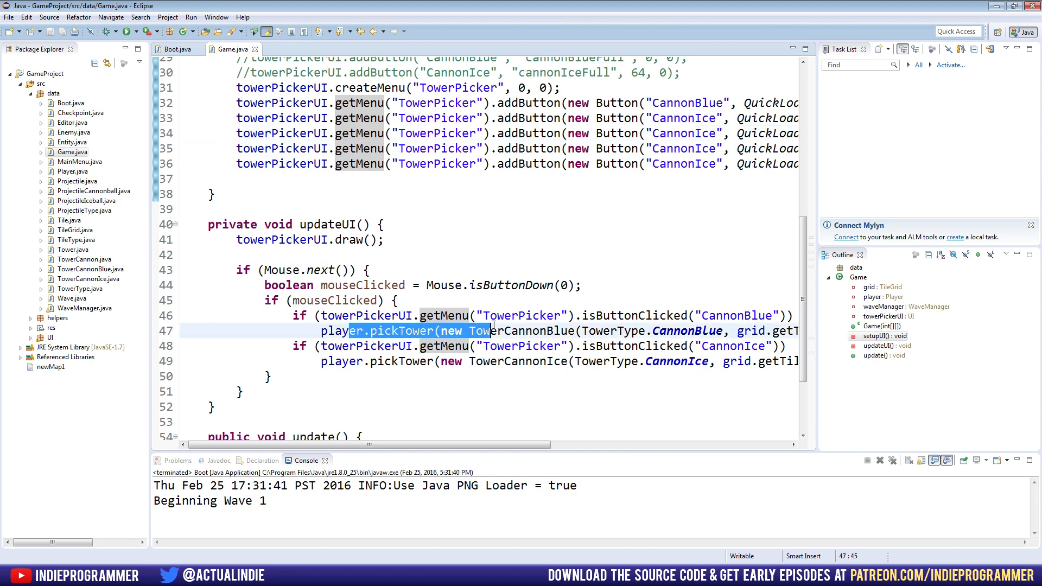
scroll(up, 3)
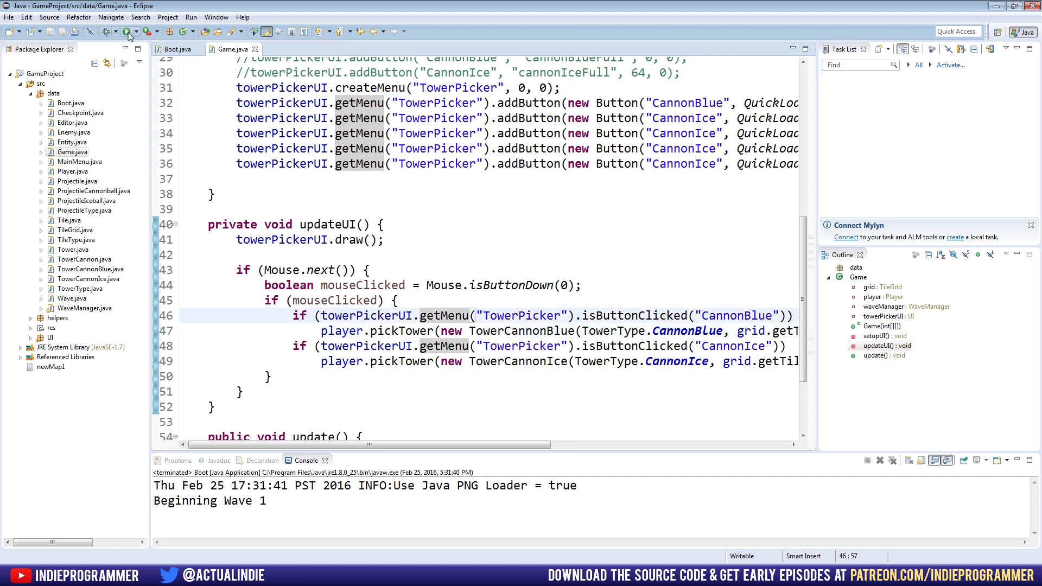
Relaunch Power Towers from Eclipse and start playing from the title screen.
click(110, 32)
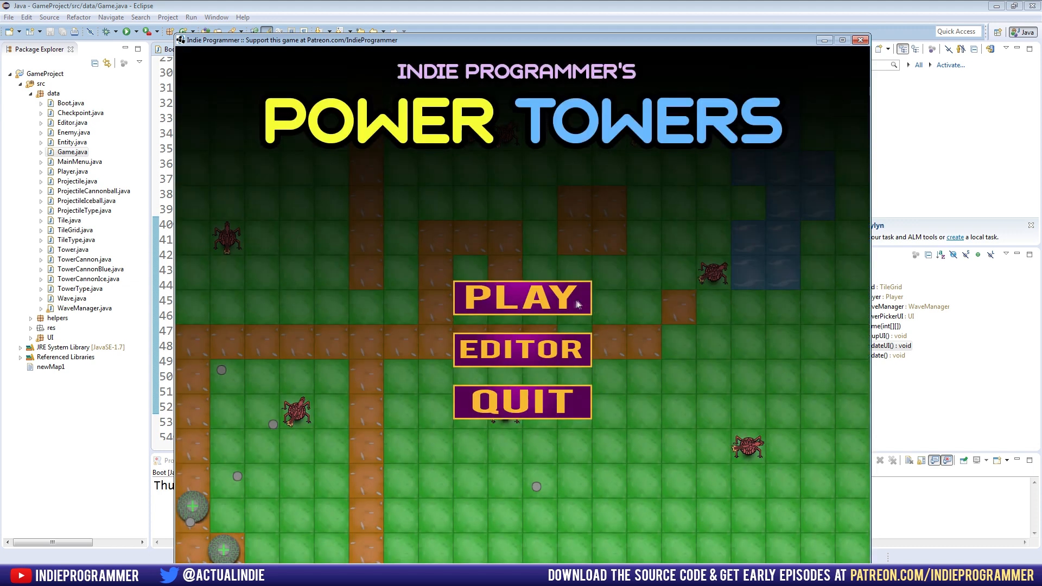
click(522, 298)
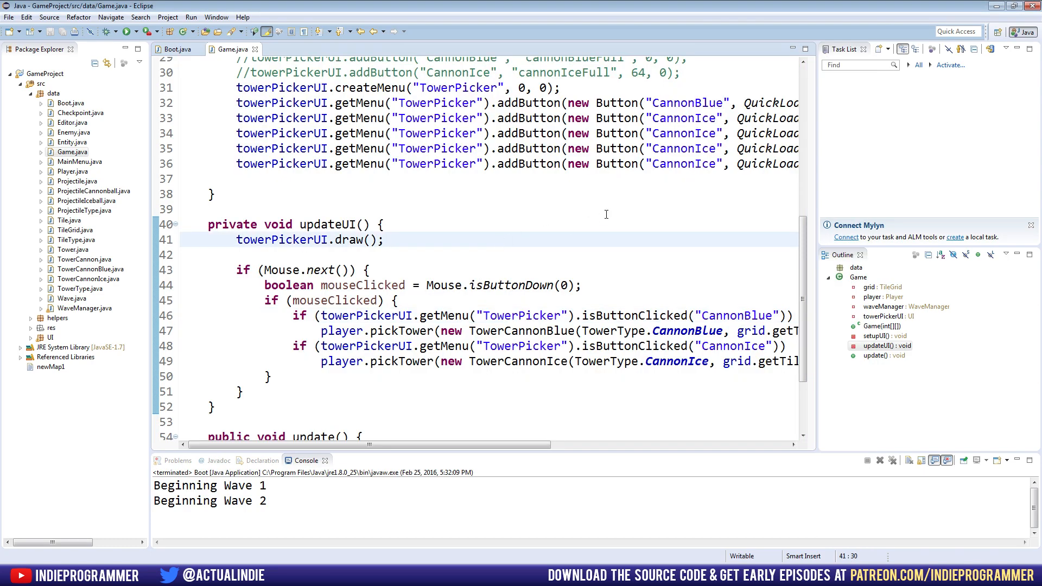
click(385, 239)
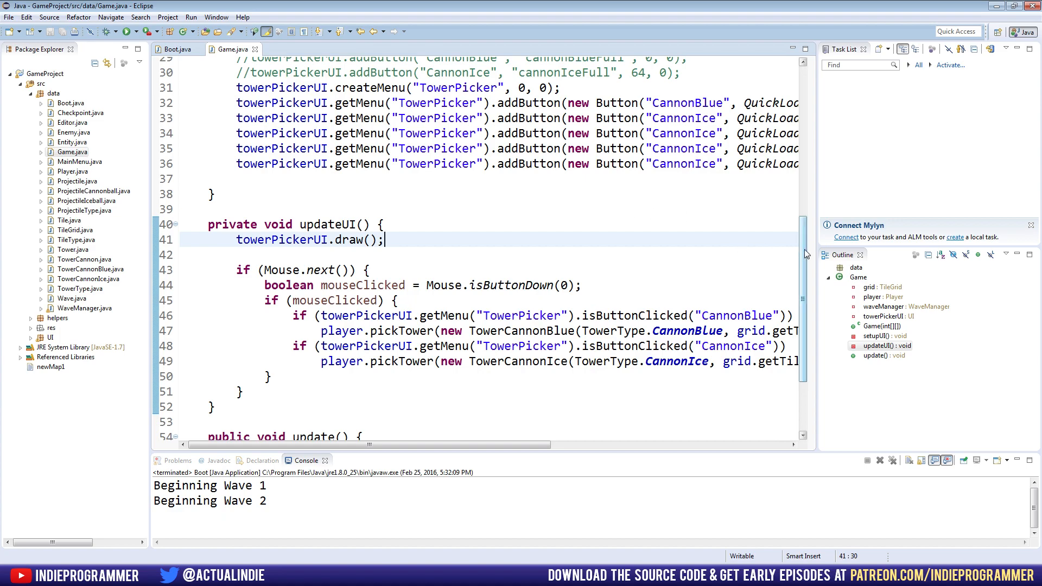
scroll(down, 3)
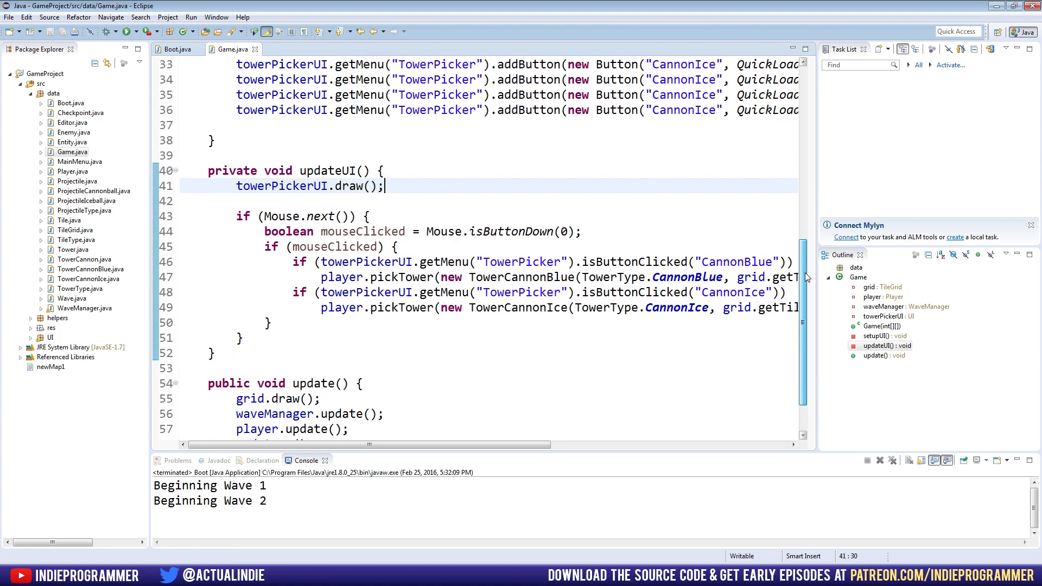
scroll(up, 3)
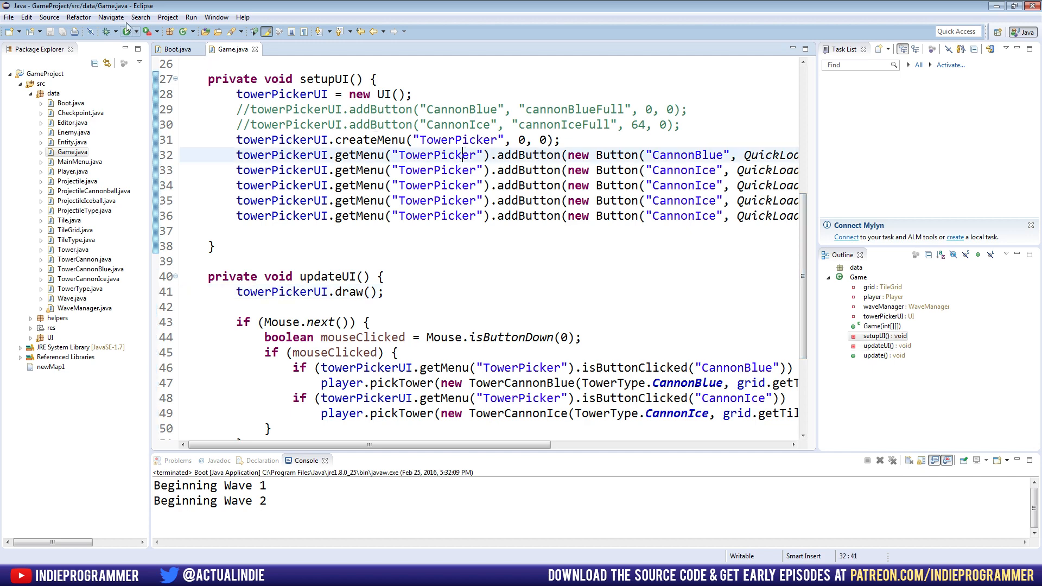
Relaunch Power Towers again and begin a round from the title screen.
click(109, 31)
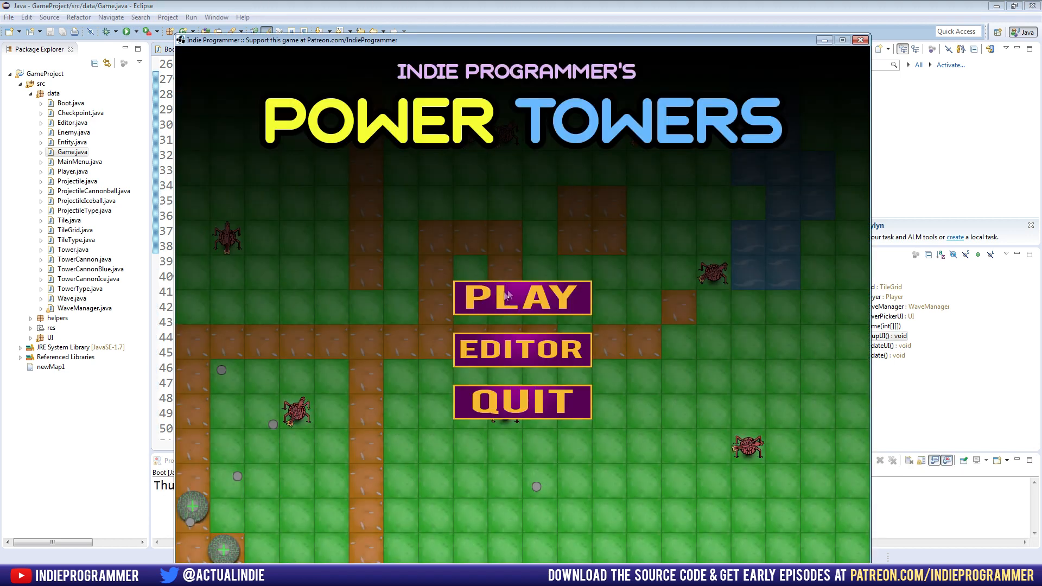
click(522, 296)
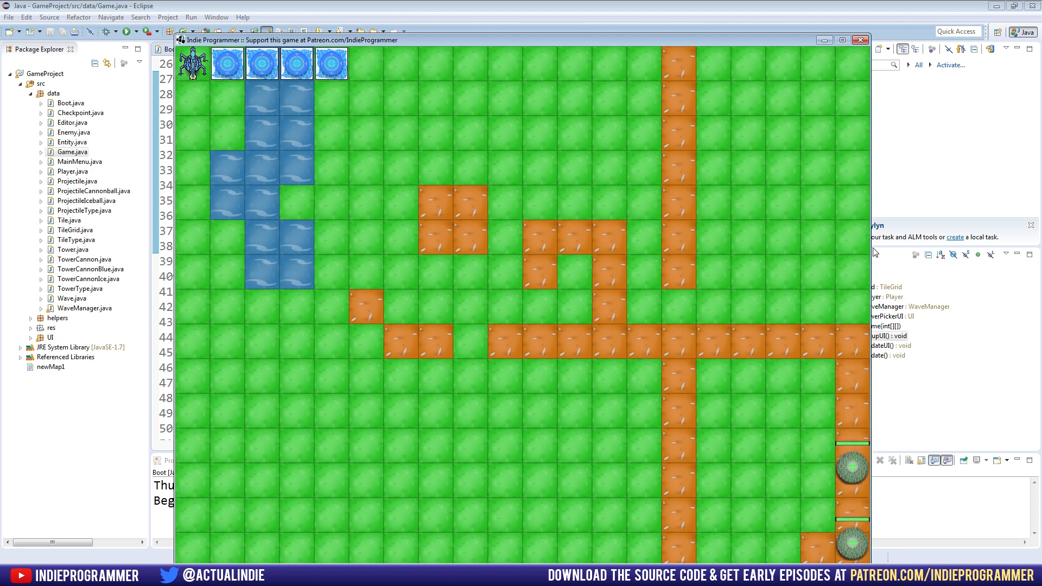
mouse_move(699, 41)
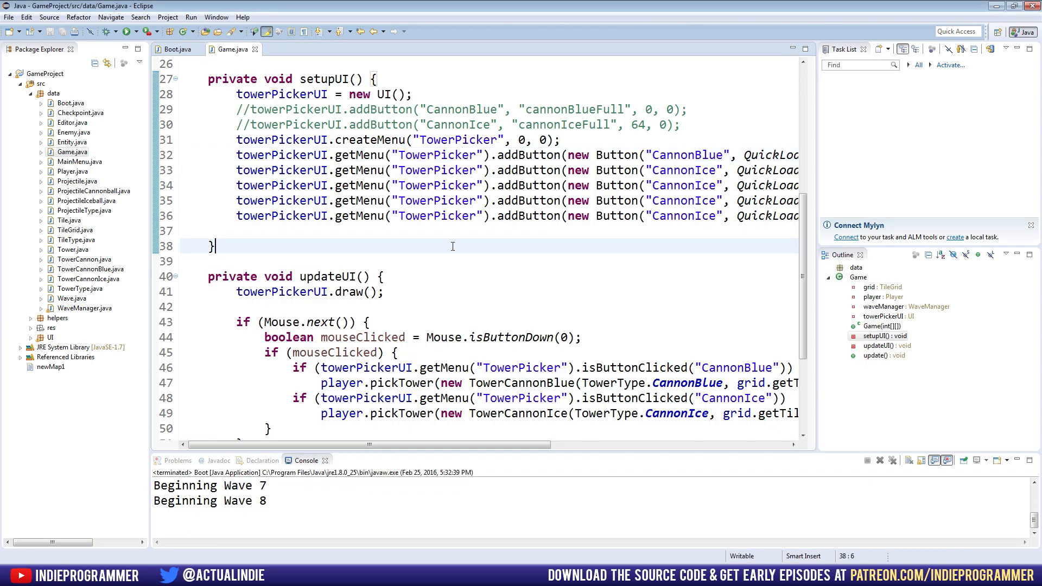
Open Artist.java from the helpers package and run the game once more.
scroll(up, 3)
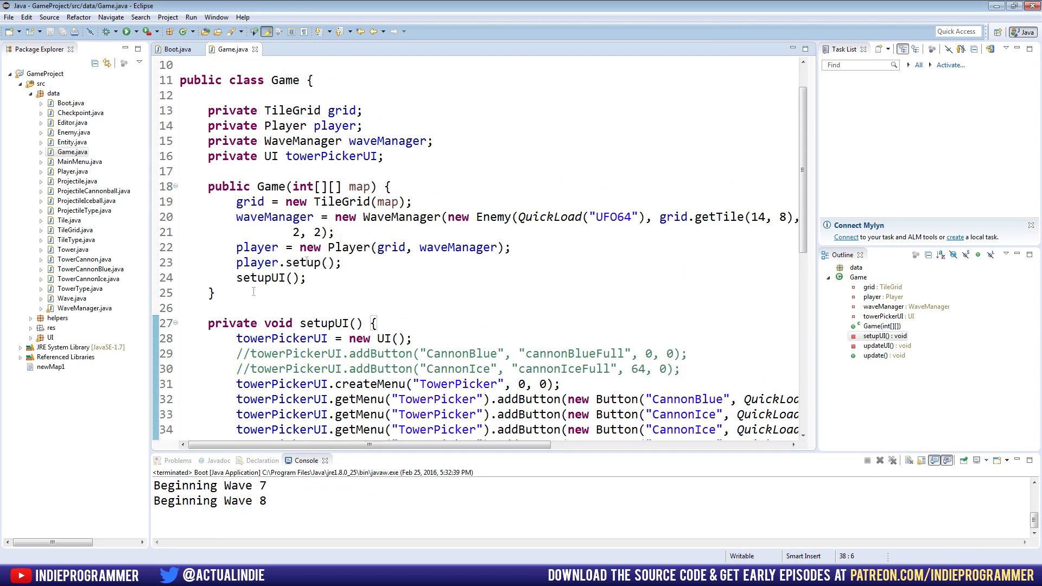
click(58, 318)
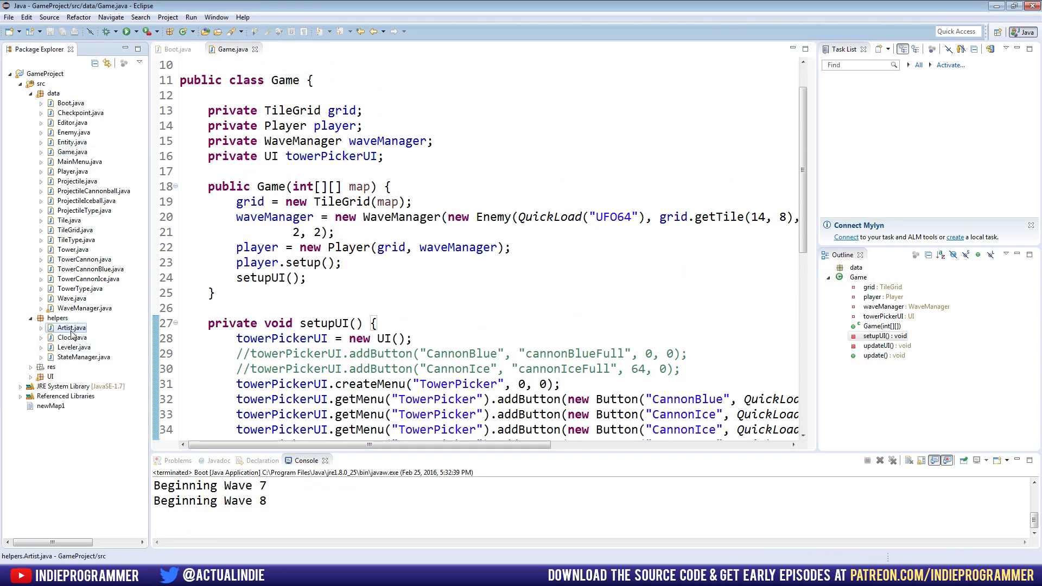
double_click(69, 328)
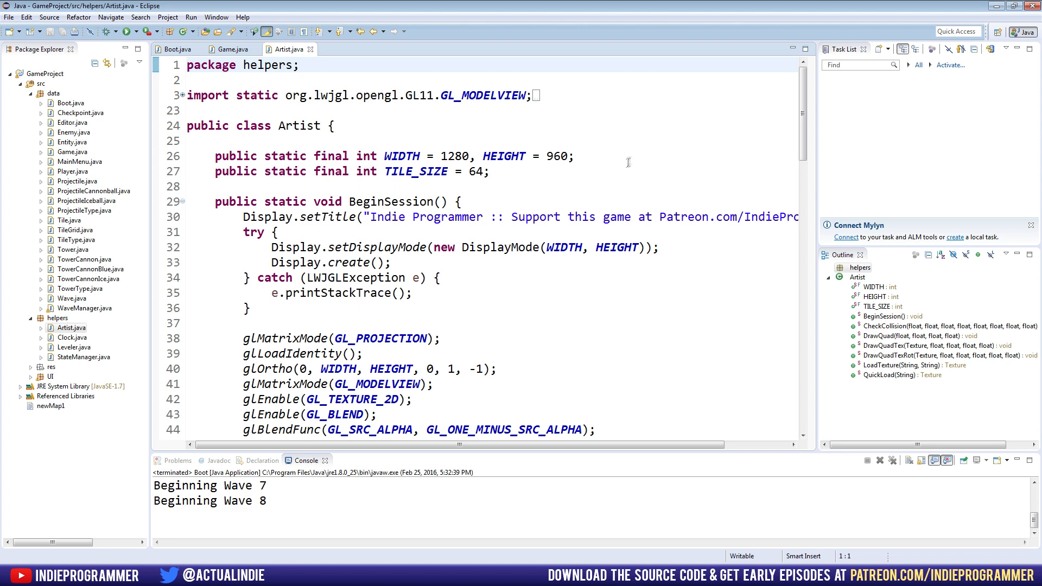
mouse_move(561, 162)
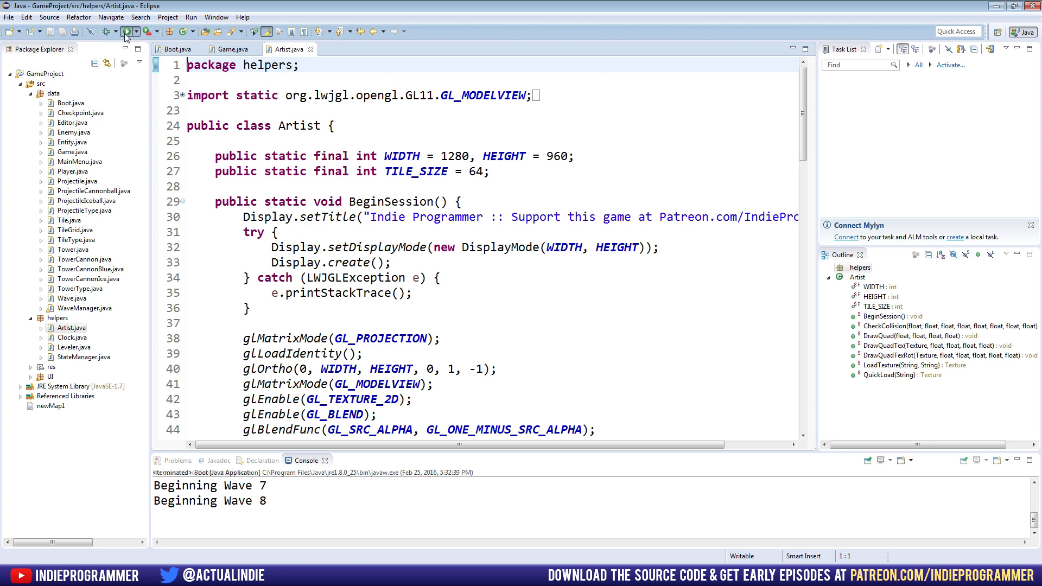
click(126, 31)
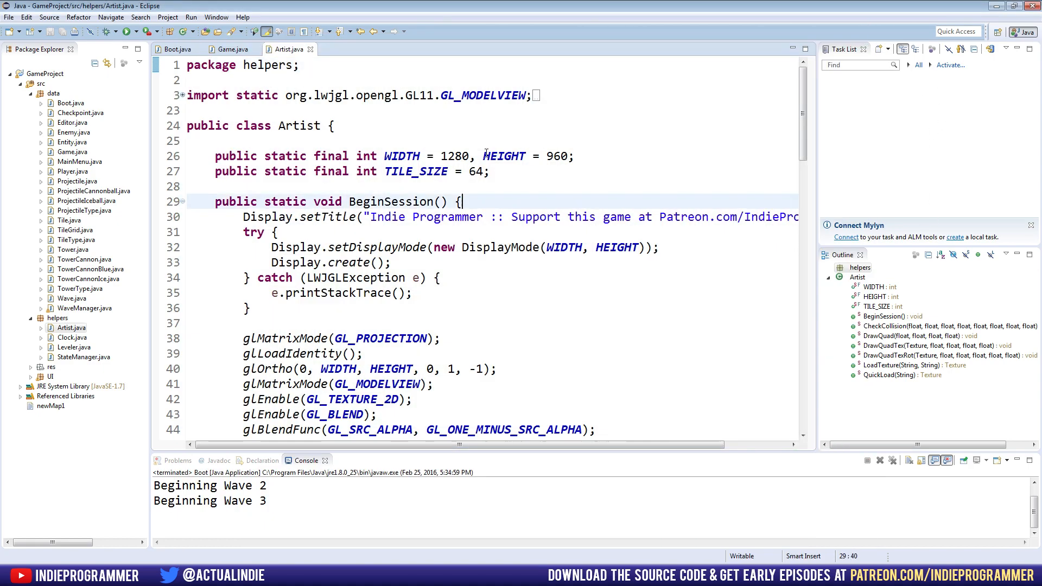
Inspect the WIDTH/HEIGHT and TILE_SIZE constant lines in Artist.java.
click(504, 155)
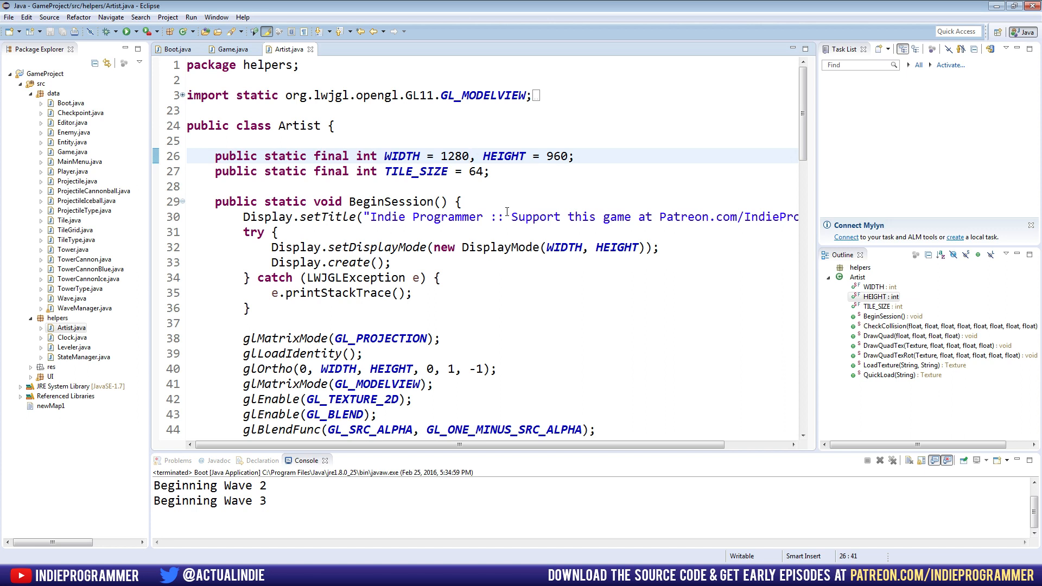
mouse_move(480, 197)
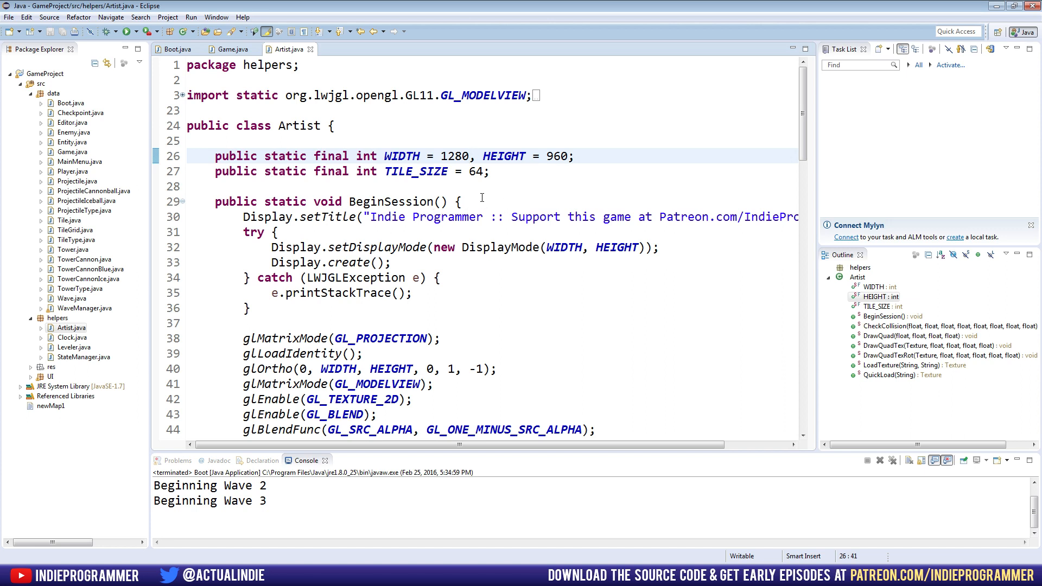
click(489, 172)
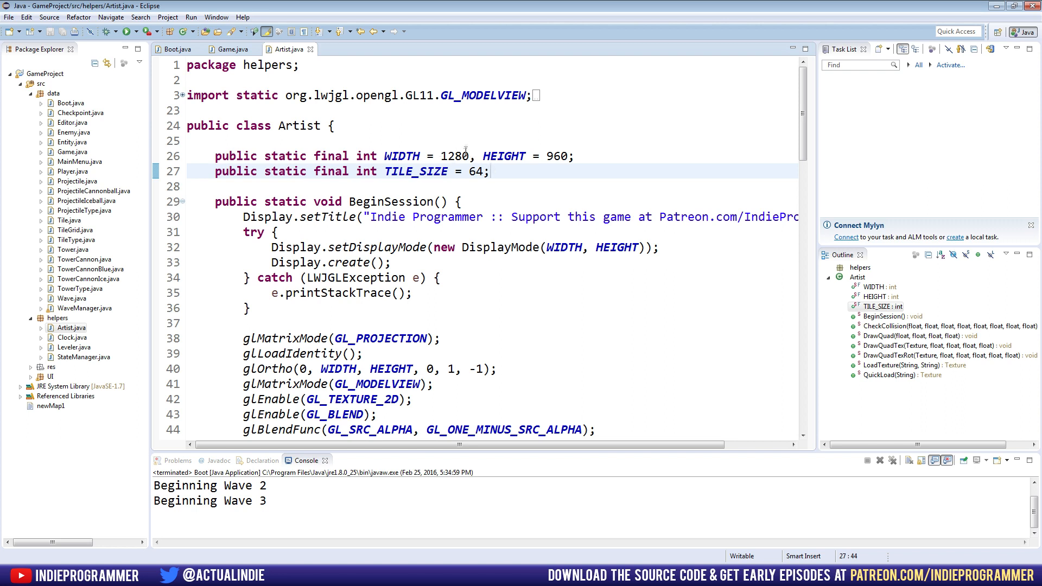
Change WIDTH in Artist.java from 1280 to 1472 and save the file.
double_click(457, 155)
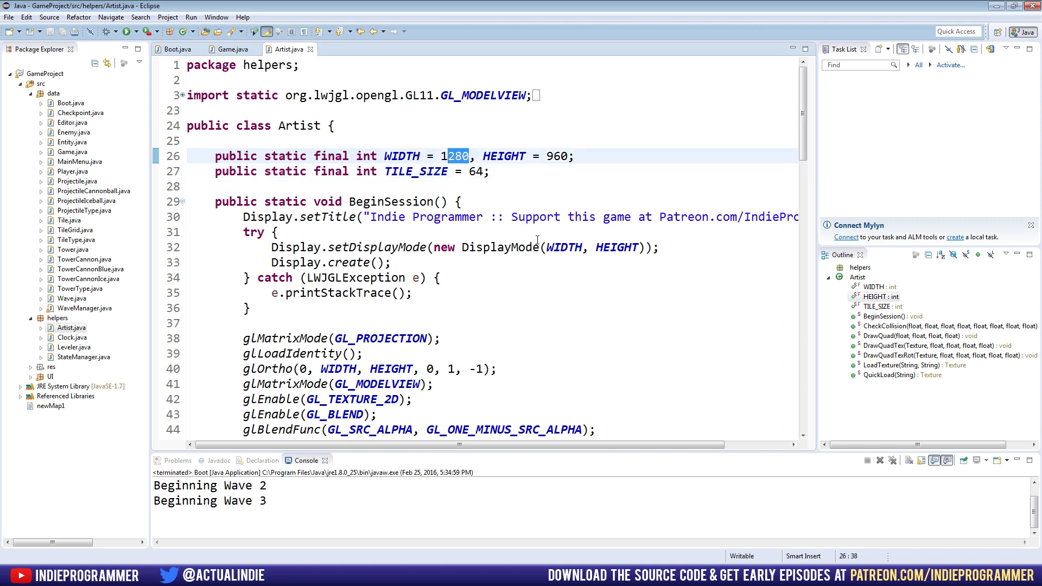
text(1472)
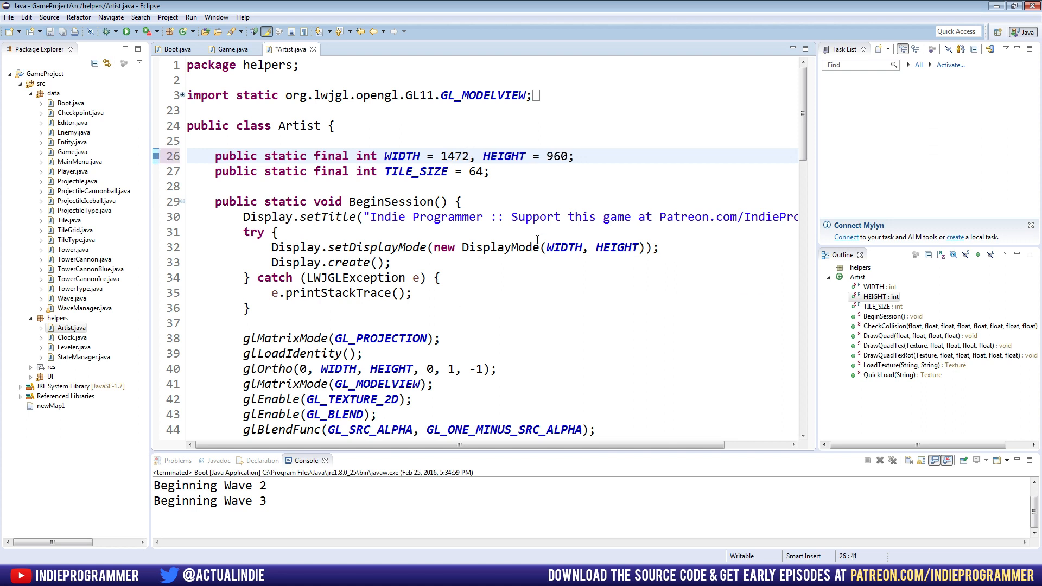
key(ctrl+s)
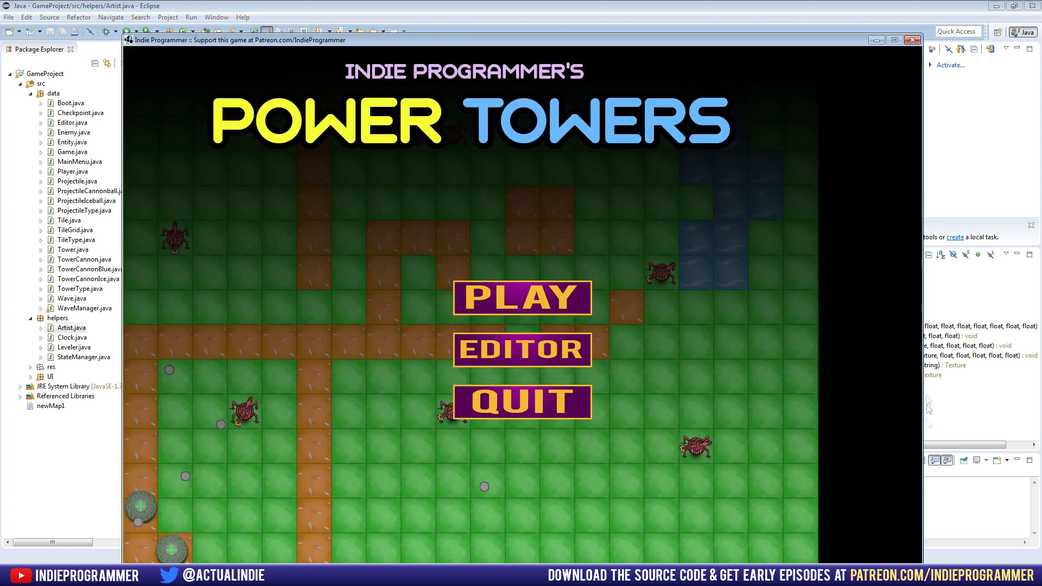
mouse_move(447, 288)
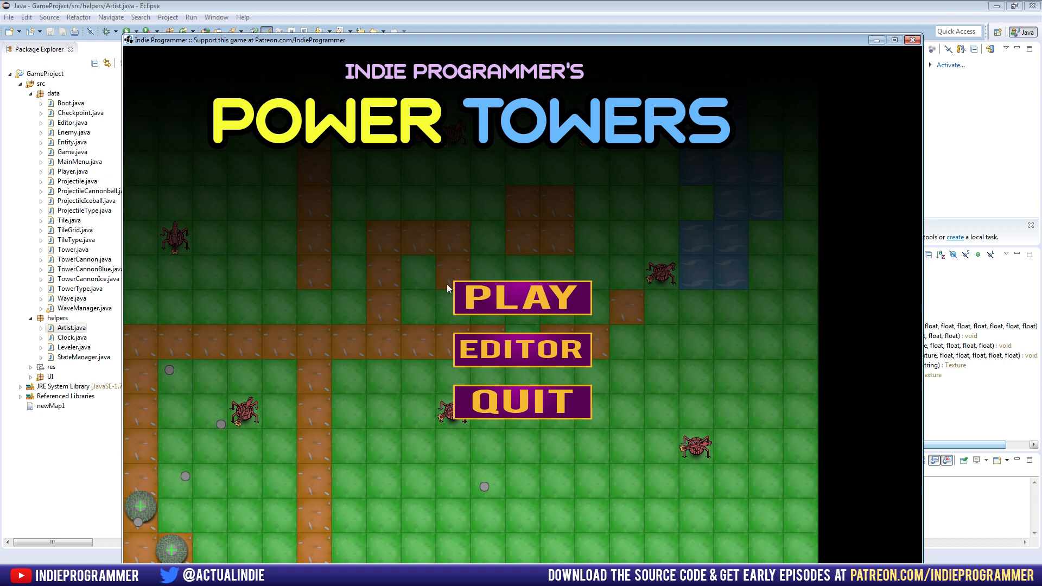
mouse_move(487, 397)
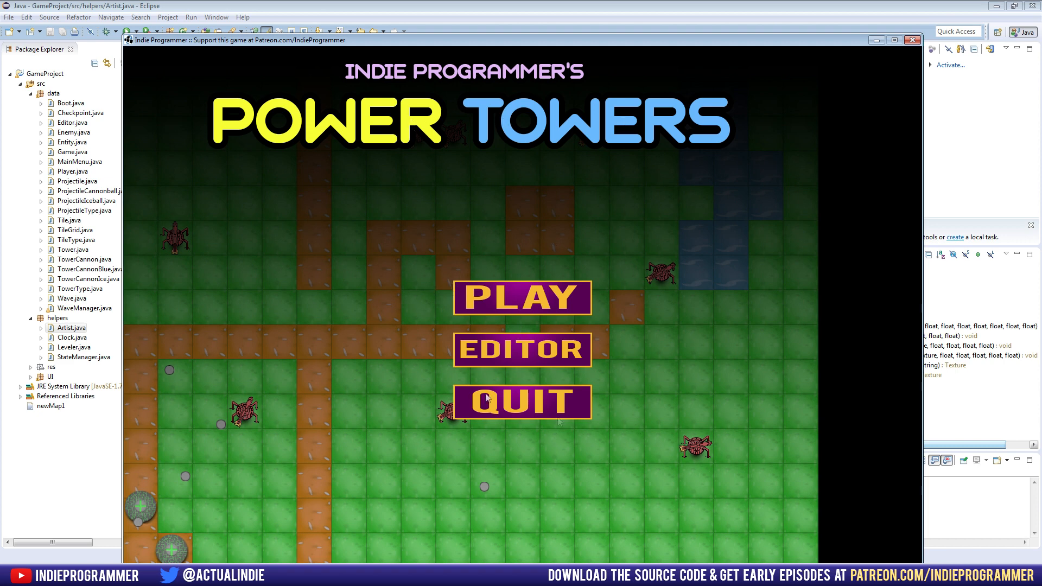
mouse_move(877, 117)
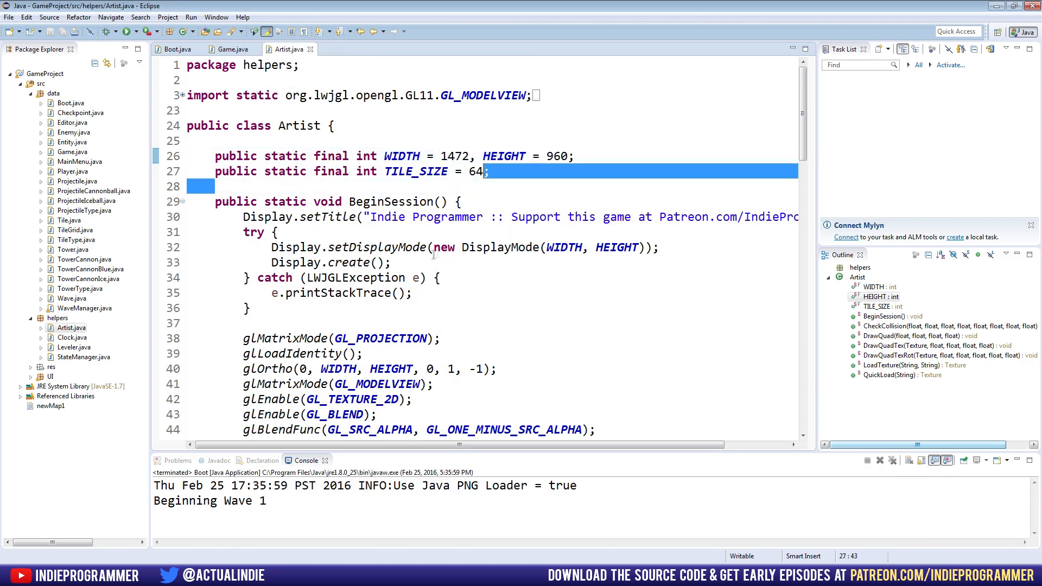
Expand the res folder and select the menu_background.png image.
click(219, 186)
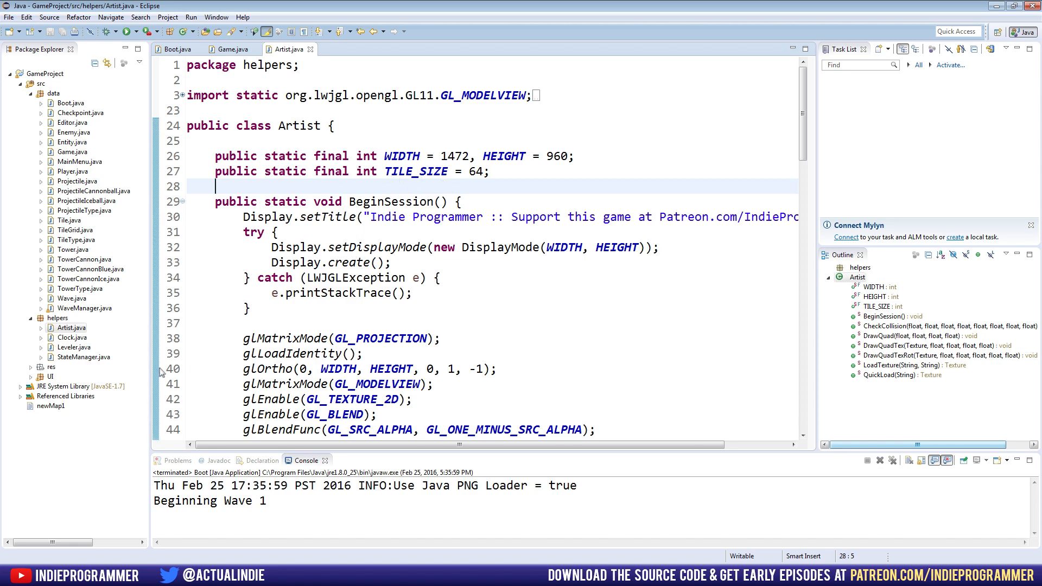
click(30, 366)
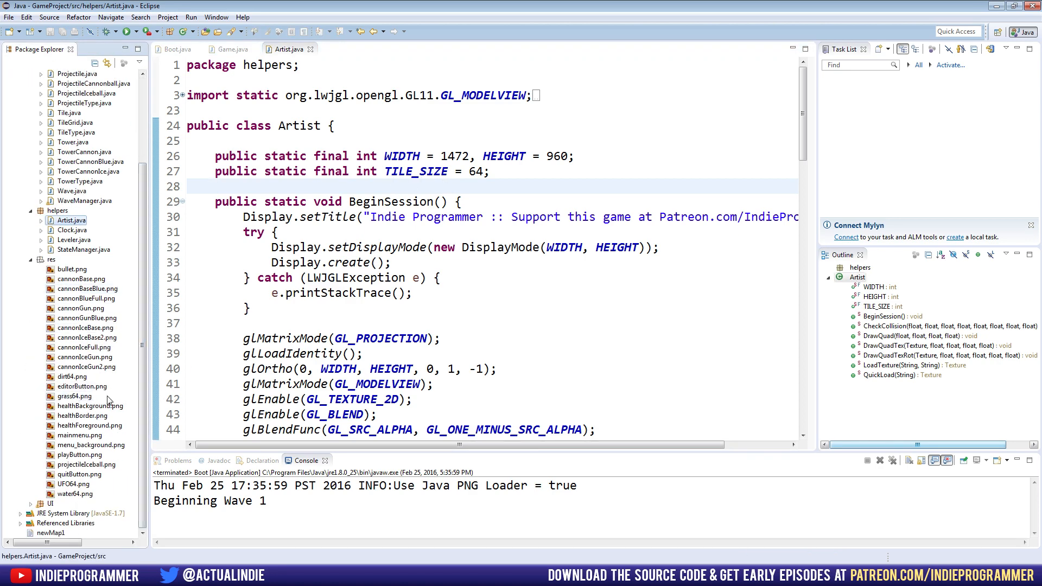
mouse_move(442, 303)
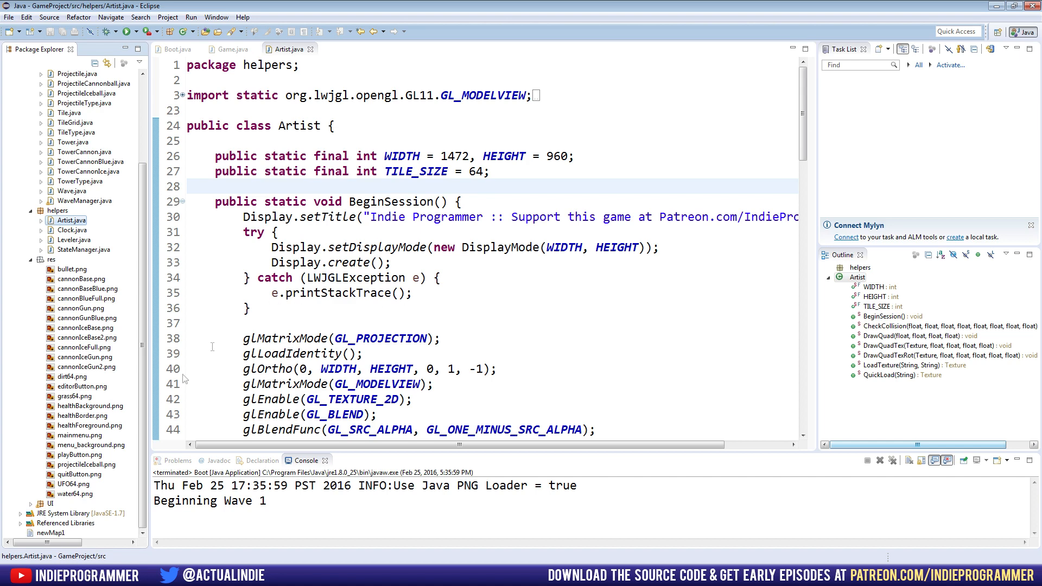
click(91, 445)
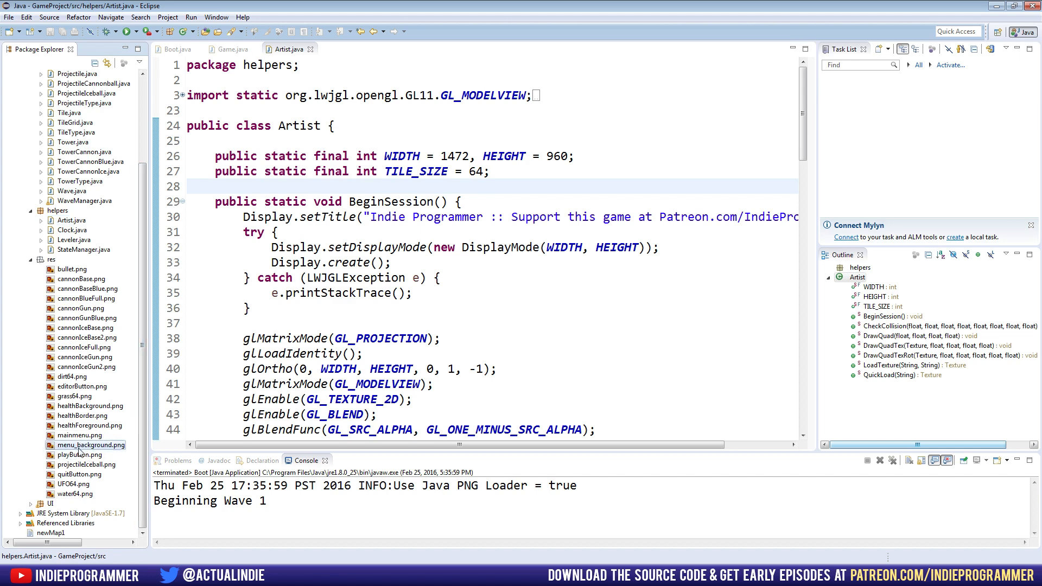
click(90, 445)
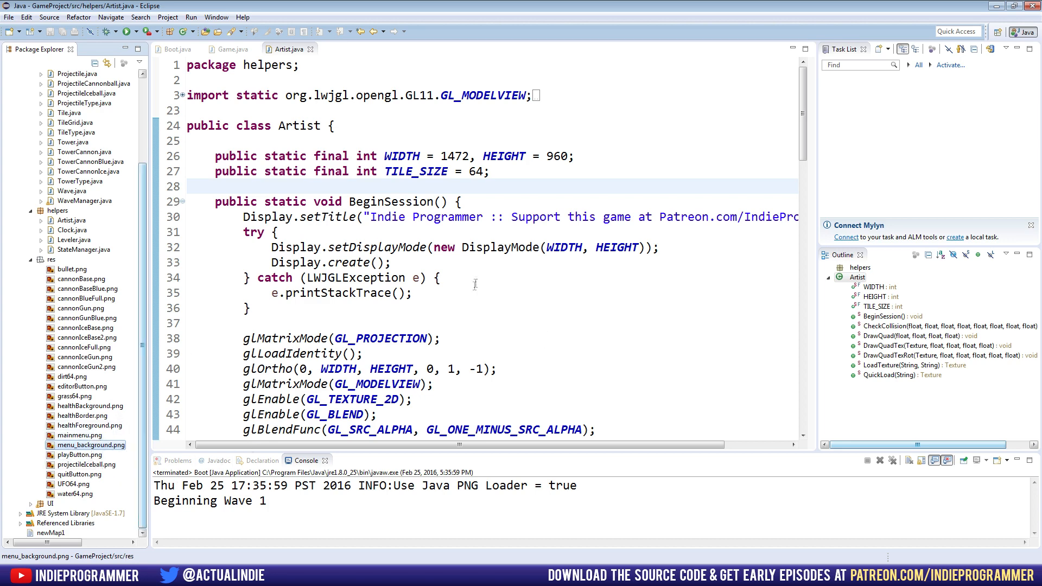
mouse_move(530, 262)
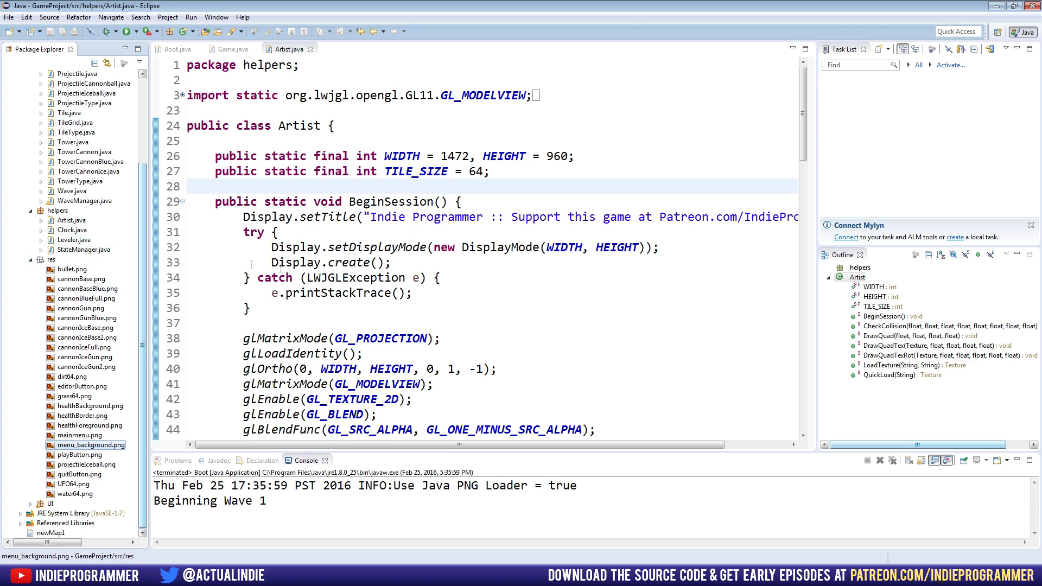
Return to the editor and switch back to the Game.java tab.
click(422, 217)
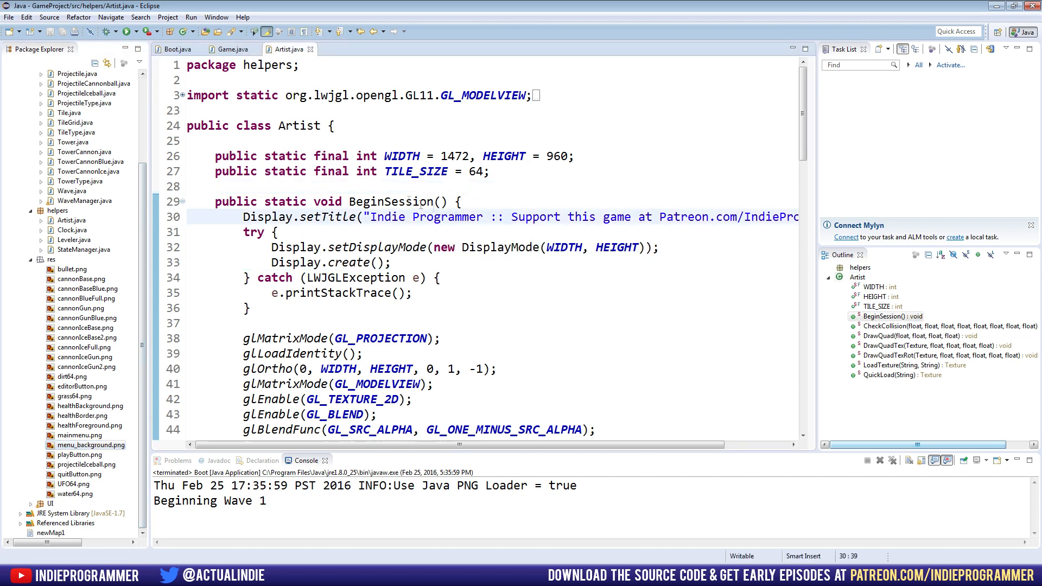
click(233, 49)
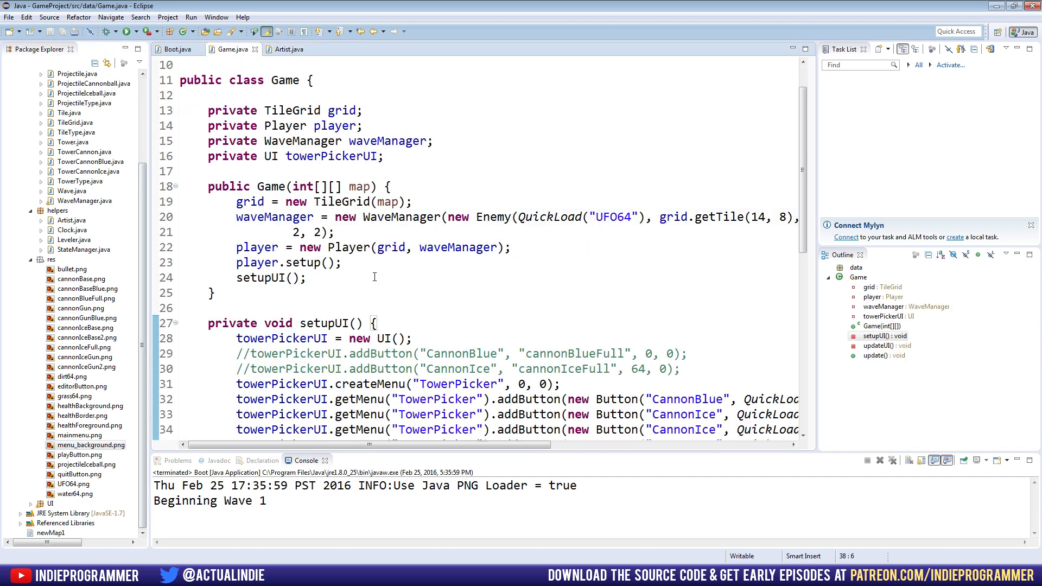
Begin a QuickDraw call on a new first line of Game.java's update() method.
scroll(down, 3)
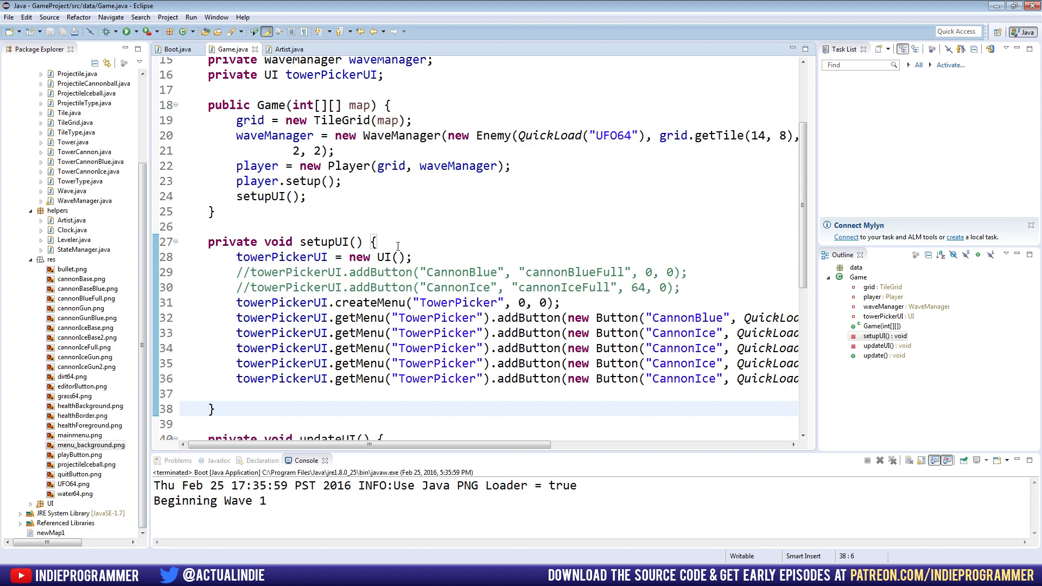
scroll(down, 3)
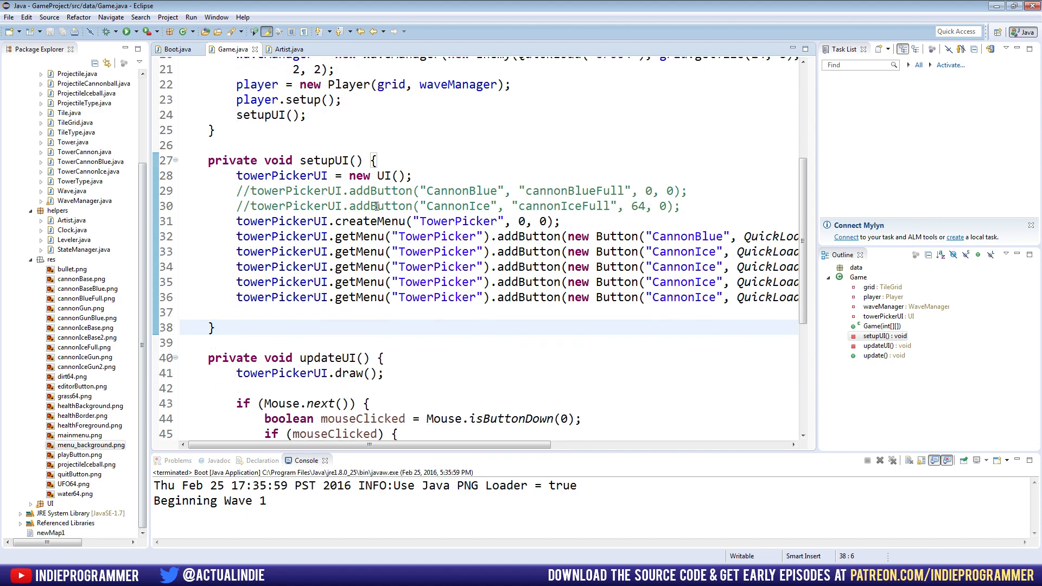
scroll(down, 3)
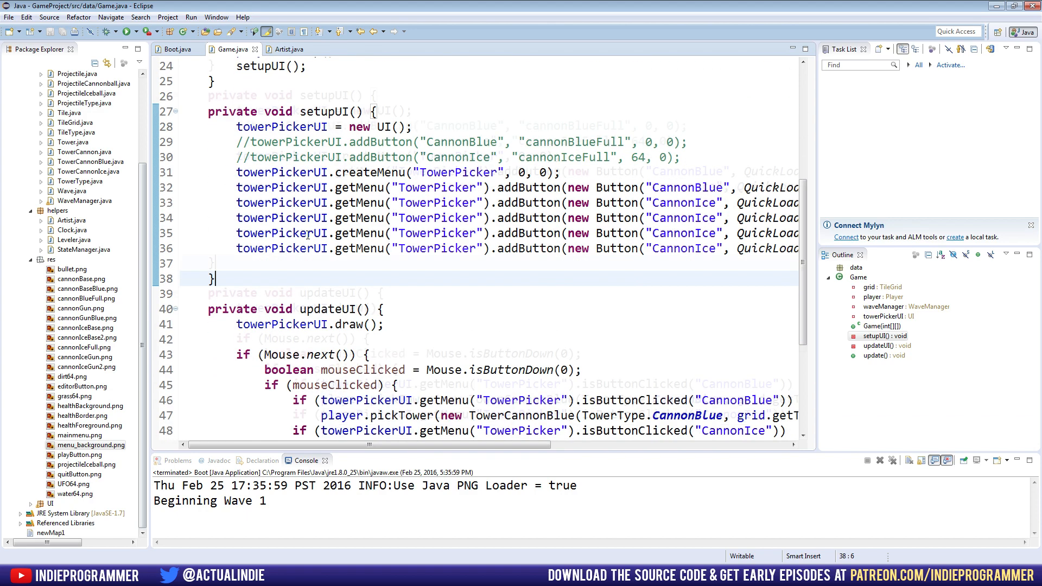
scroll(down, 3)
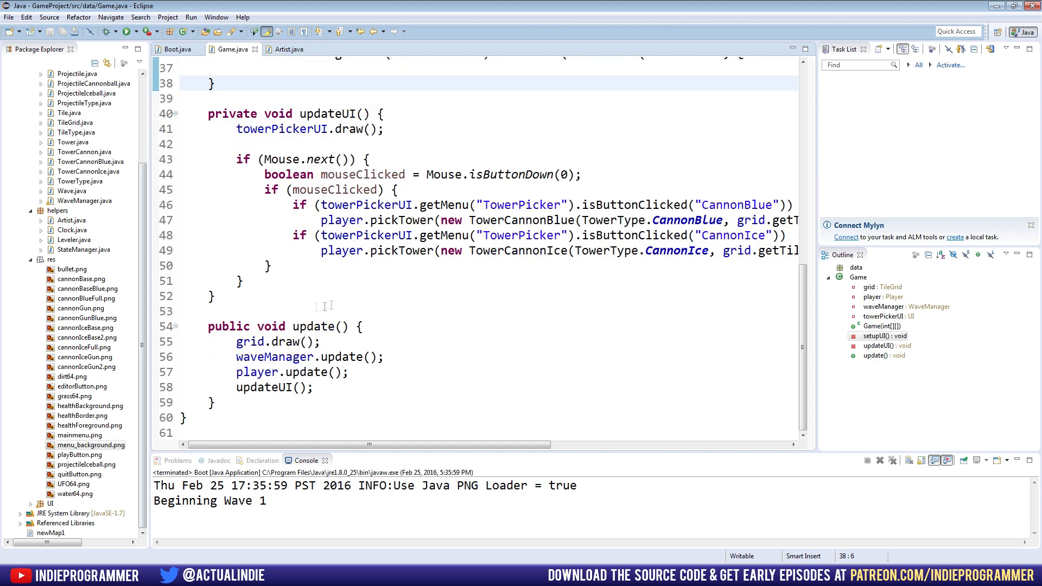
click(363, 326)
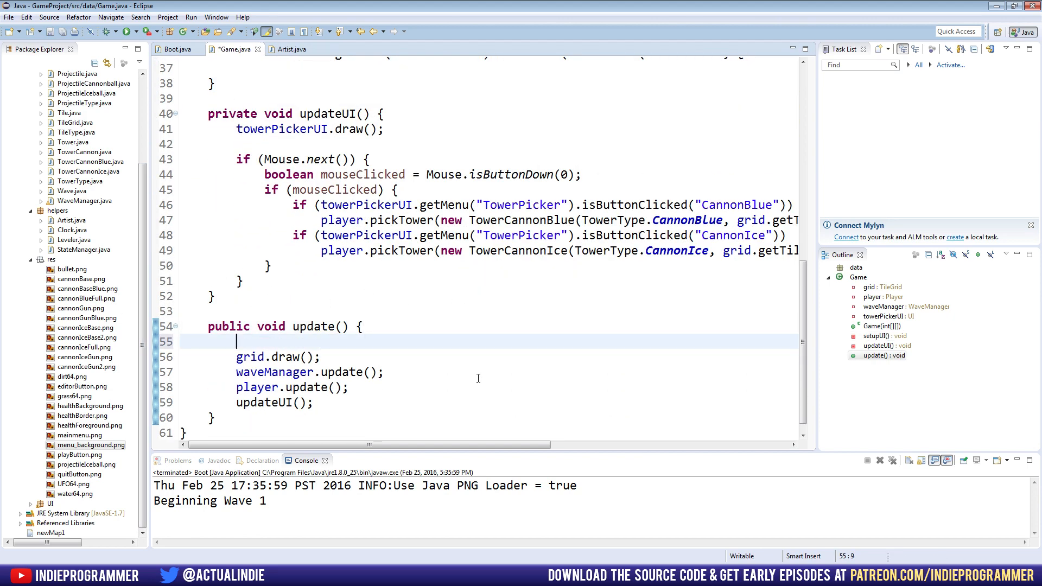
text(QuickDraw)
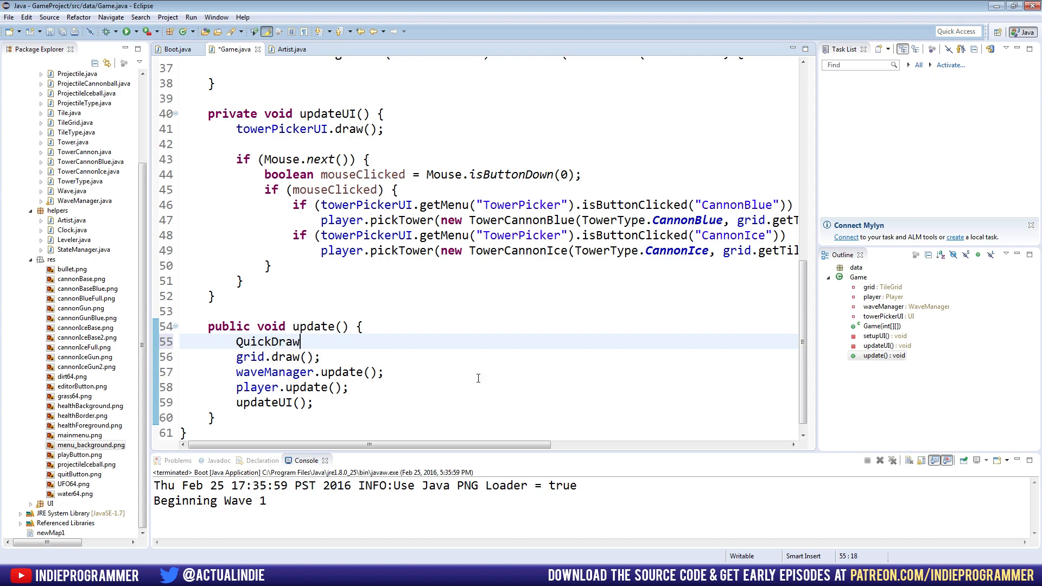
scroll(up, 3)
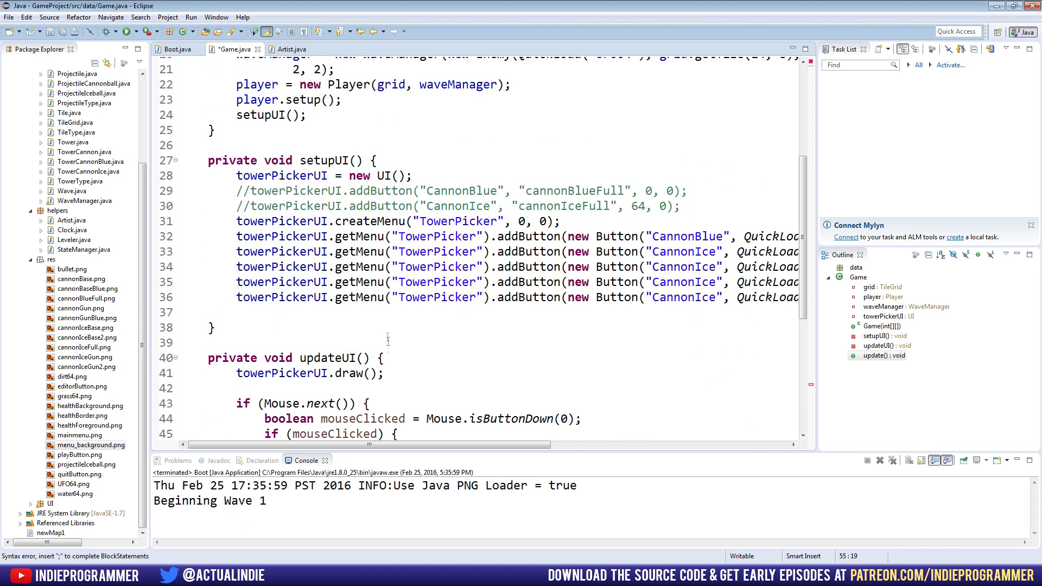
scroll(up, 3)
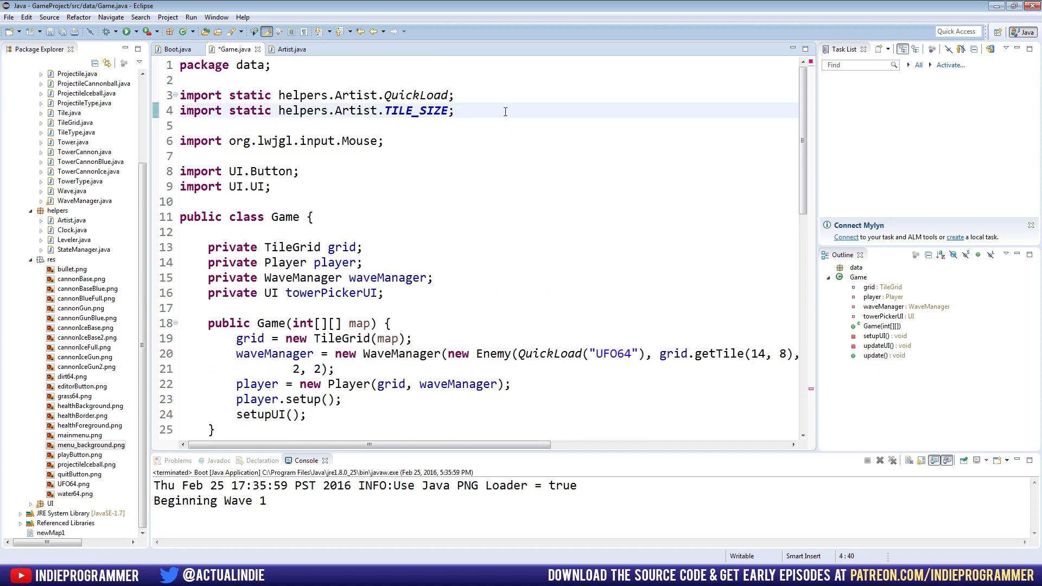
Add 'import static helpers.Artist.DrawQuadTex;' to Game.java's imports.
text(import static)
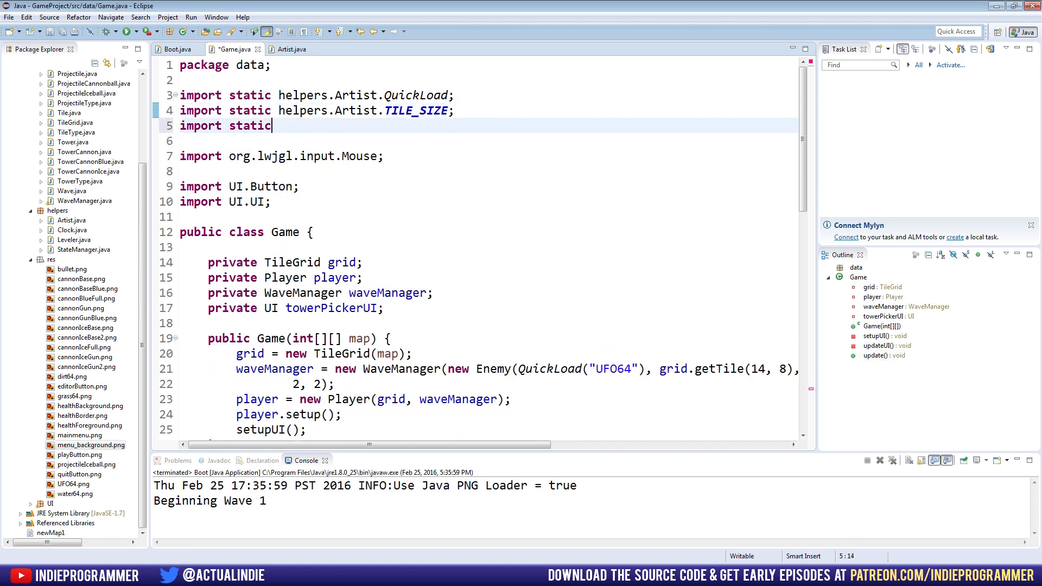
text(helpers.)
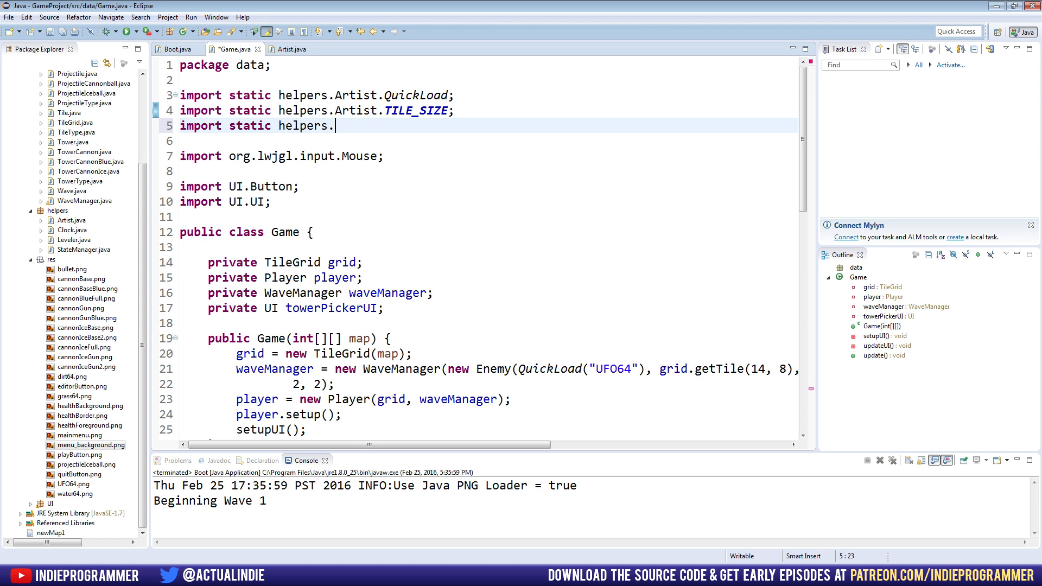
text(Artist.)
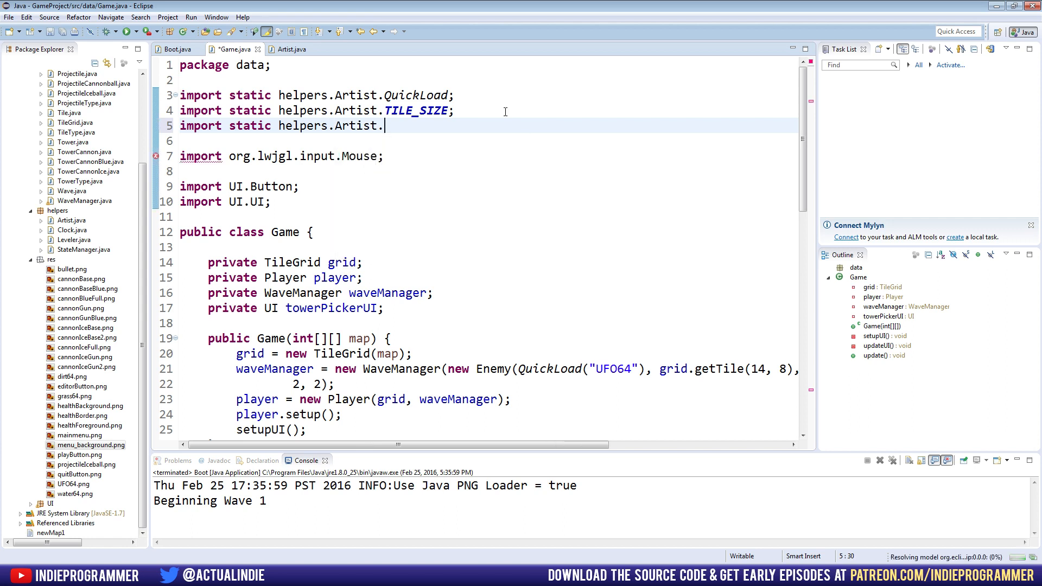
text(QuickDra)
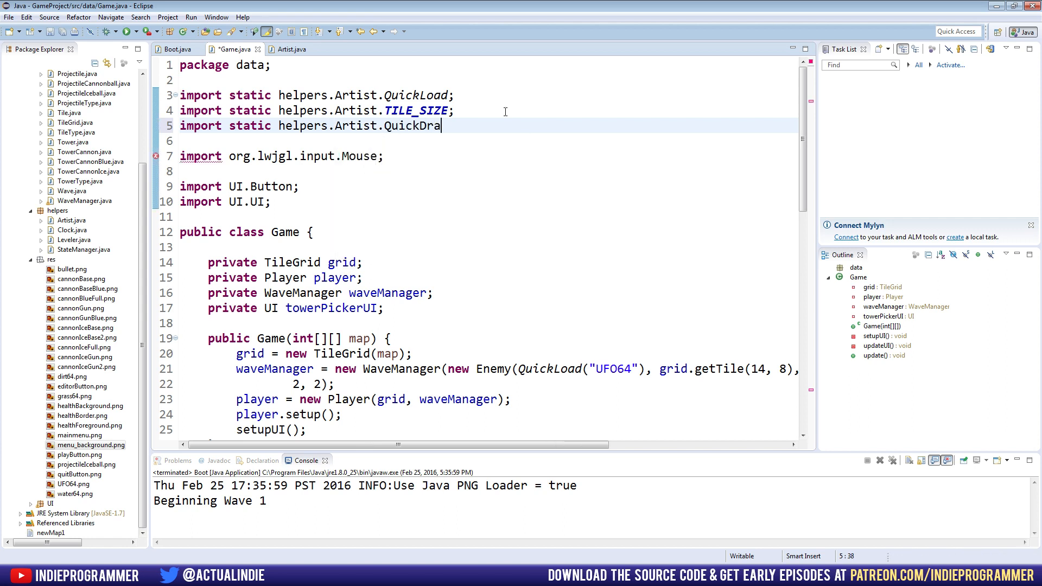
text(w;)
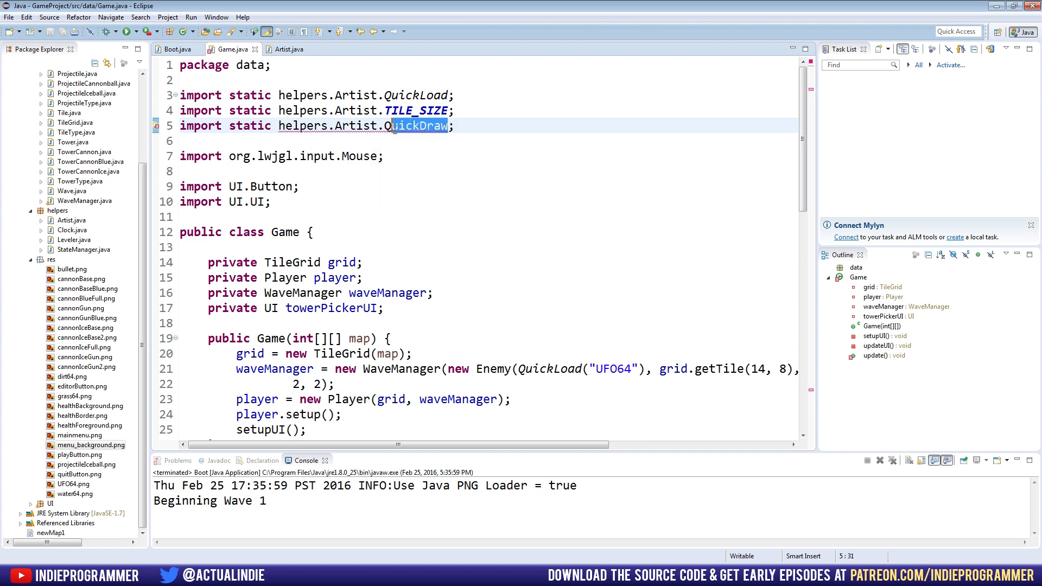
text(DrawQu)
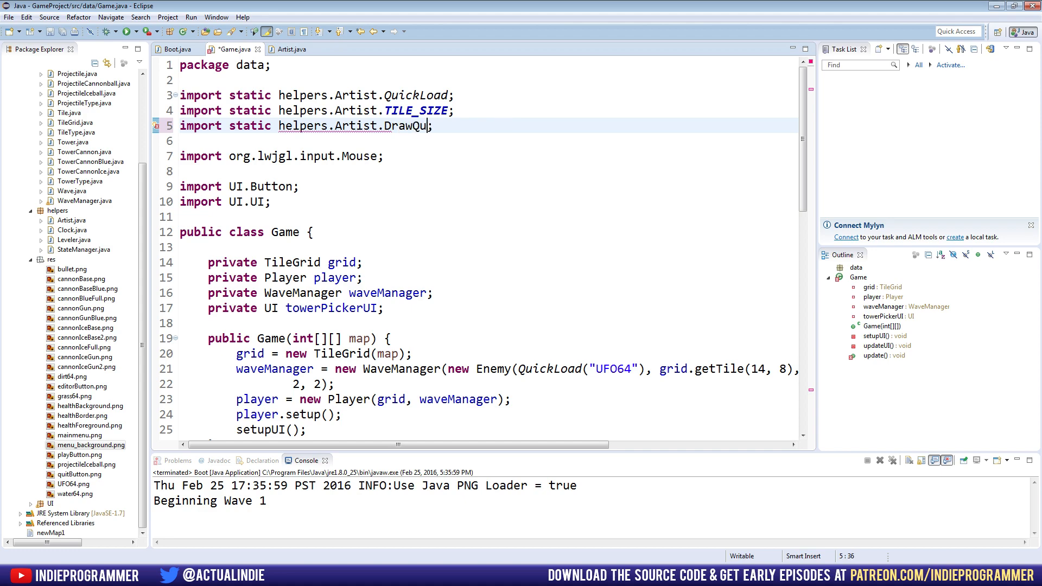
text(adTex)
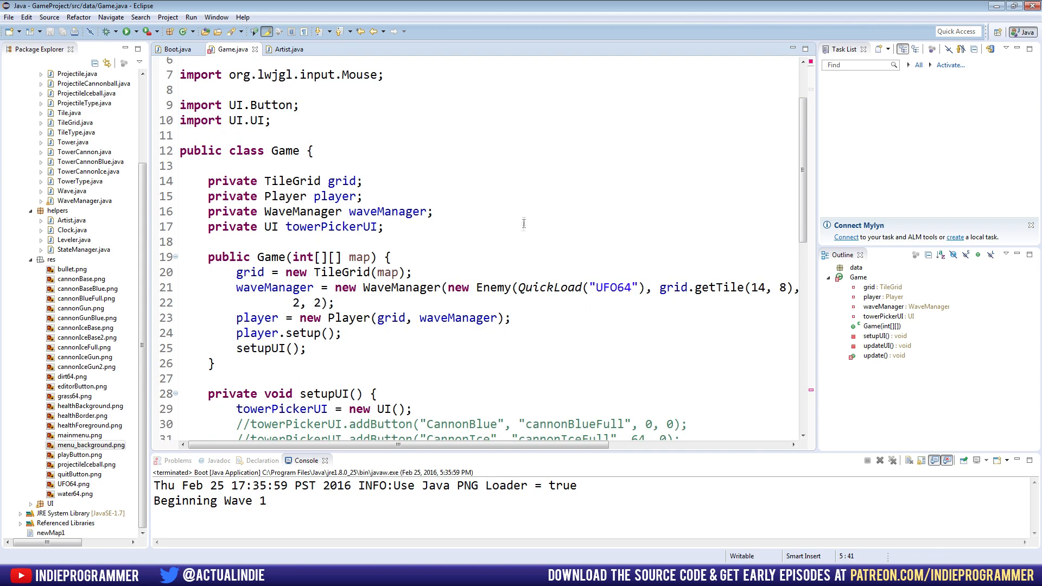
Replace the QuickDraw stub with DrawQuadTex(QuickLoad("menu_background"), ...) in update().
scroll(down, 3)
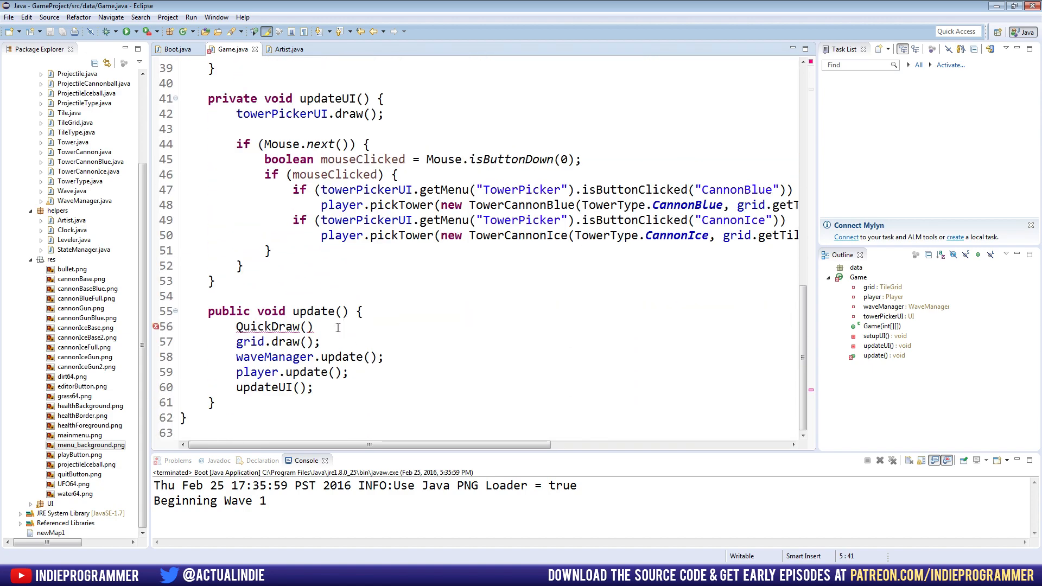
double_click(275, 327)
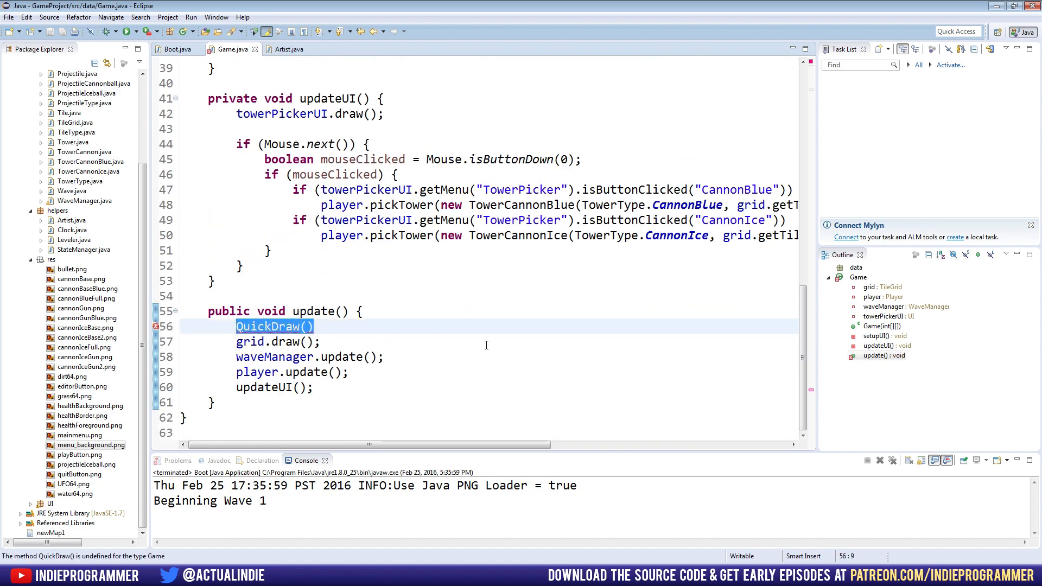
text(DrawQuad)
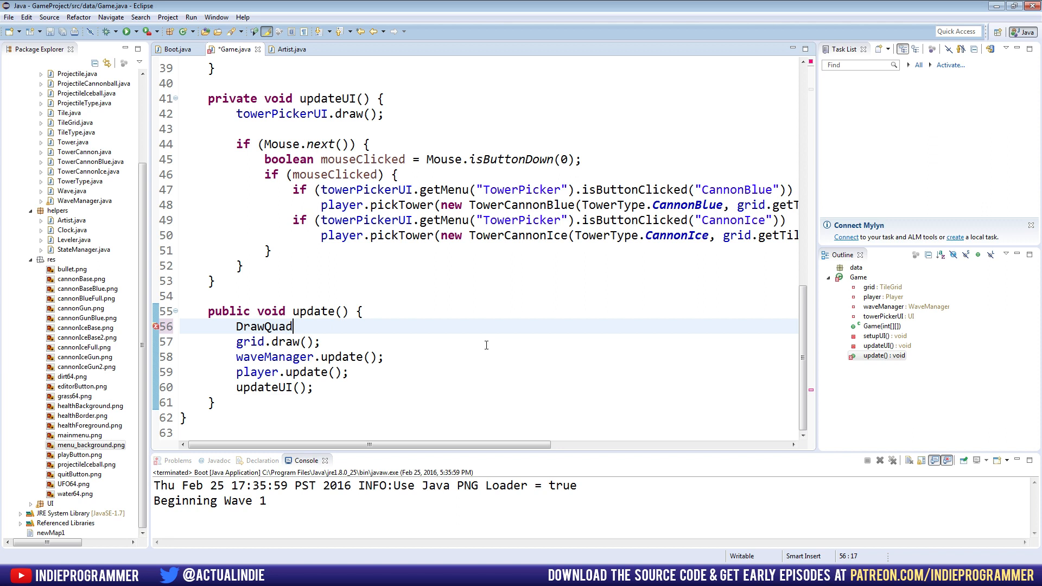
text(Tex(Q)
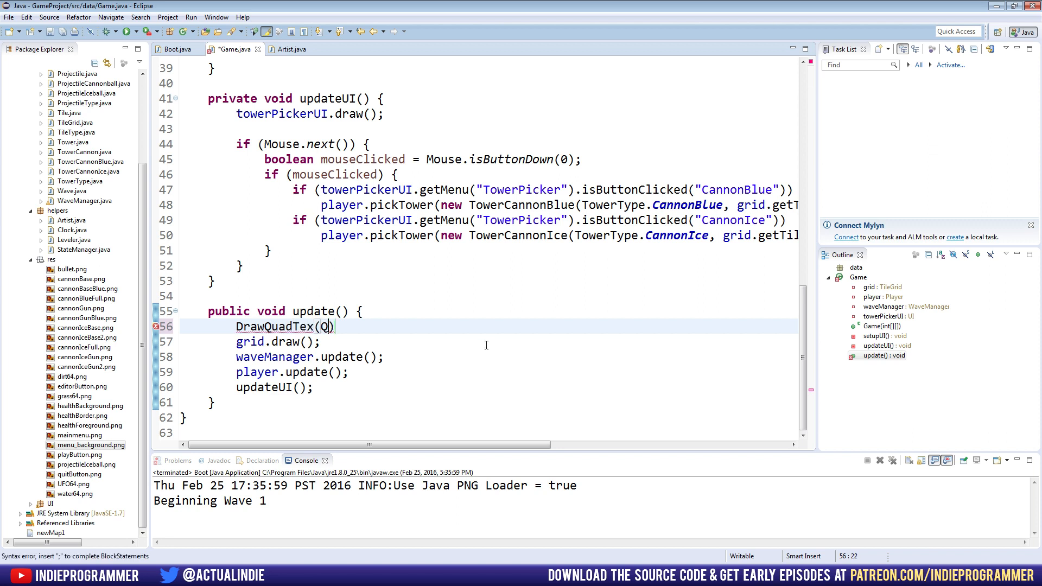
text(QuickLoad())
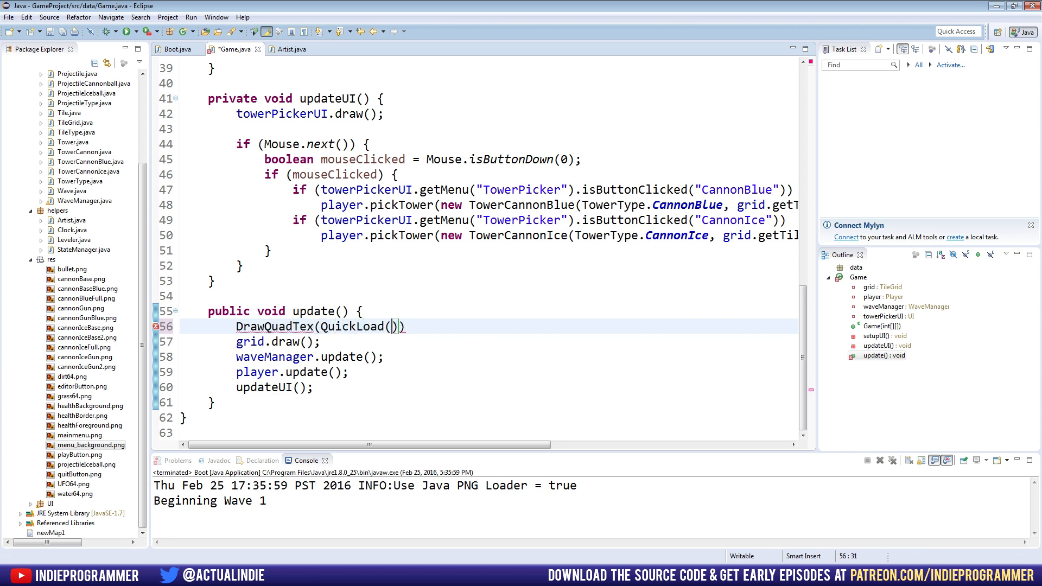
text("menu_")
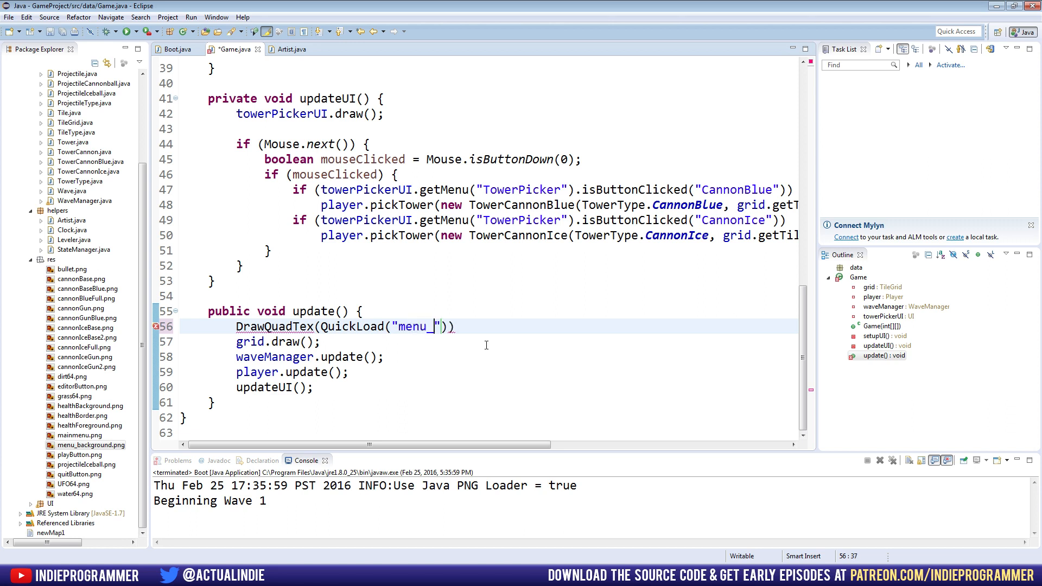
text(background)
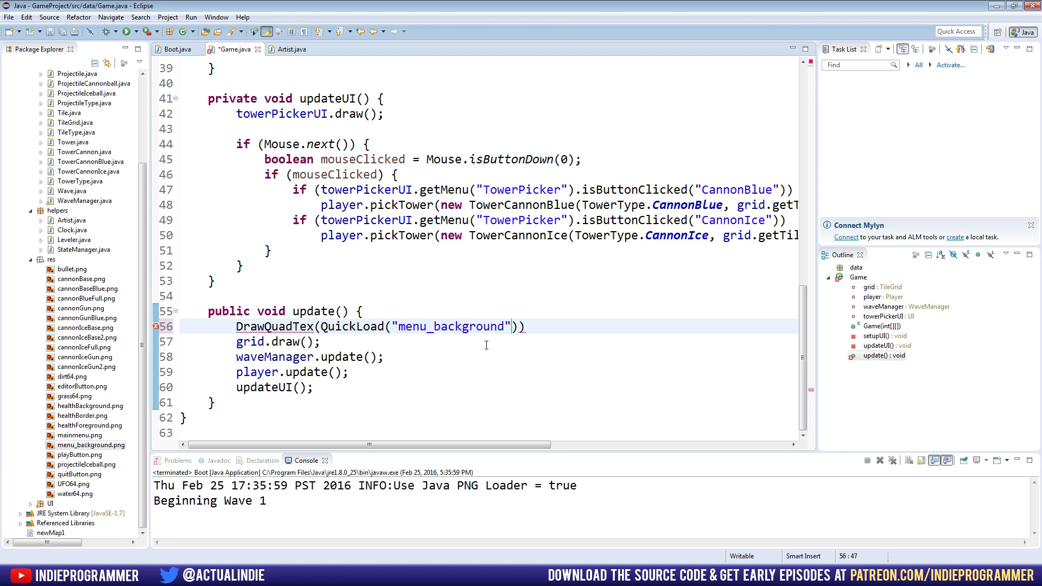
text(,))
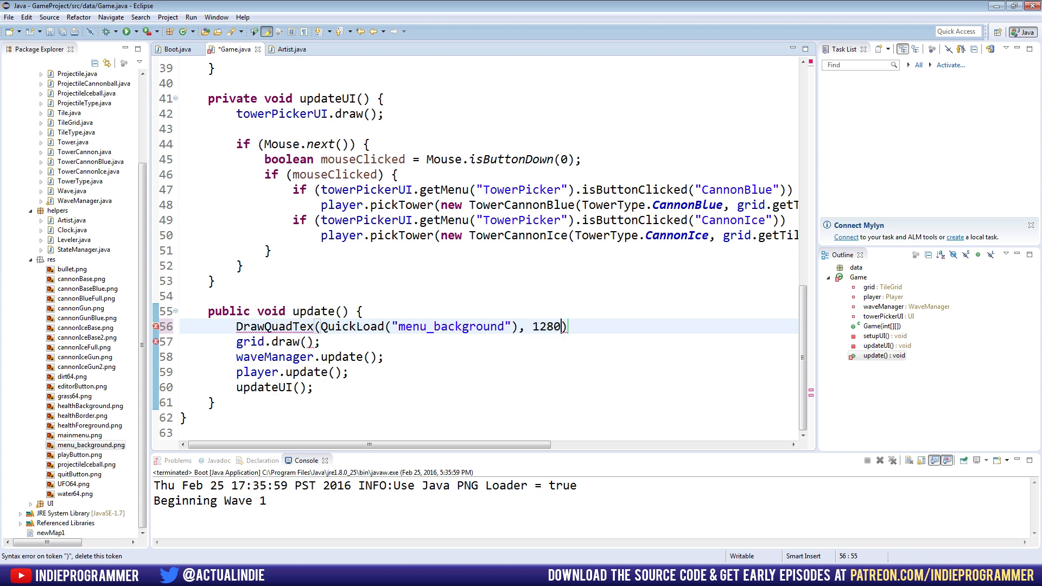
Complete the call's arguments as 1280, 0, 192, 960 for the menu background panel.
text(,)
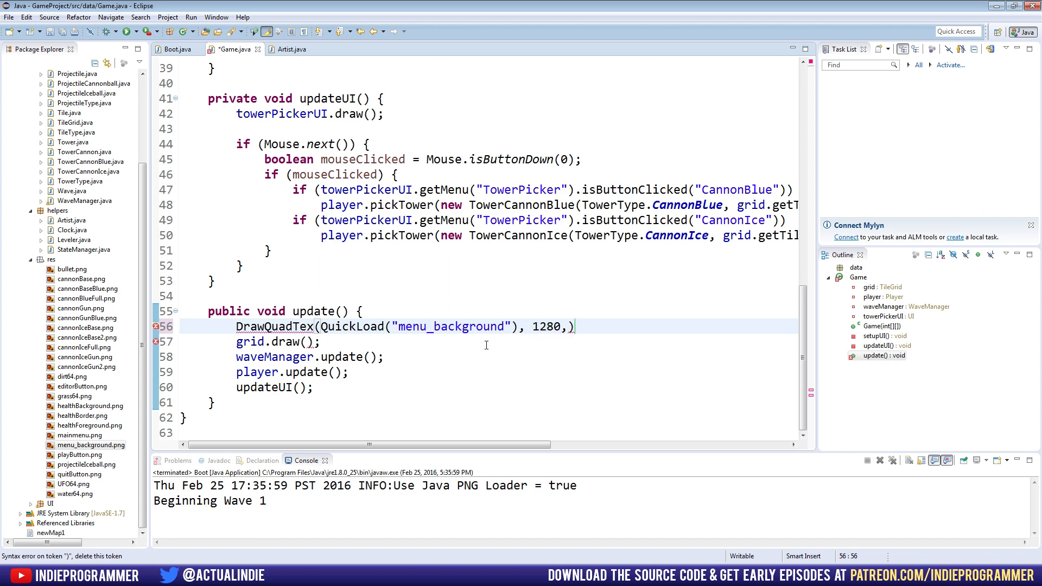
text(0,)
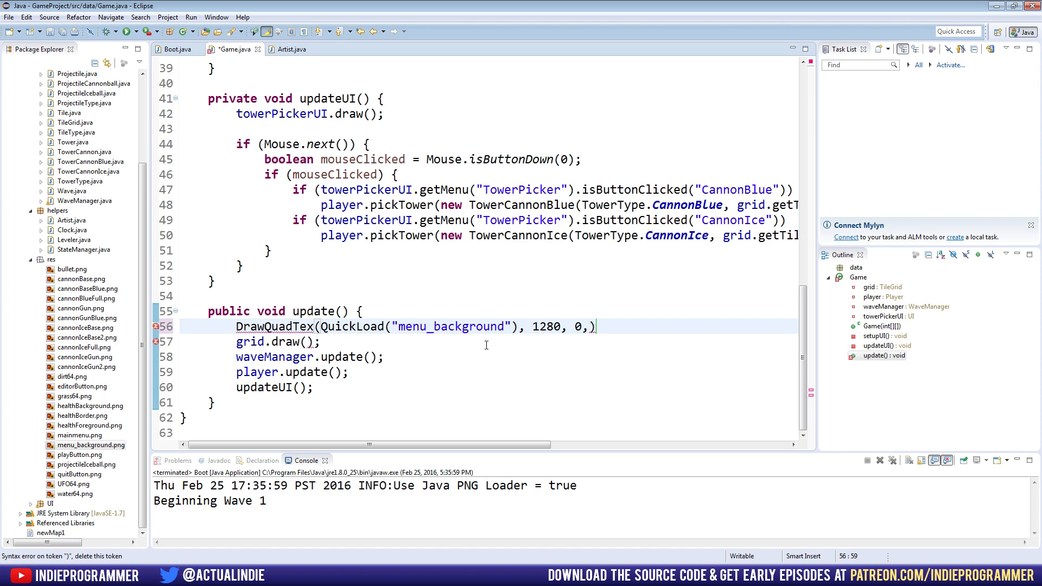
text(9)
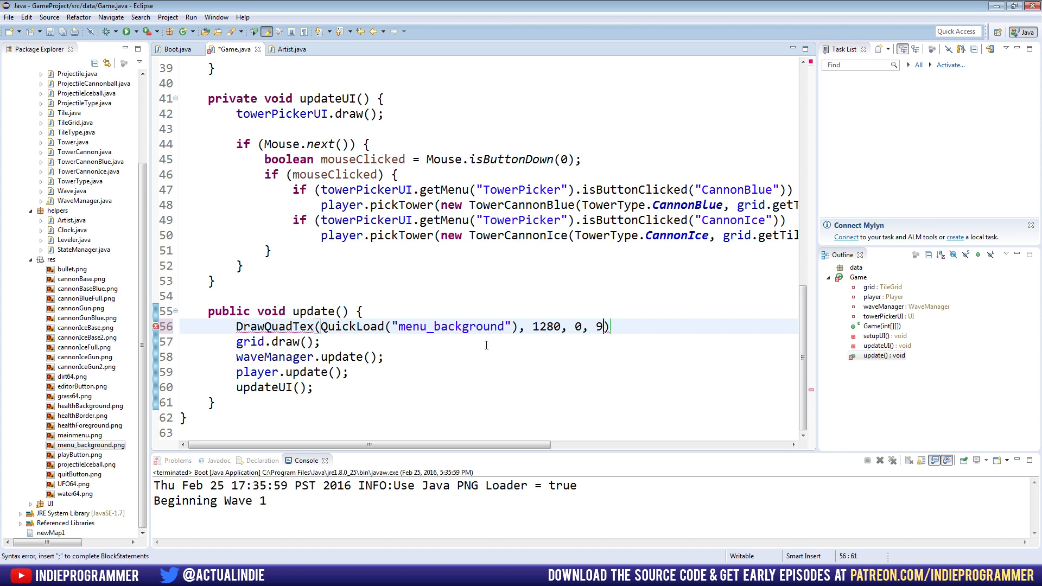
key(Backspace)
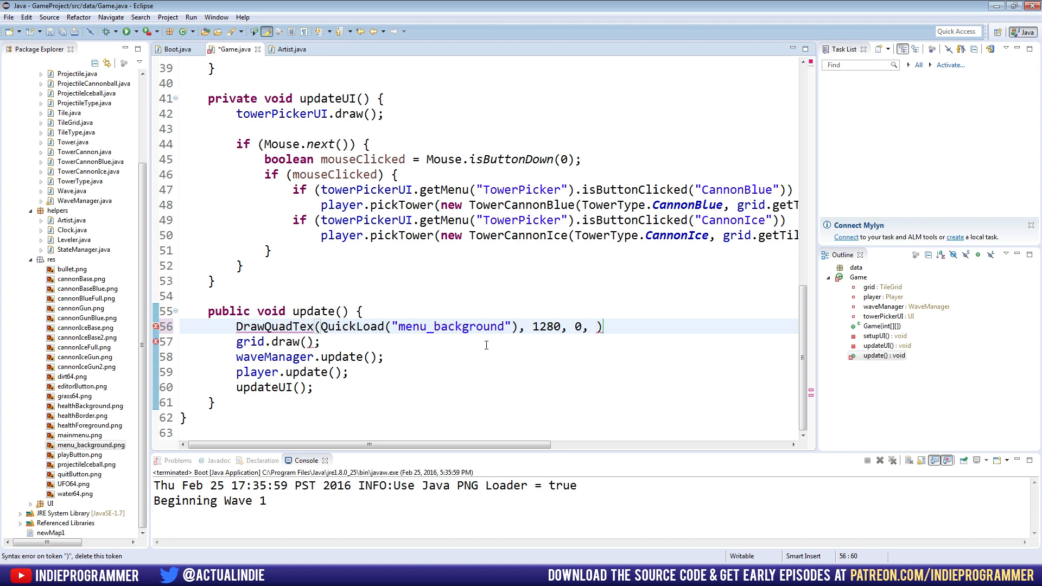
text(19)
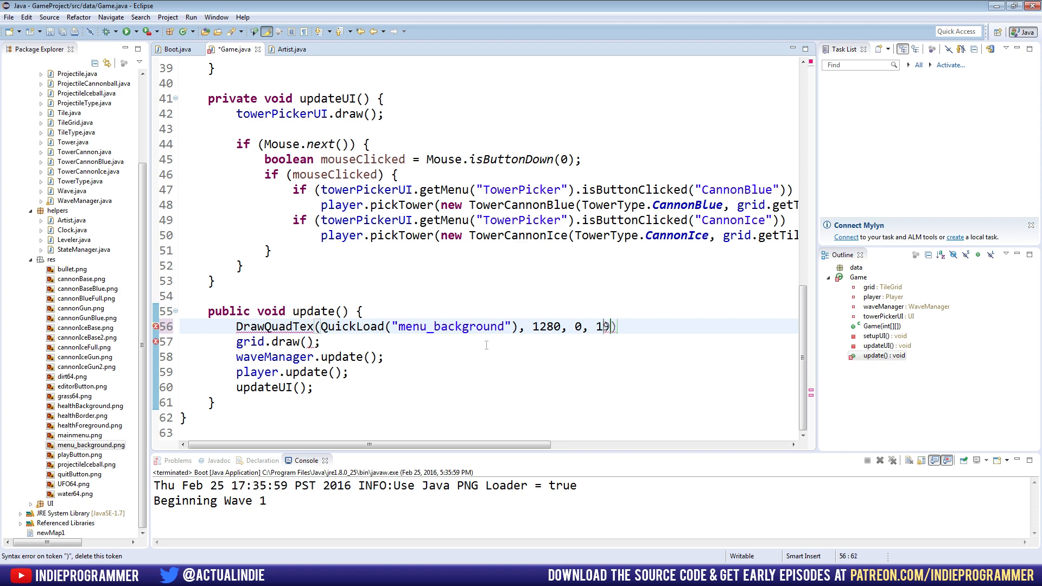
text(2,)
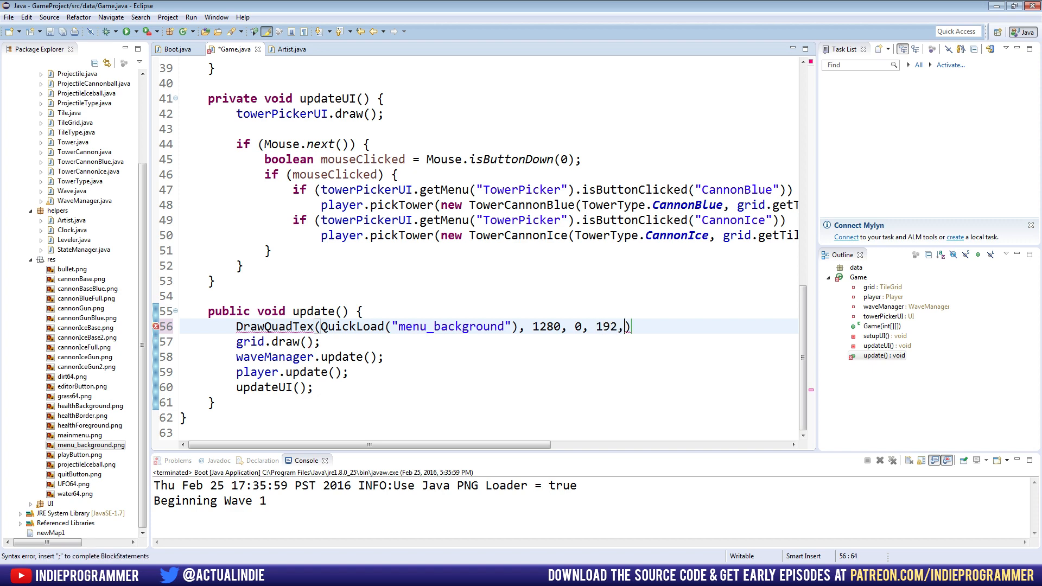
text(960)
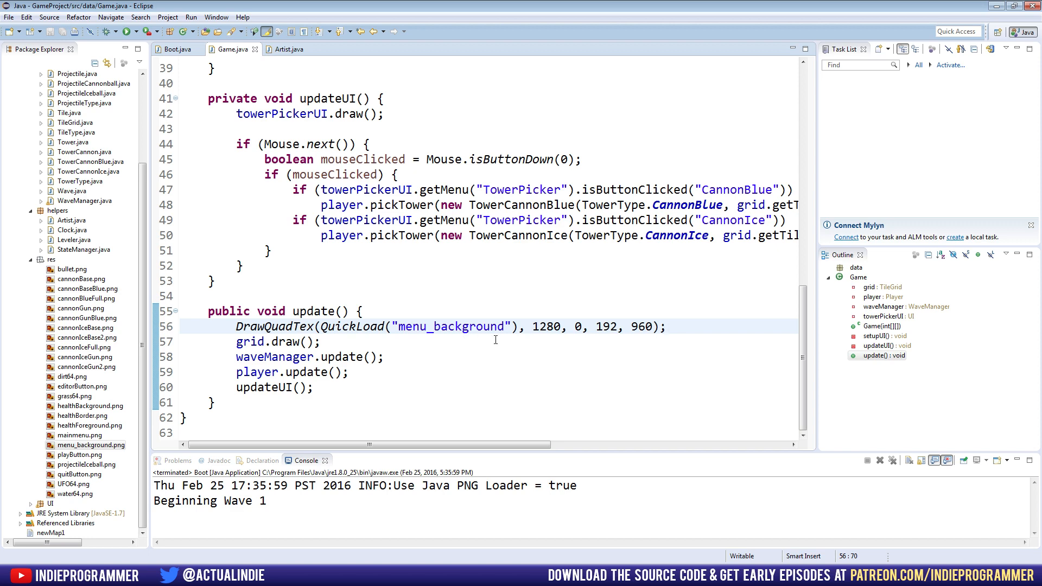
click(129, 32)
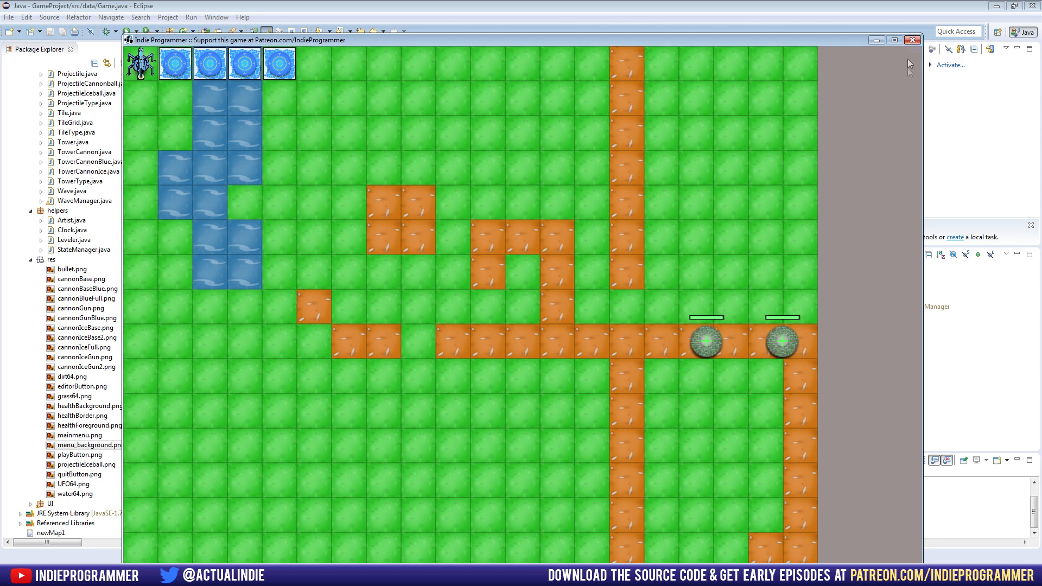
mouse_move(845, 535)
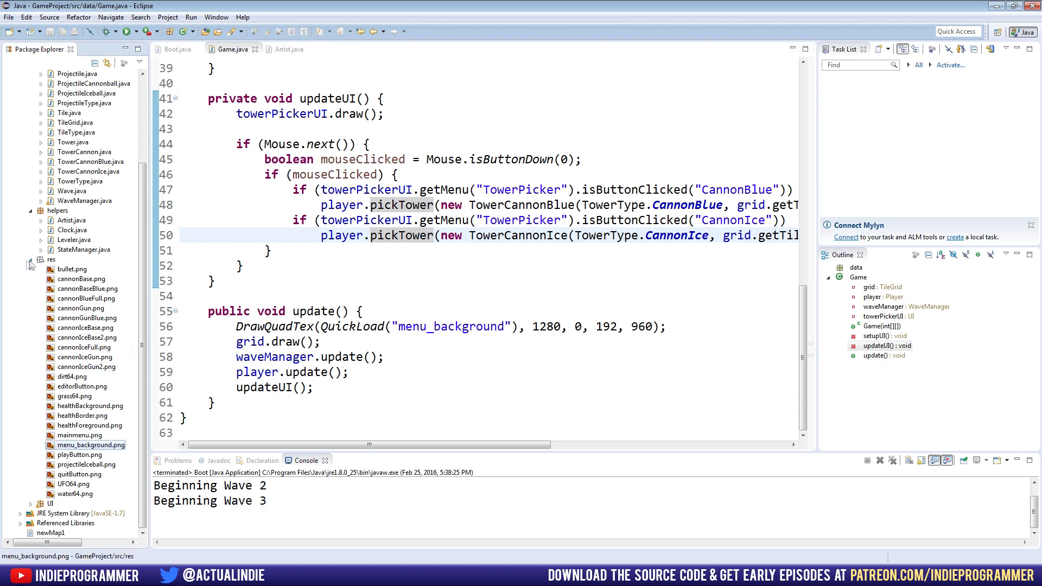
Open UI.java from the UI package and scroll down to its Menu class.
click(30, 259)
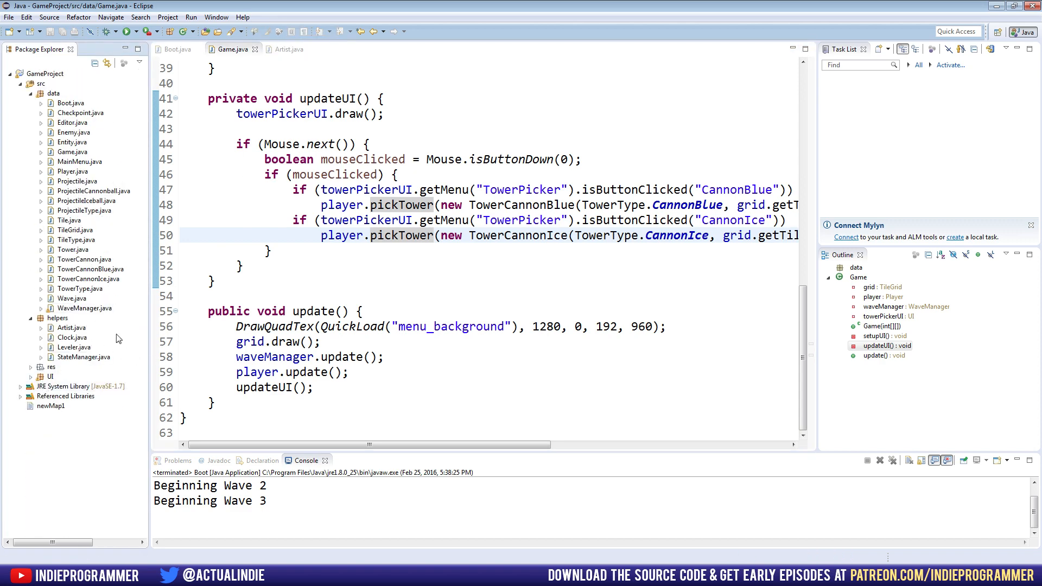
click(50, 376)
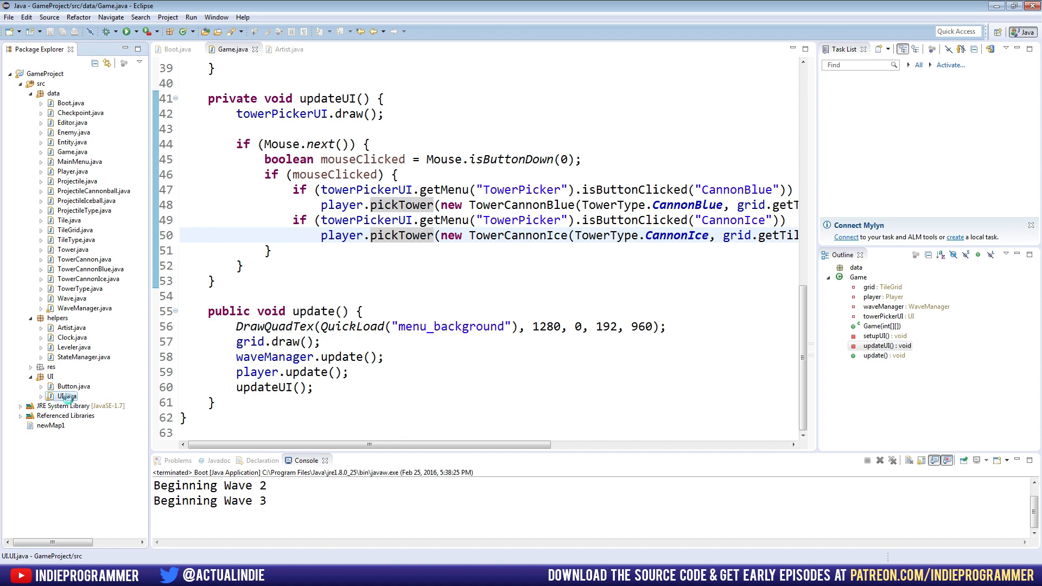
double_click(66, 395)
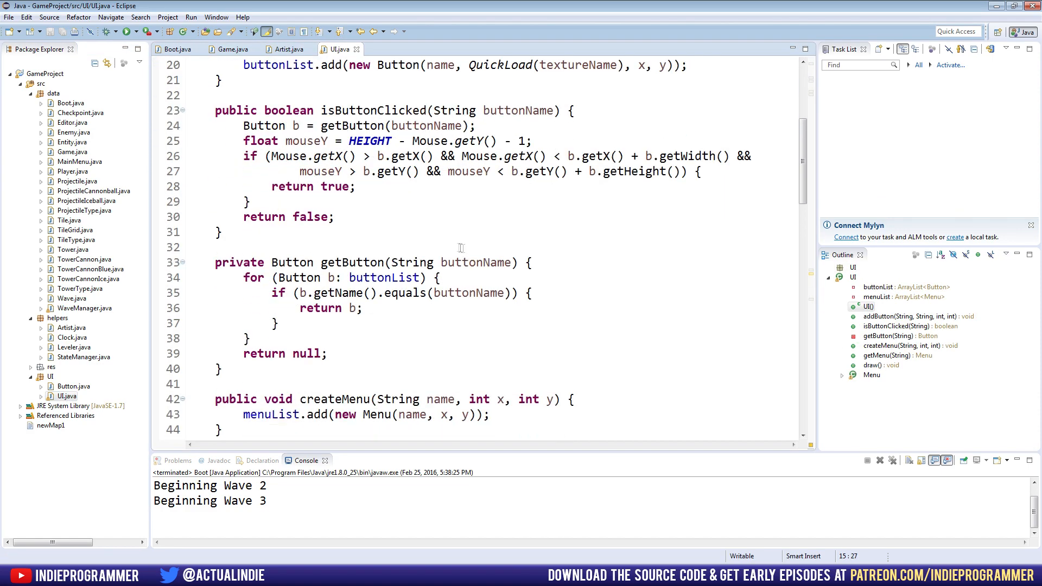
scroll(down, 3)
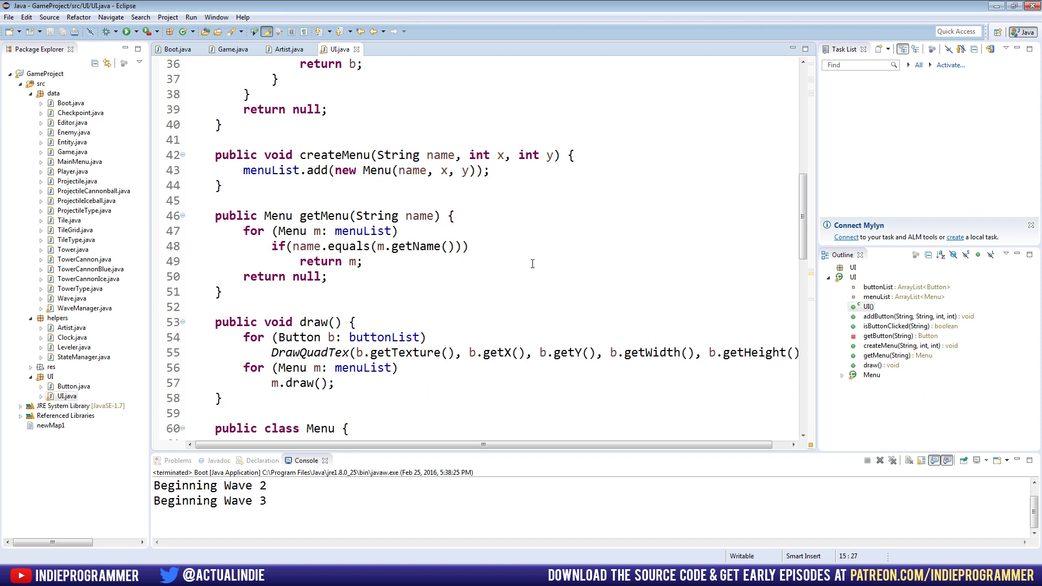
scroll(down, 3)
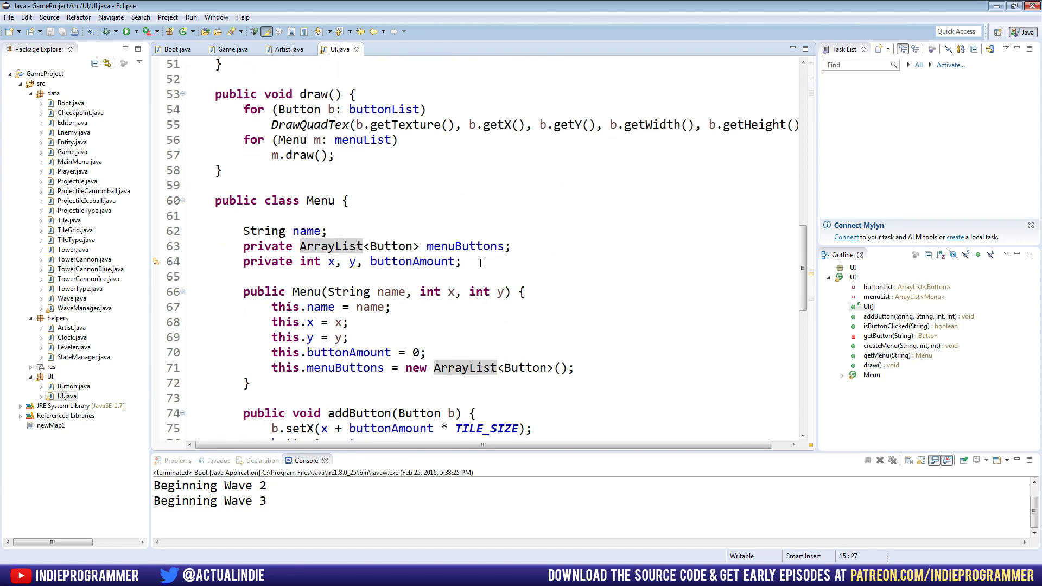
scroll(down, 3)
text(, )
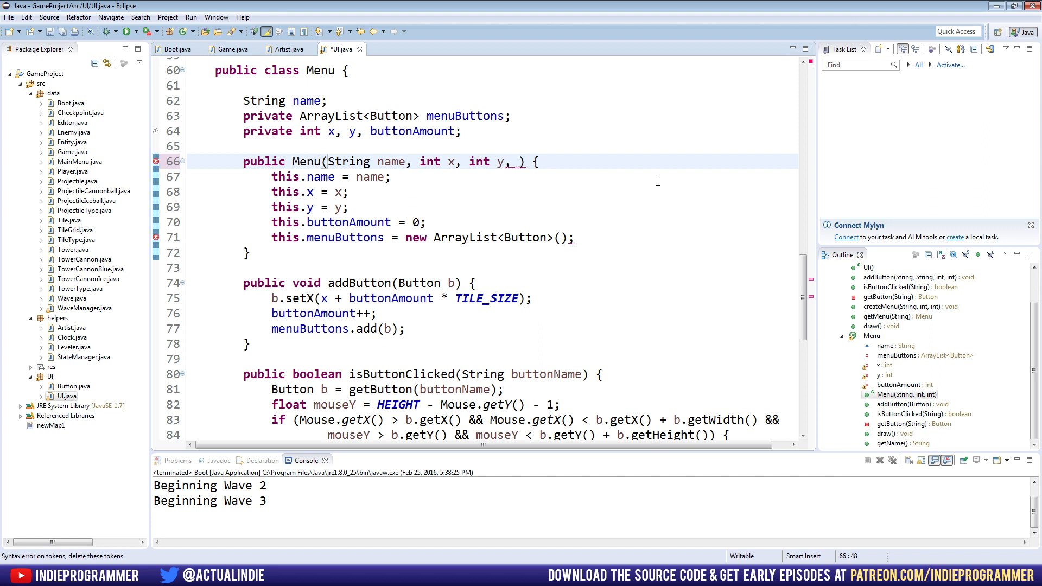
mouse_move(592, 219)
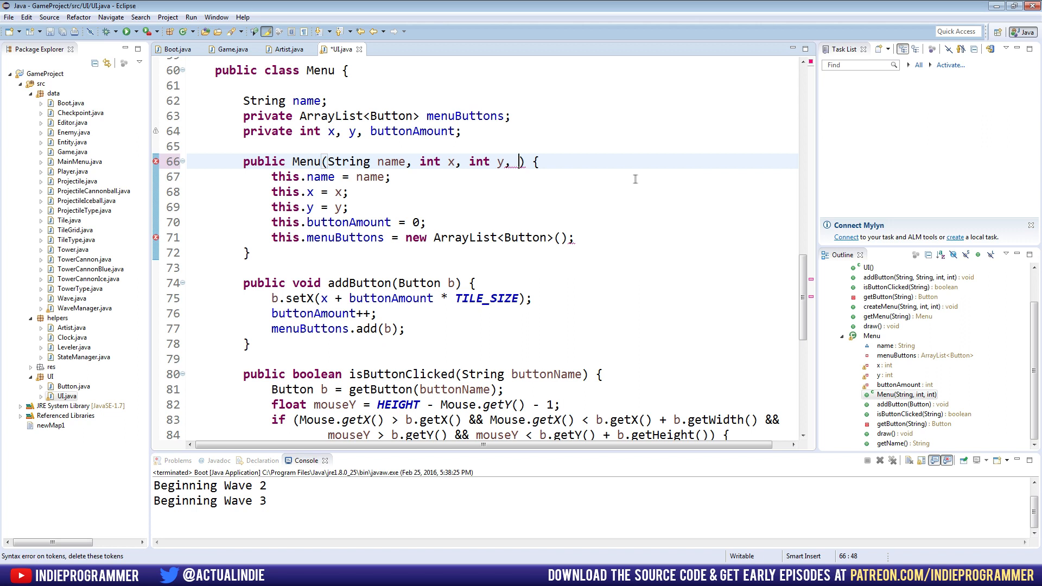
mouse_move(504, 120)
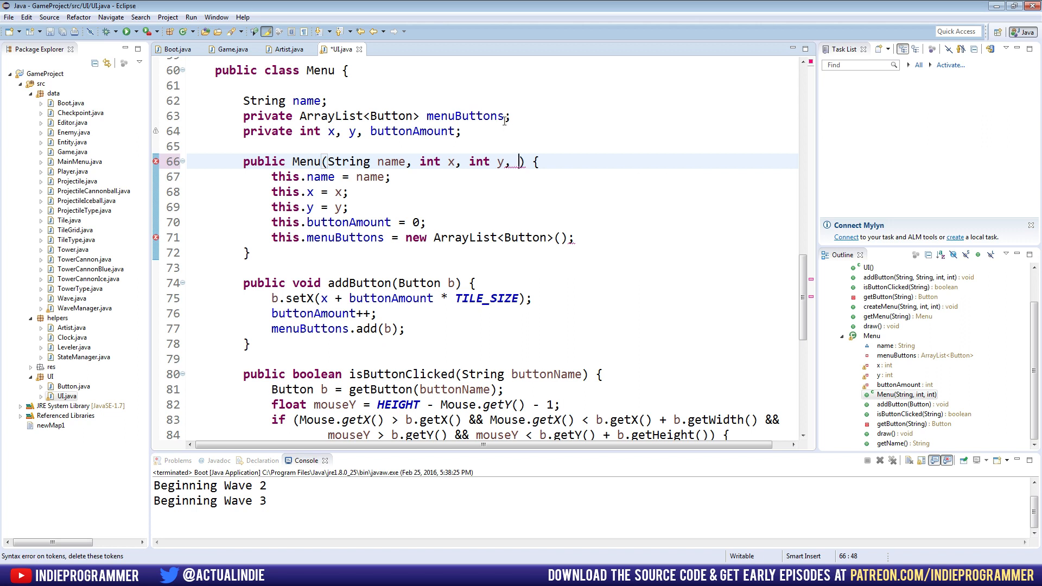
Add int optionsWidth, int optionsHeight constructor parameters and declare matching Menu fields.
text(int)
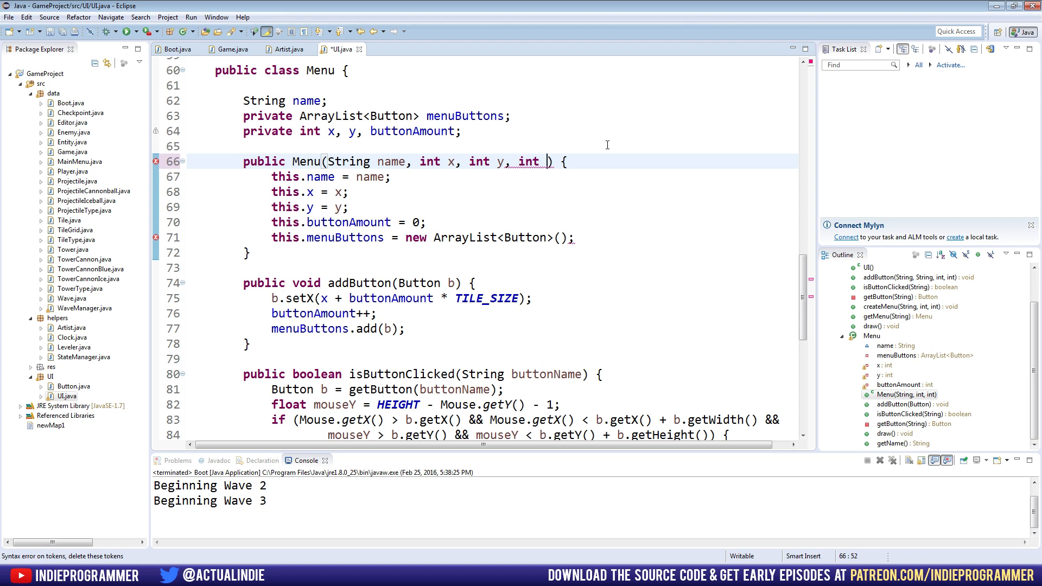
text(optio)
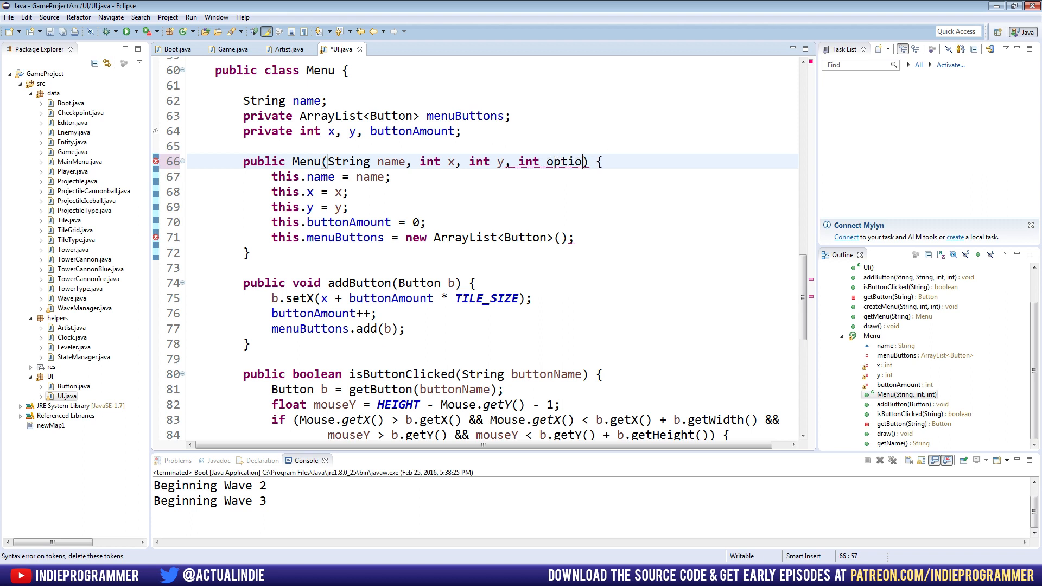
text(Width)
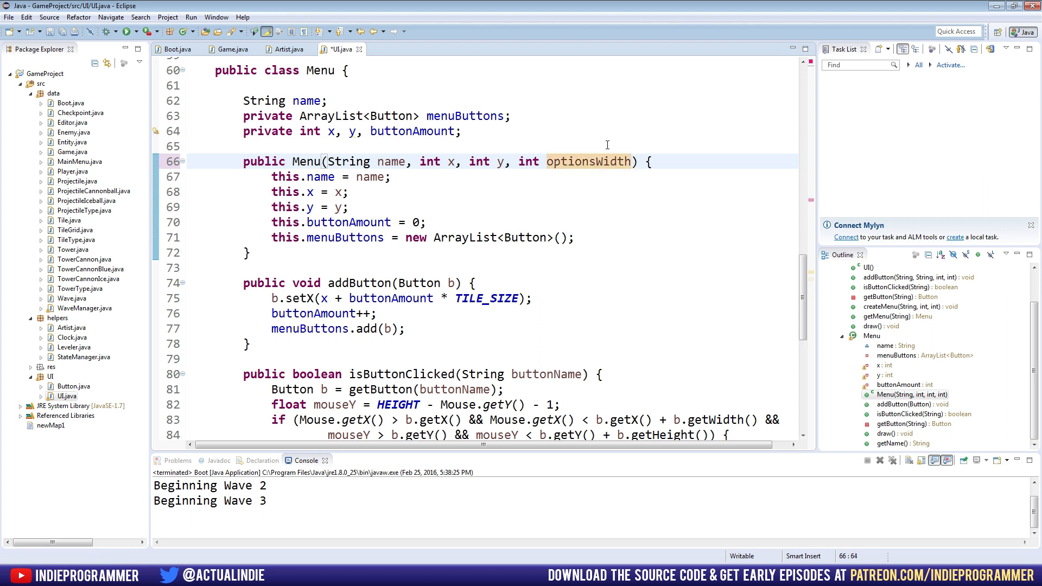
text(, int optionsHeight)
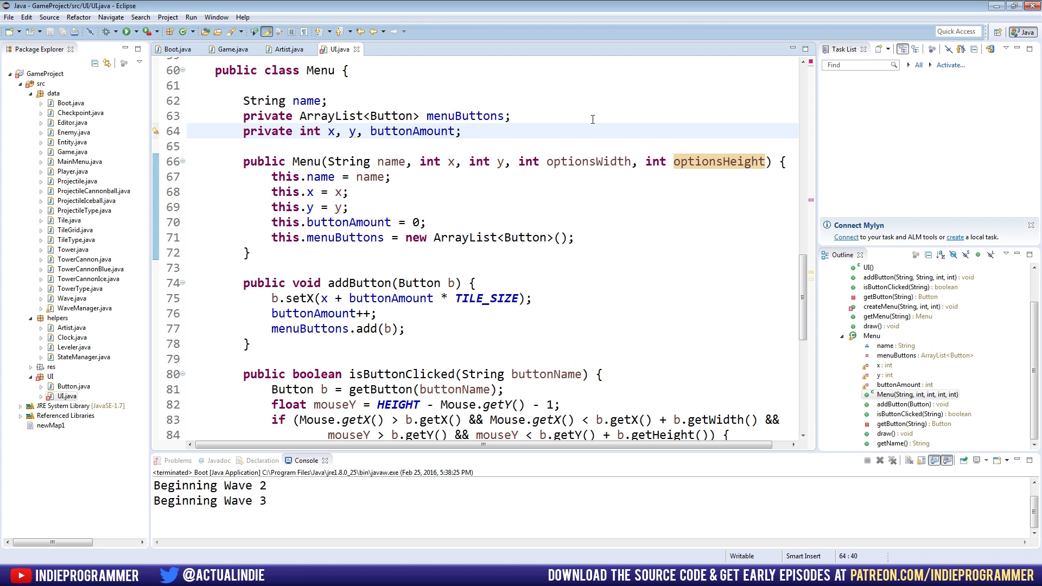
text(,)
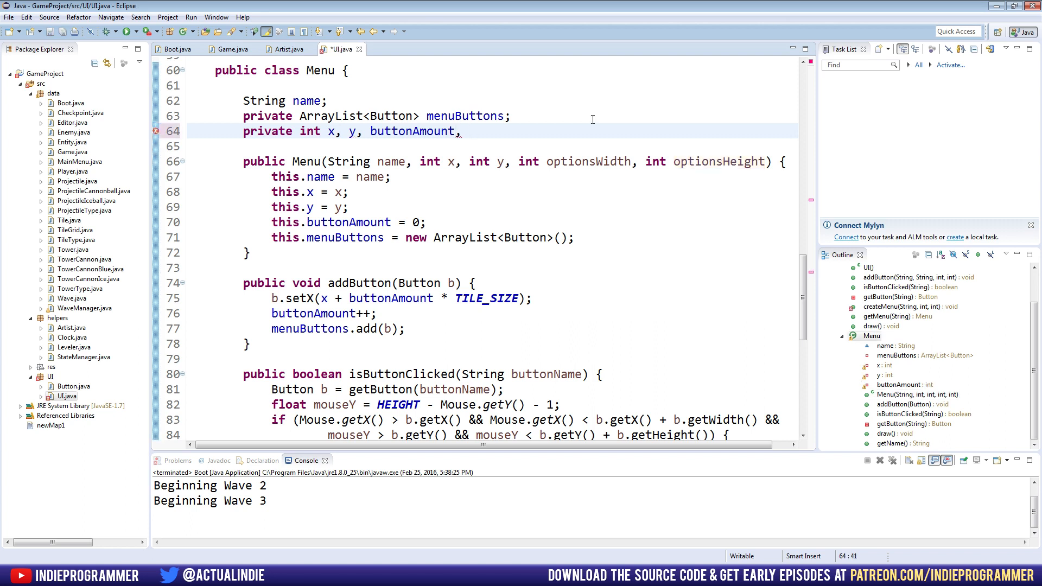
text(optio)
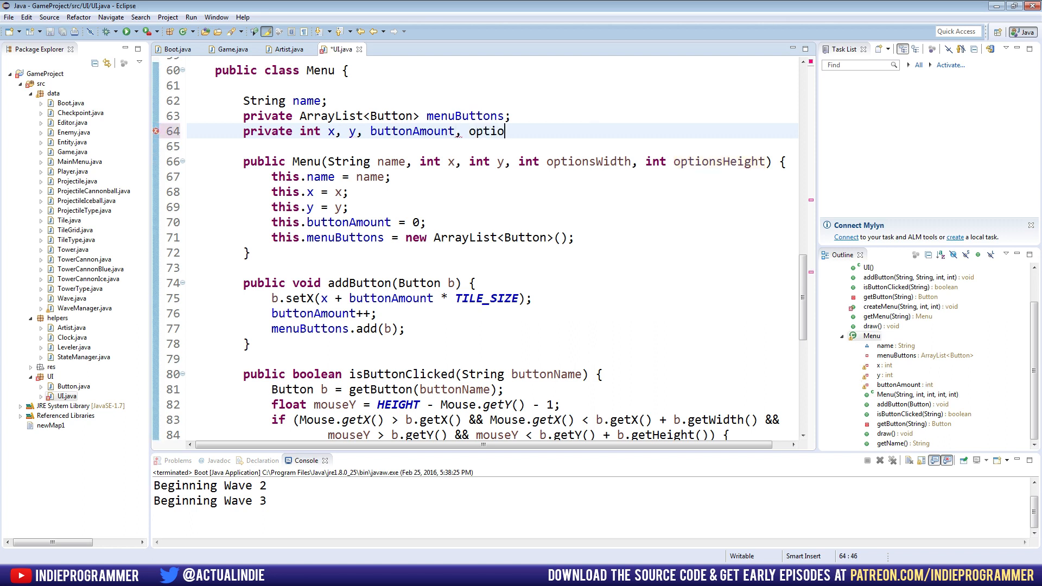
text(nsWidth,)
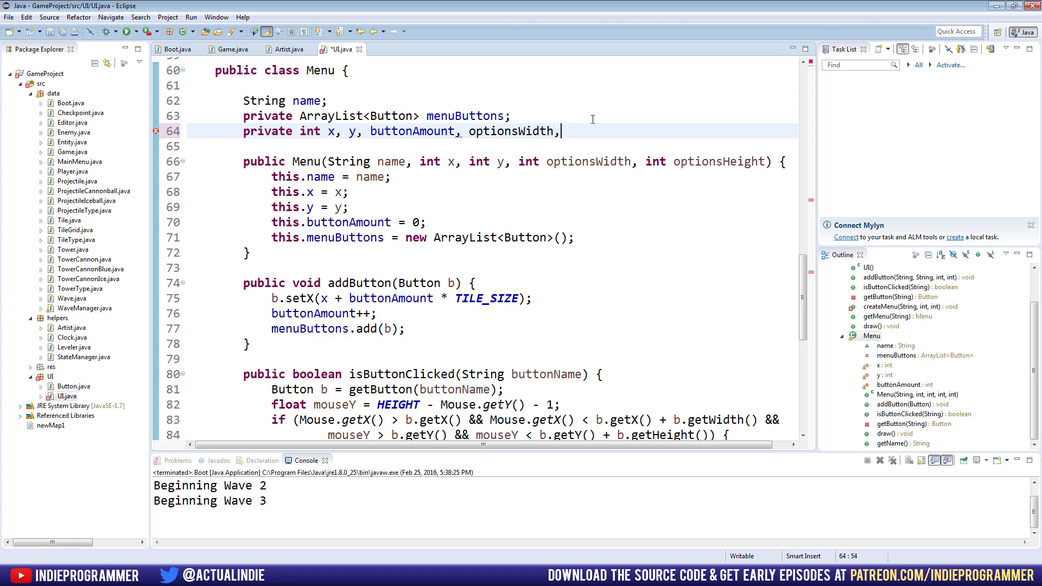
text(optionsHeight;)
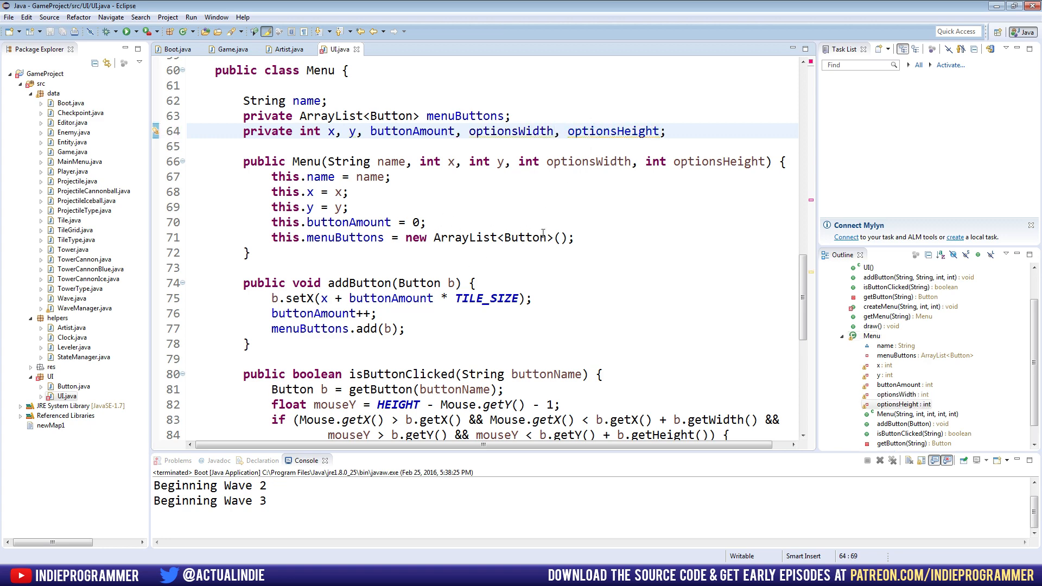
Assign this.optionsWidth and this.optionsHeight from the new constructor parameters.
click(575, 238)
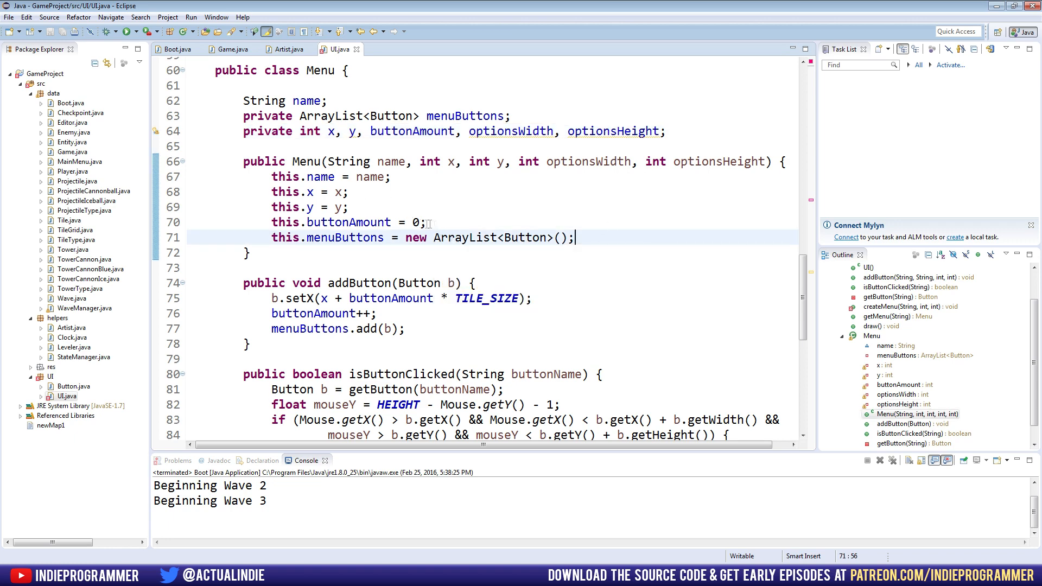
text(th)
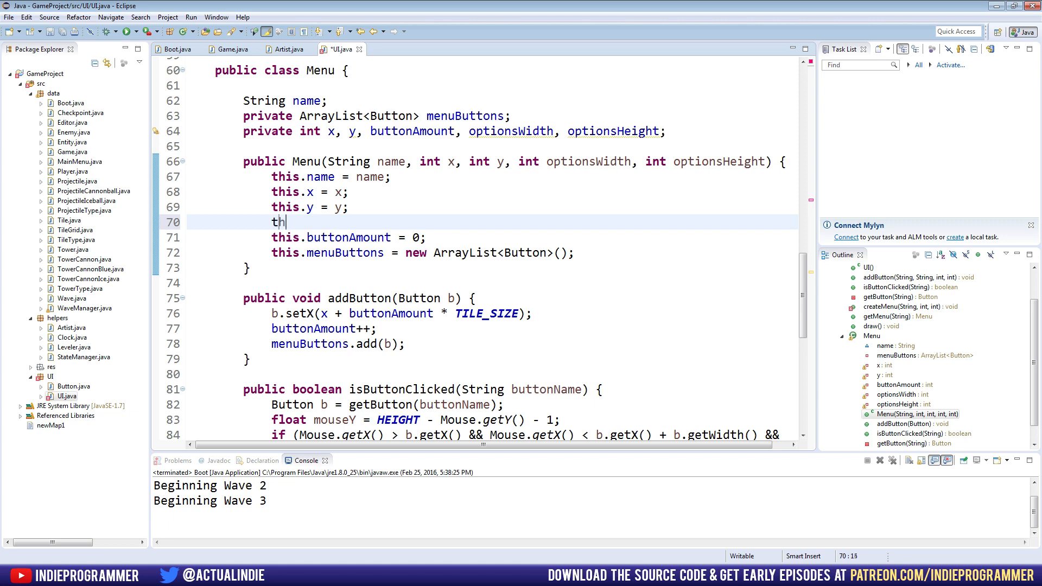
text(.)
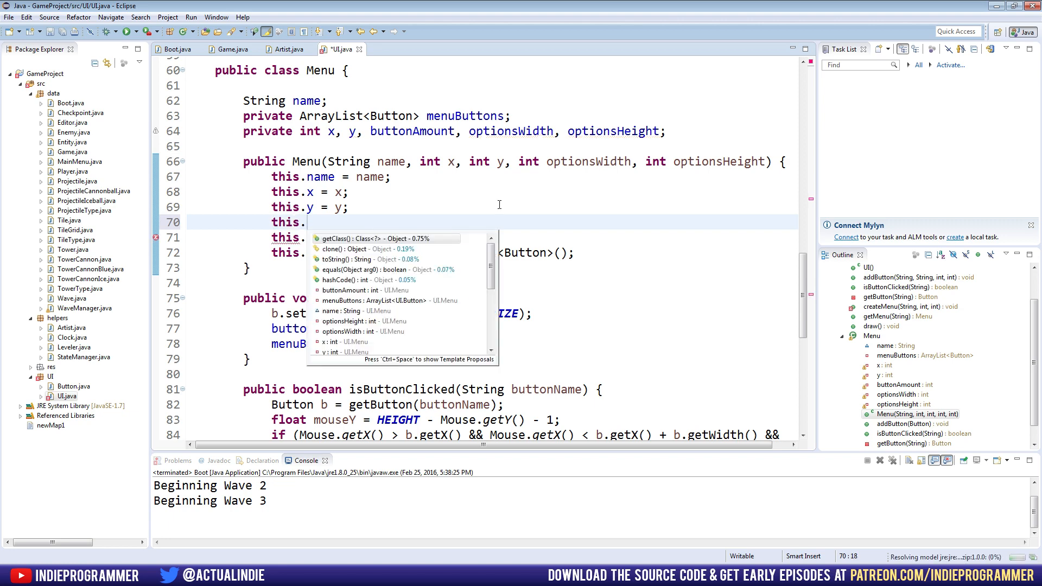
text(optionsWidth = 0)
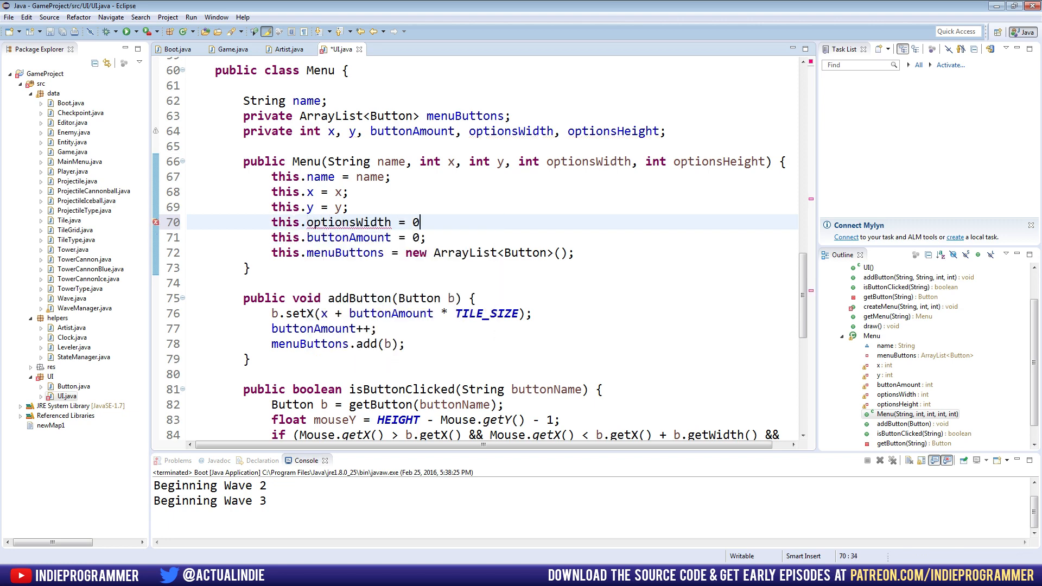
text(optionsWidth;)
text(this.)
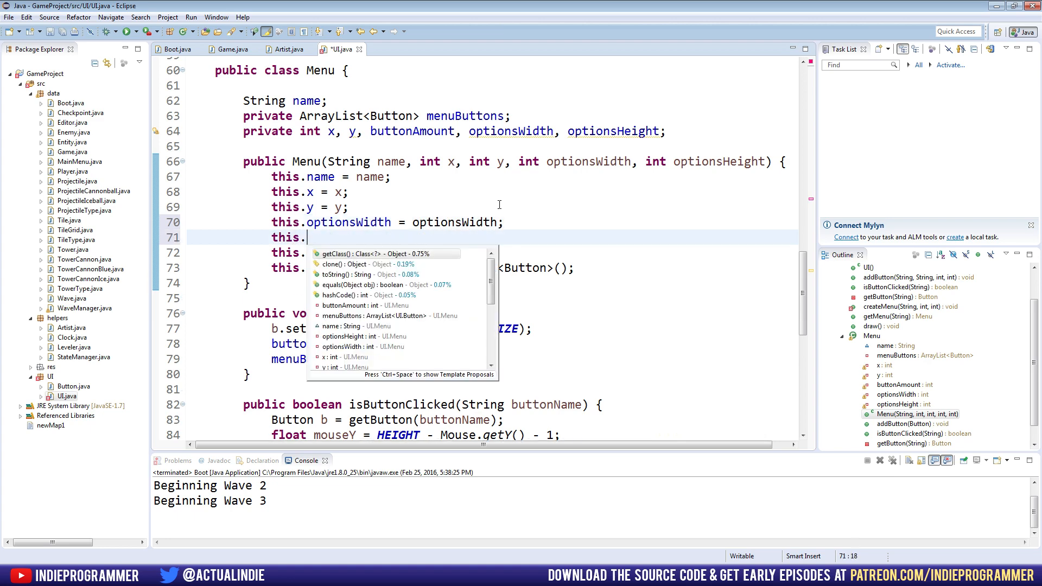
text(optionsHeight = o)
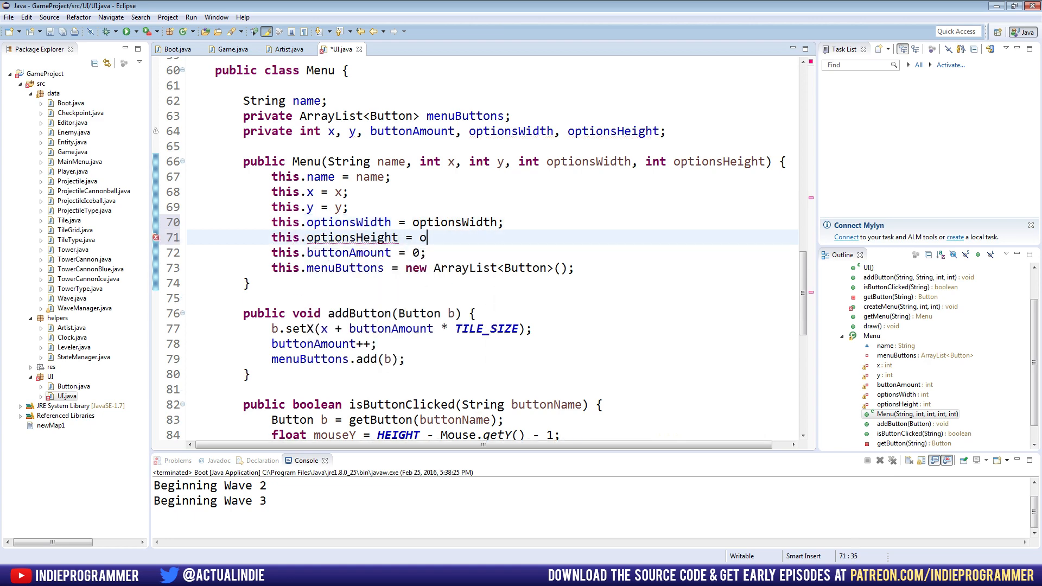
text(ptionsHeight;)
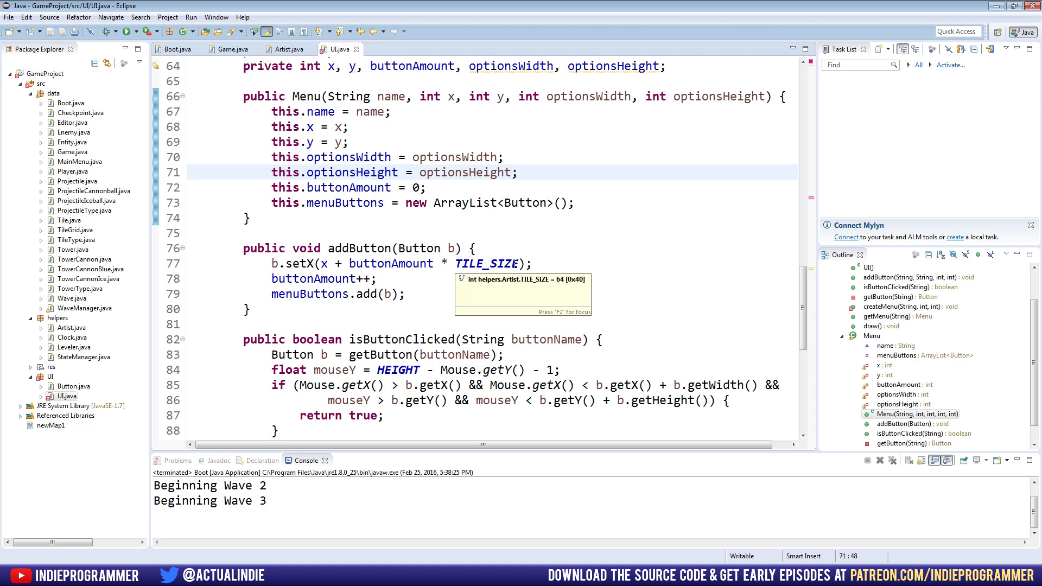
Give createMenu optionsWidth and optionsHeight parameters and pass them into new Menu.
scroll(up, 3)
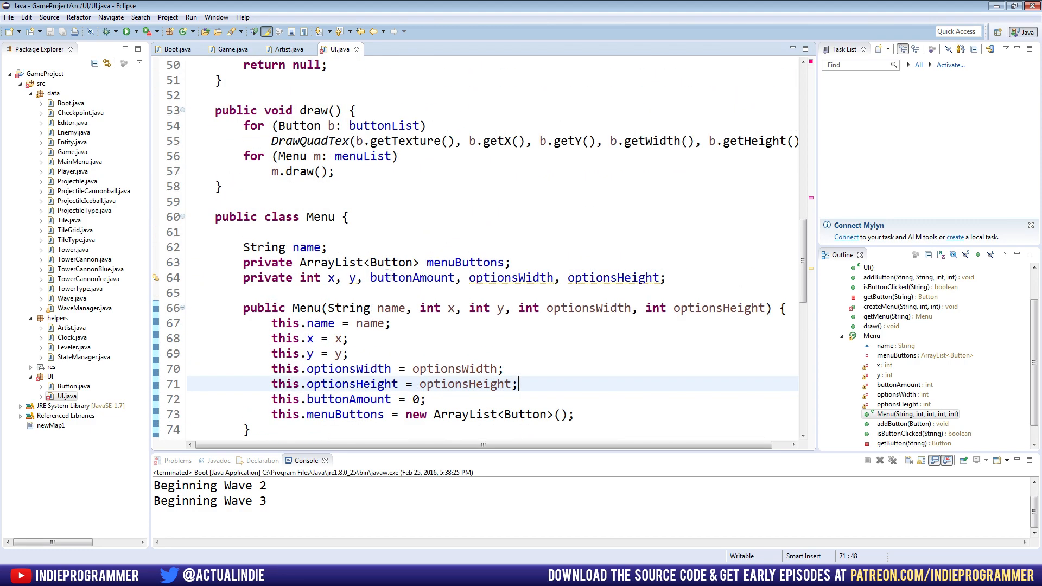
scroll(up, 3)
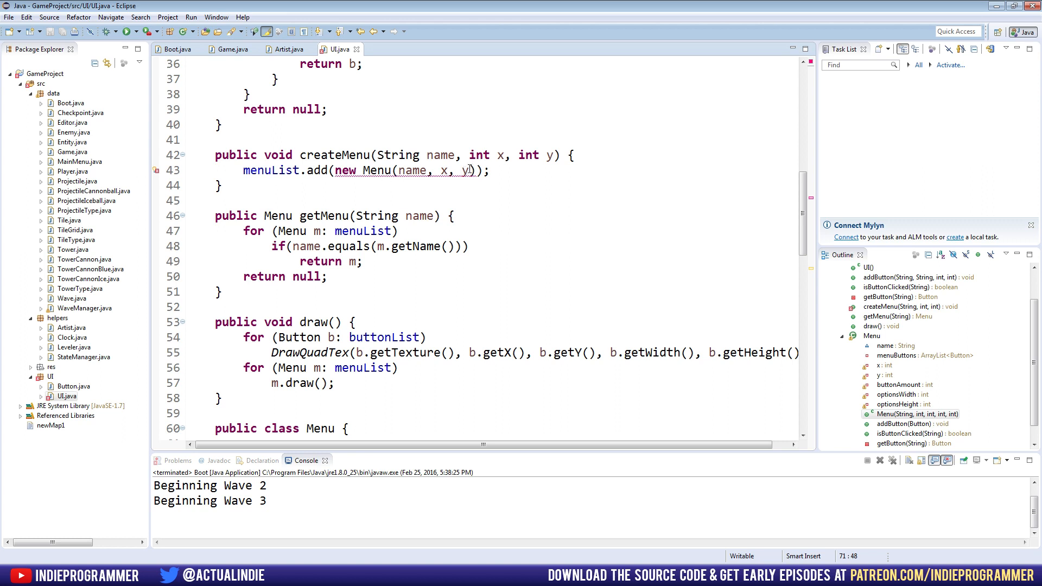
text(, optionsWidth, optionsHeight)
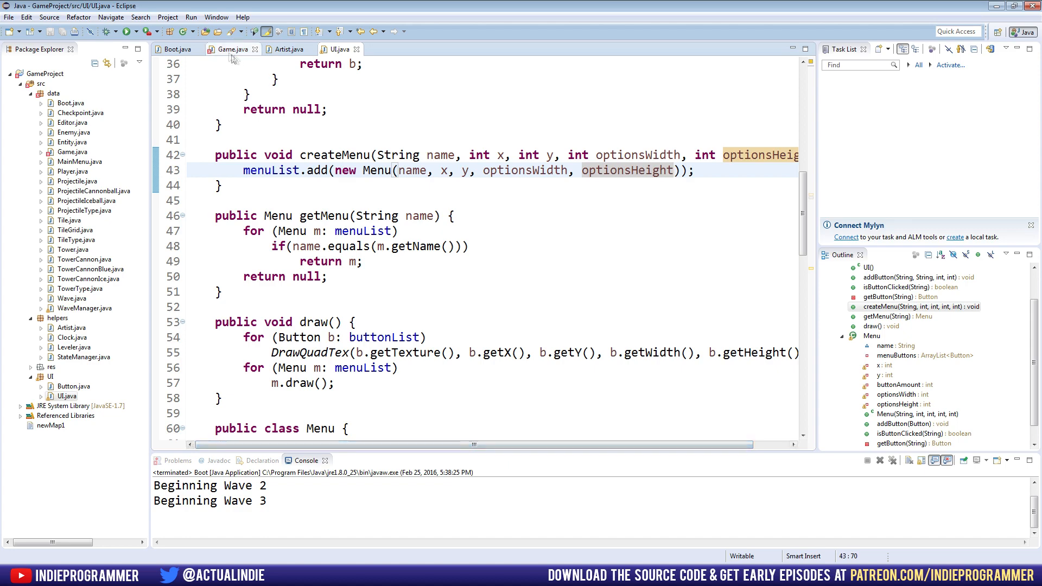
In Game.java's setupUI, make the call createMenu("TowerPicker", 1280, 0, 2, 0) and relaunch the game.
click(228, 49)
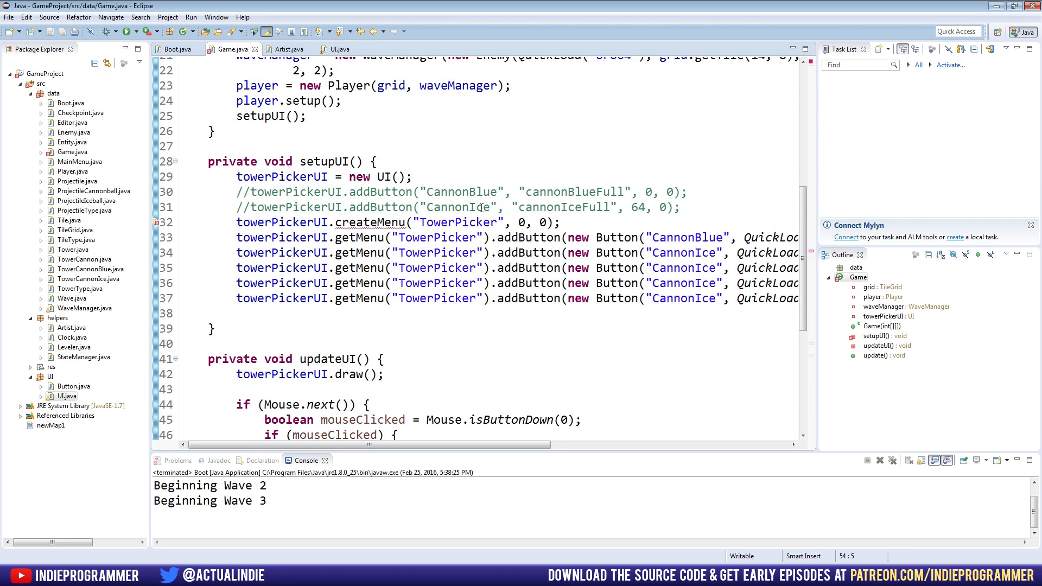
click(545, 221)
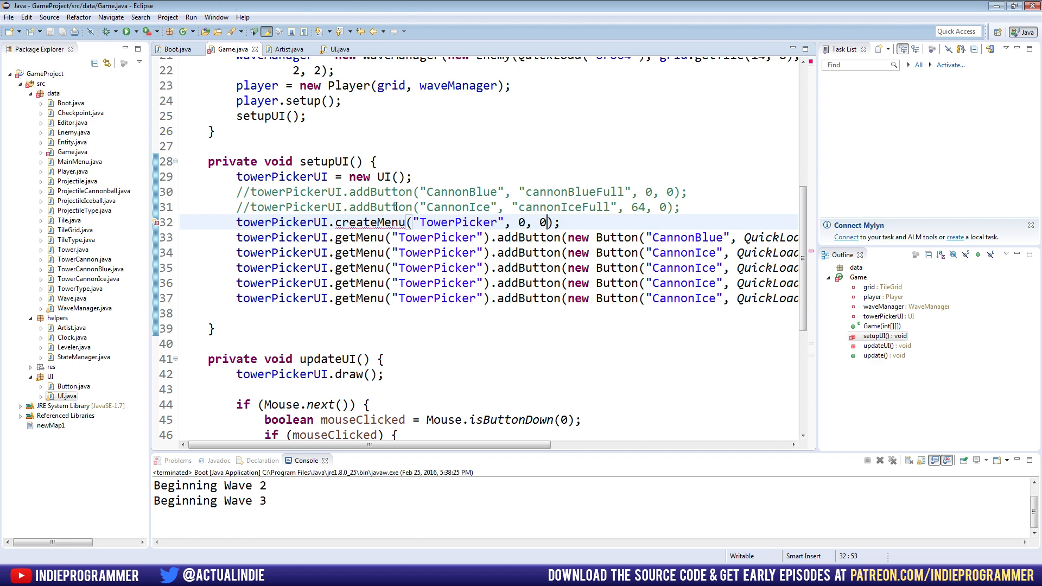
mouse_move(613, 132)
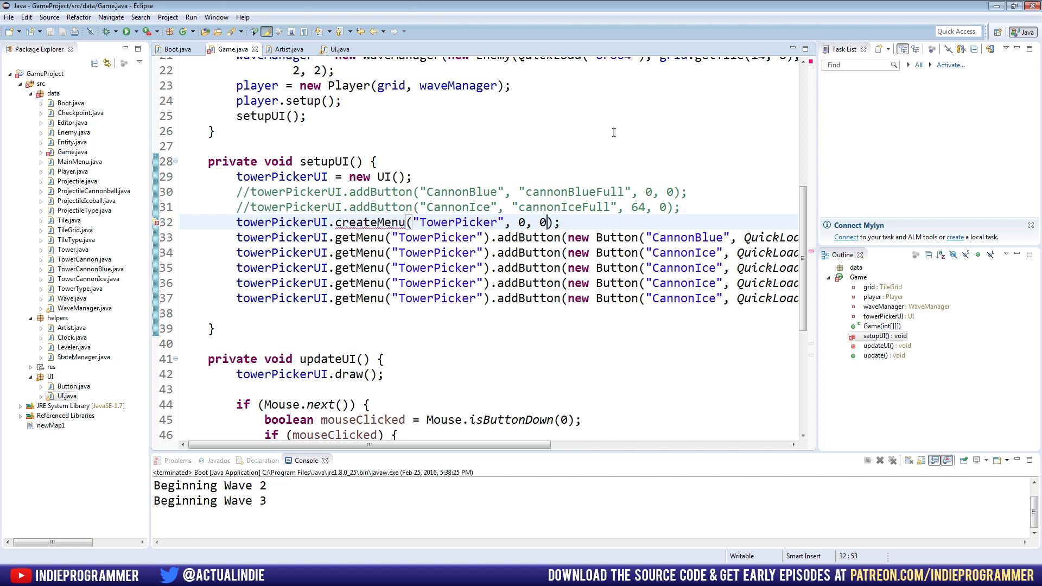
mouse_move(582, 140)
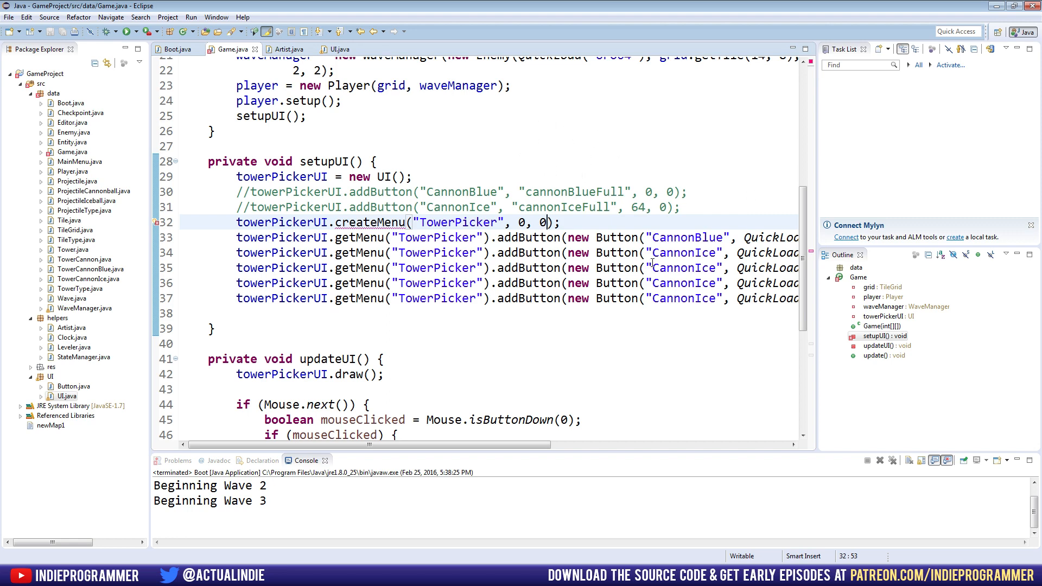
mouse_move(680, 155)
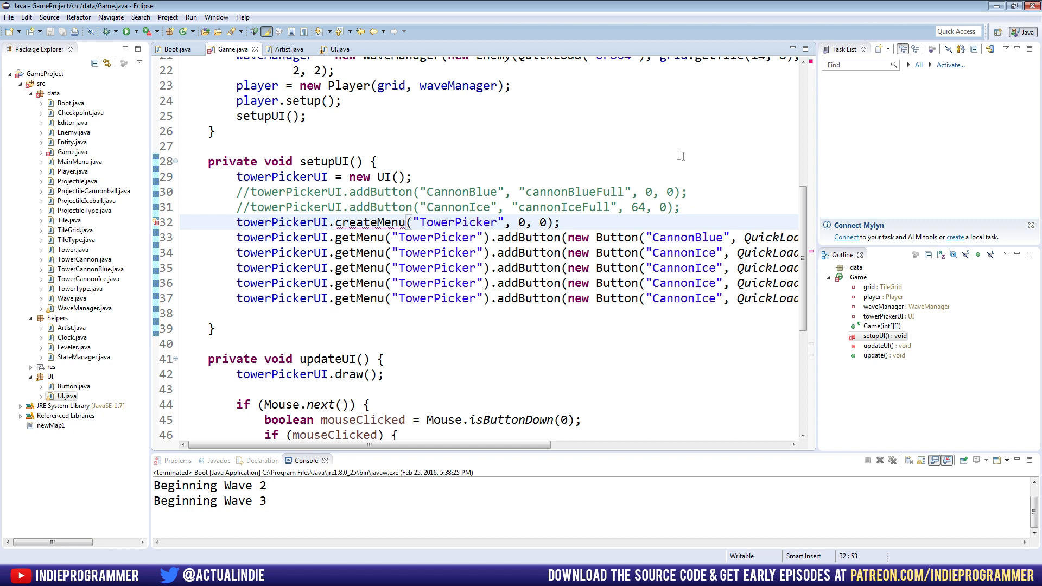
mouse_move(663, 234)
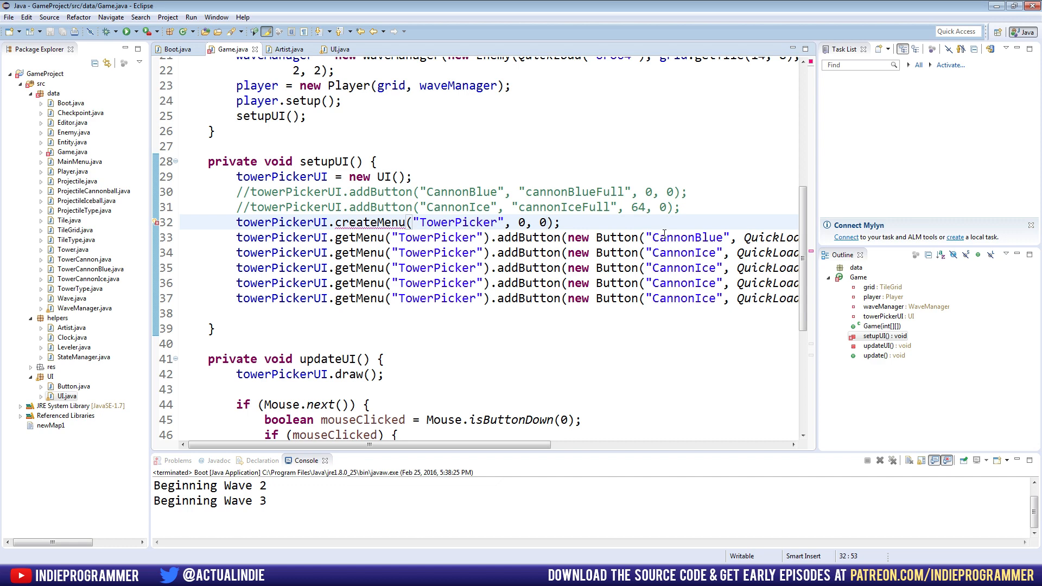
click(548, 222)
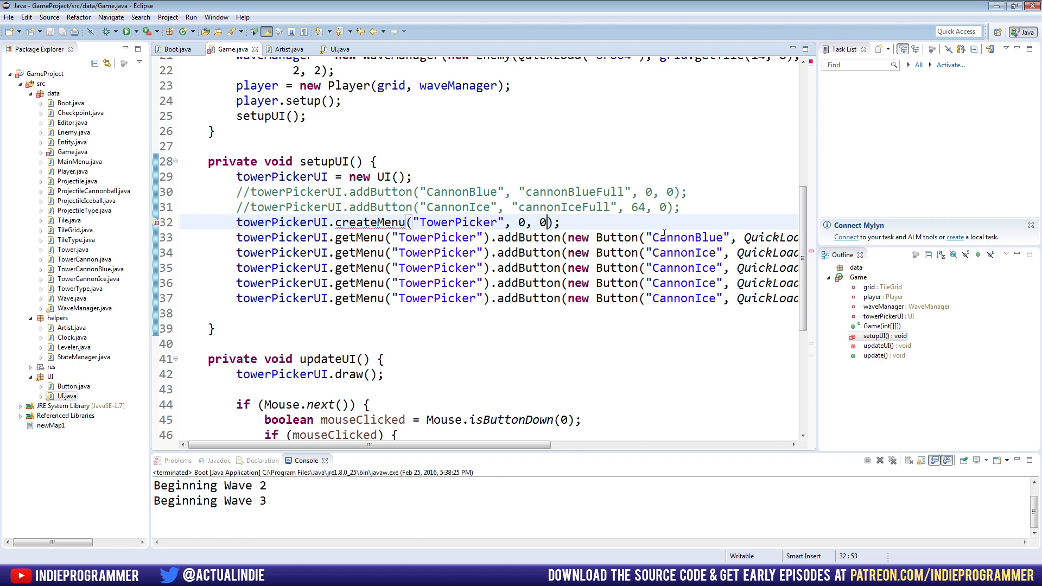
text(,)
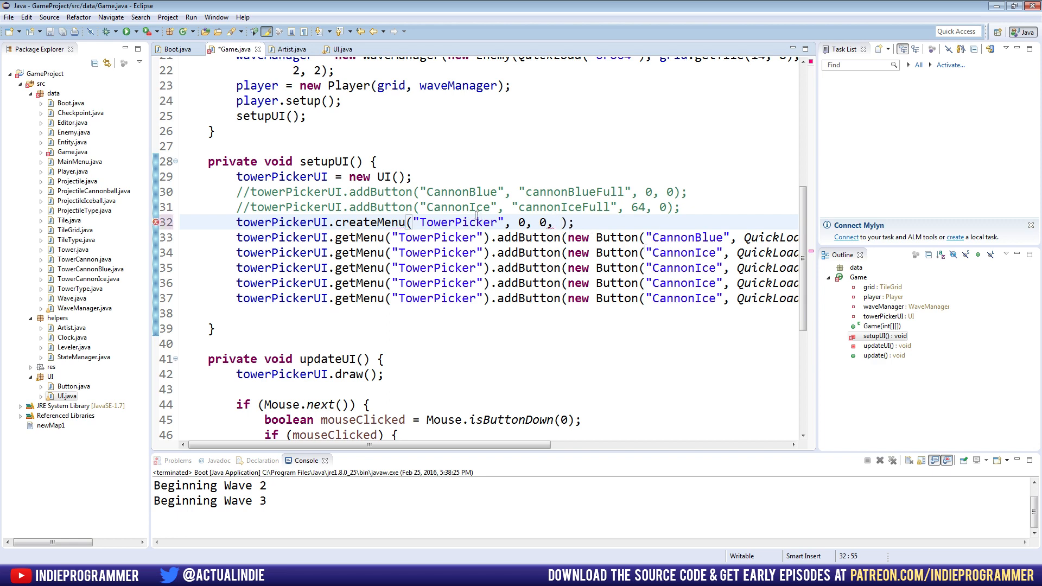
text(2,)
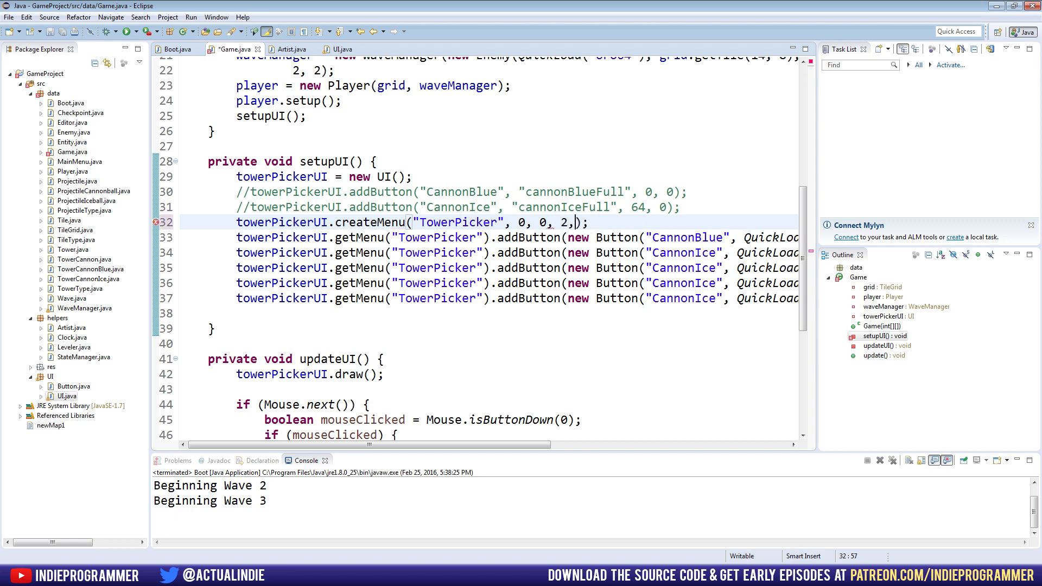
text(0)
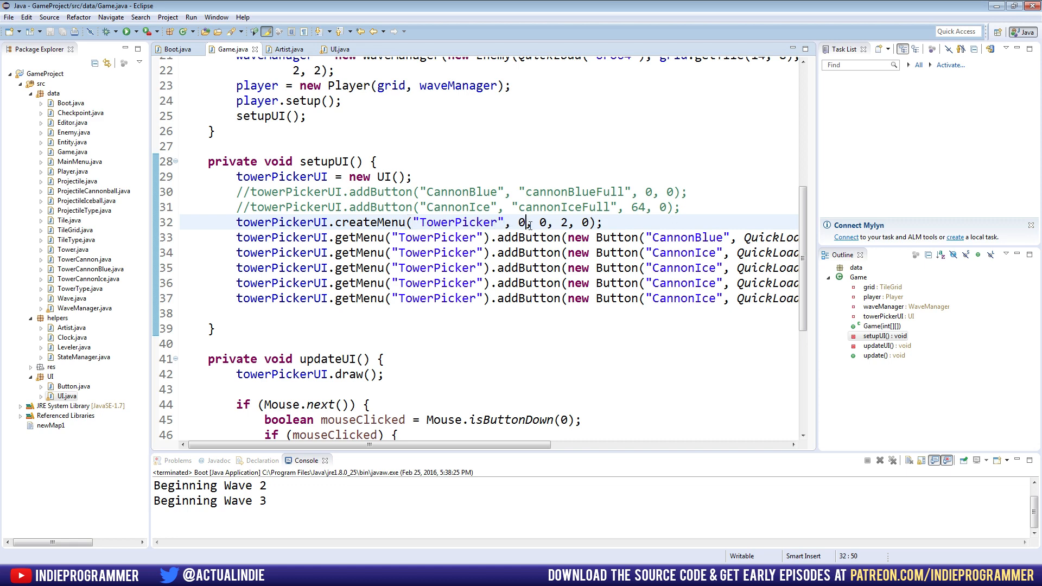
mouse_move(457, 161)
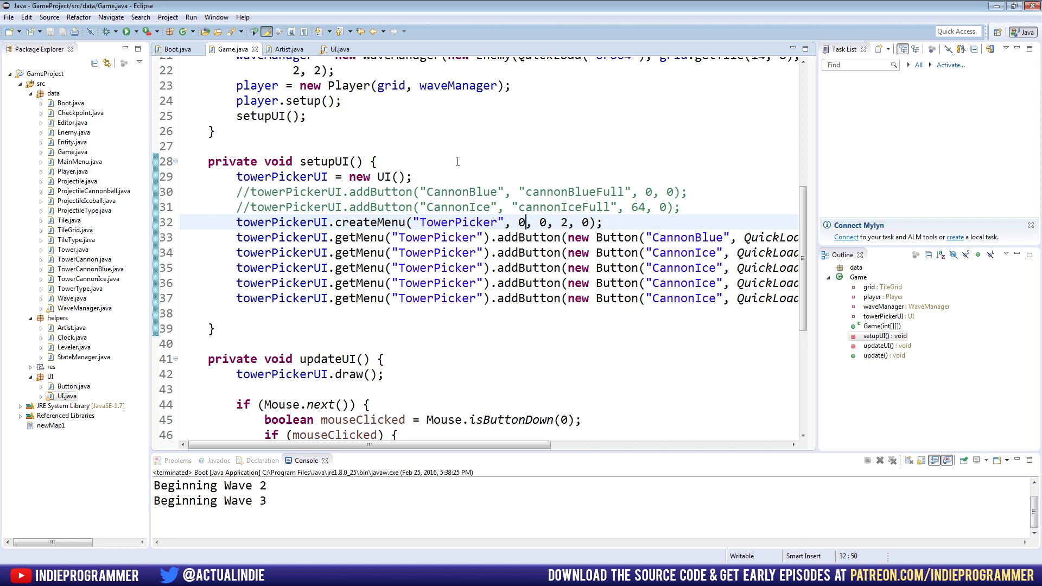
text(128)
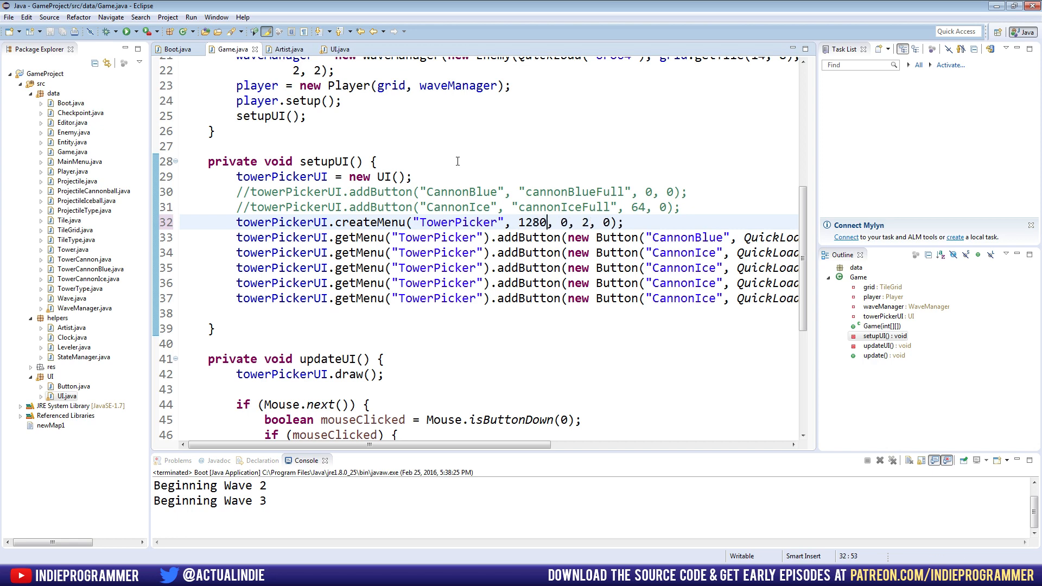
click(108, 31)
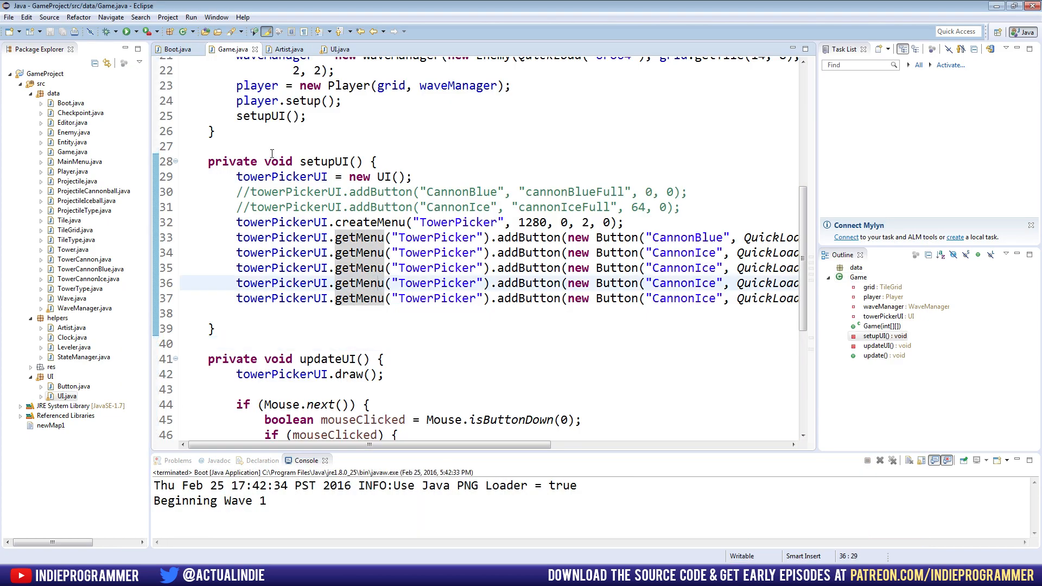
Return to UI.java's Menu.addButton and open a blank line after its opening brace.
click(336, 49)
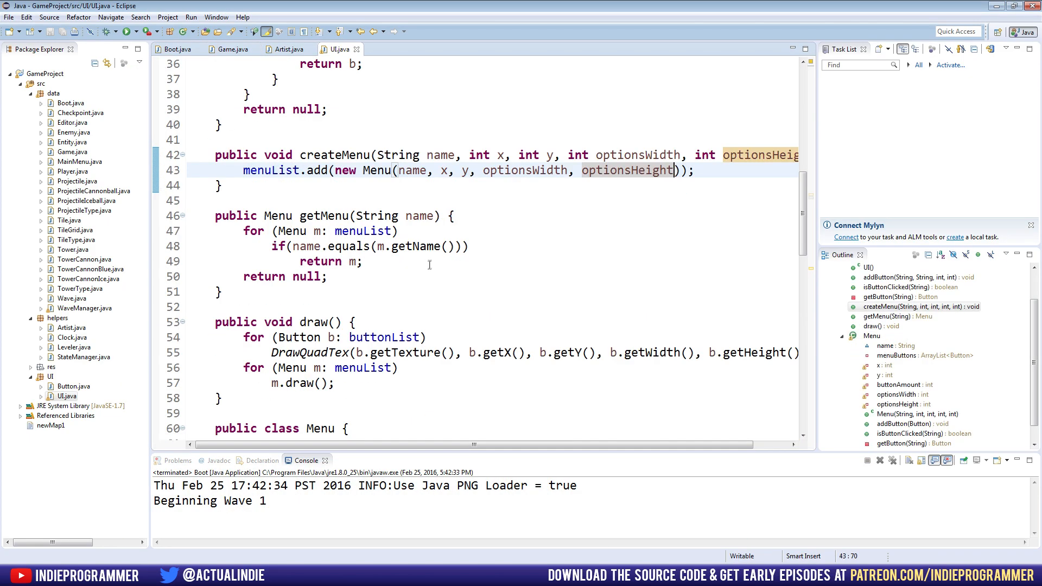
scroll(down, 3)
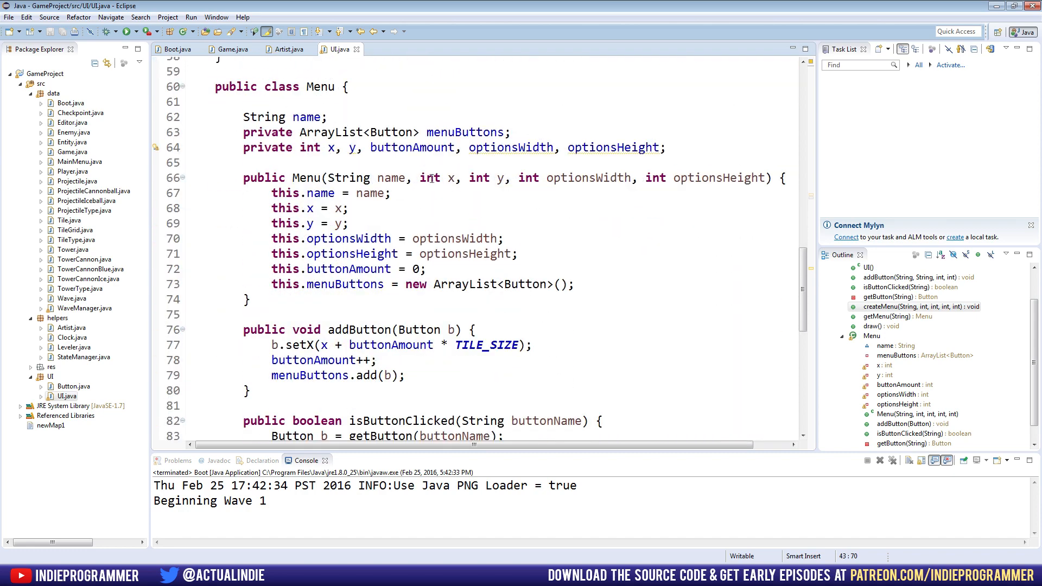
scroll(down, 3)
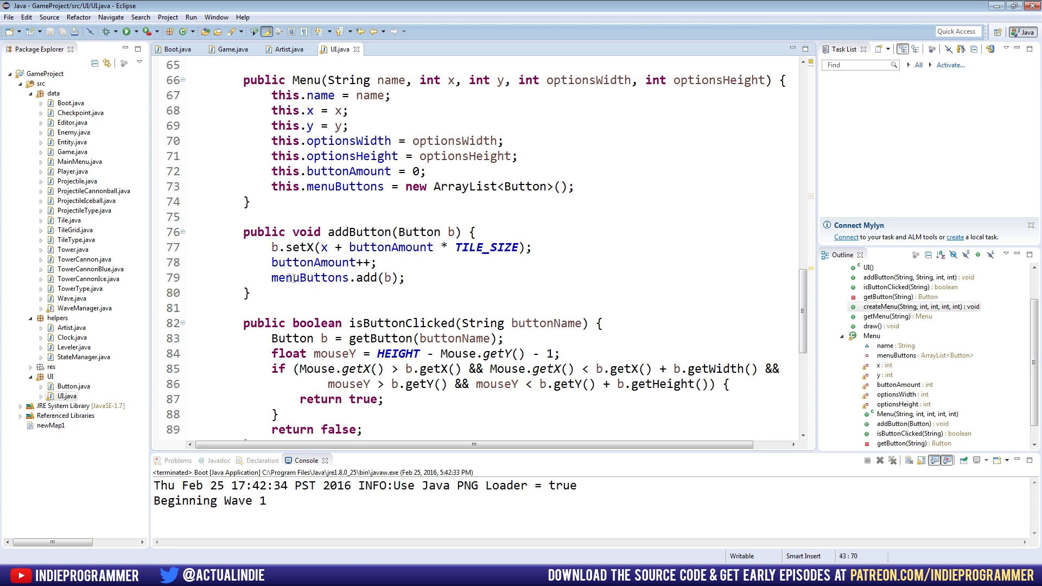
scroll(down, 3)
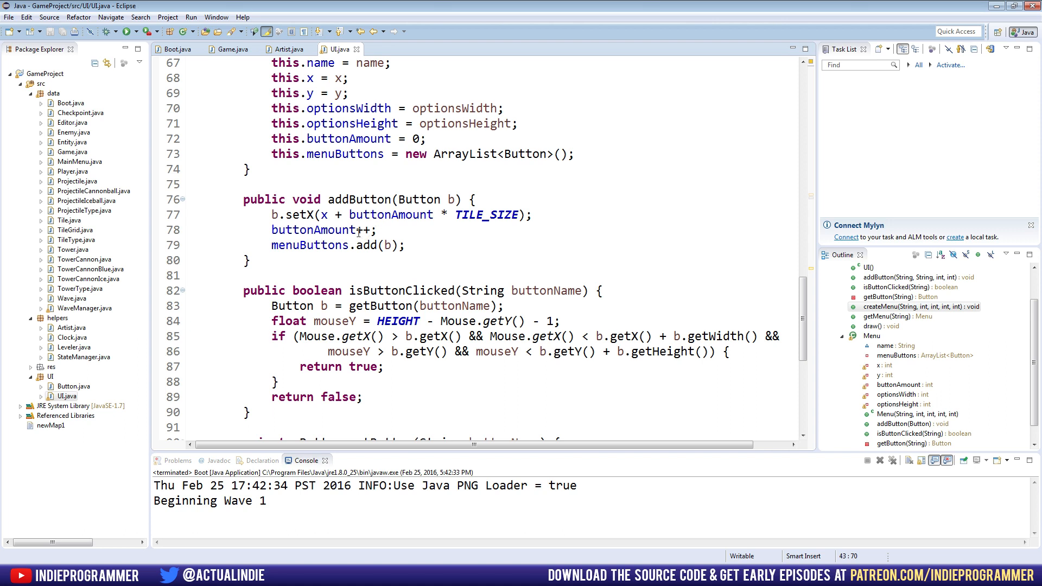
mouse_move(378, 198)
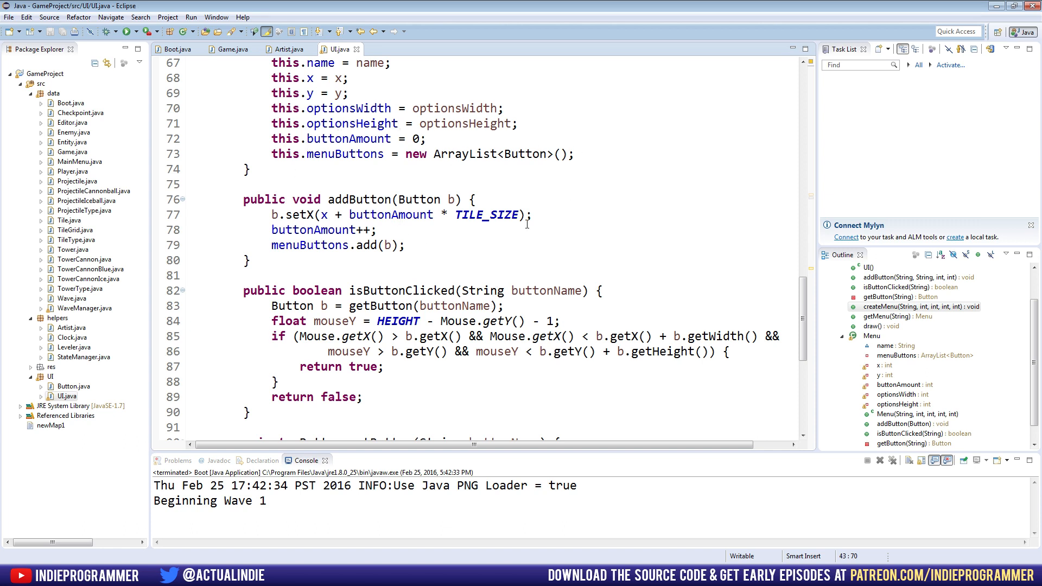
mouse_move(519, 208)
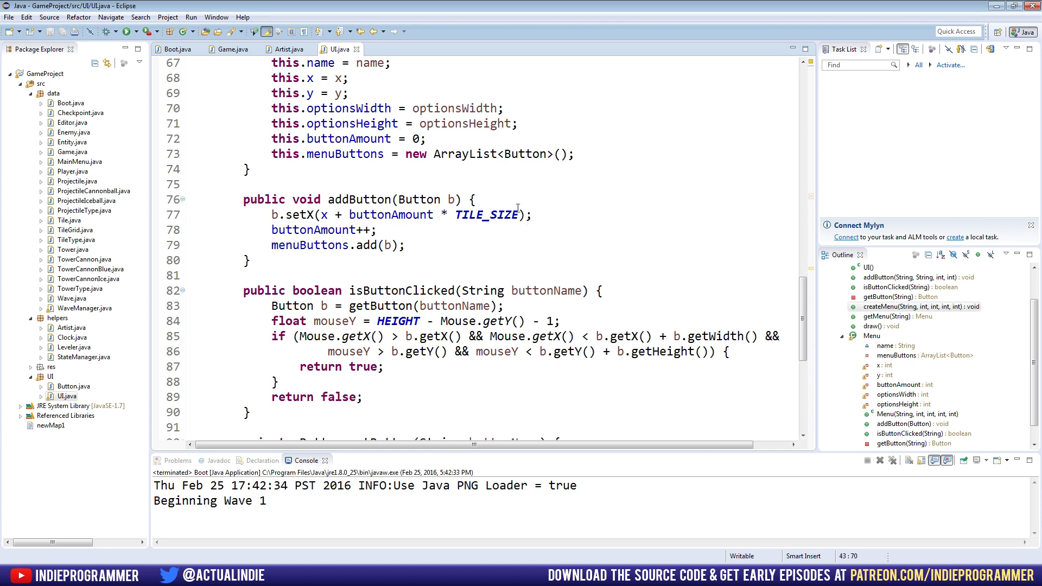
click(519, 200)
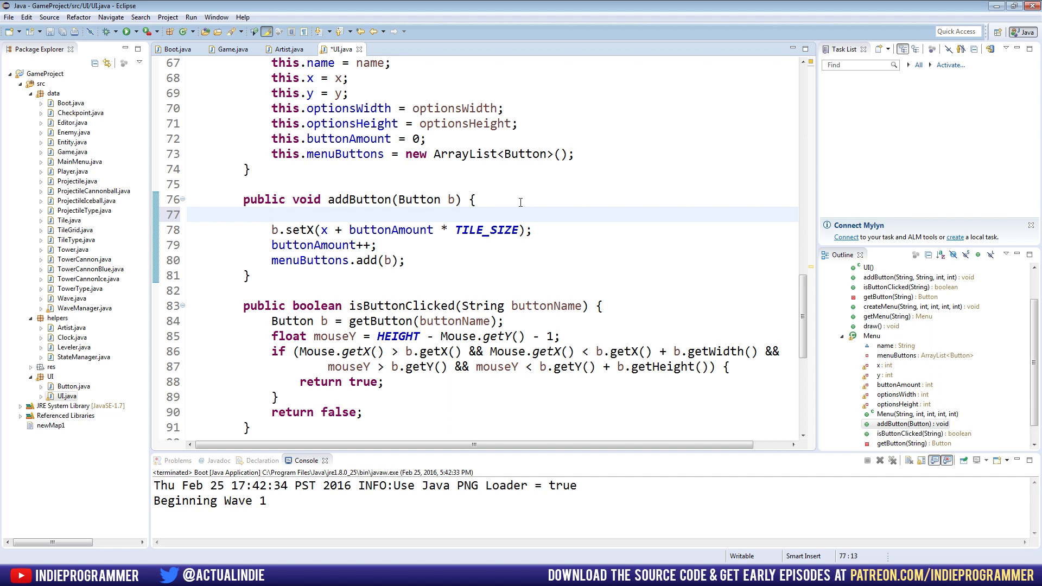
Start an optionsWidth check that sets the button's Y from buttonAmount times TILE_SIZE.
click(271, 214)
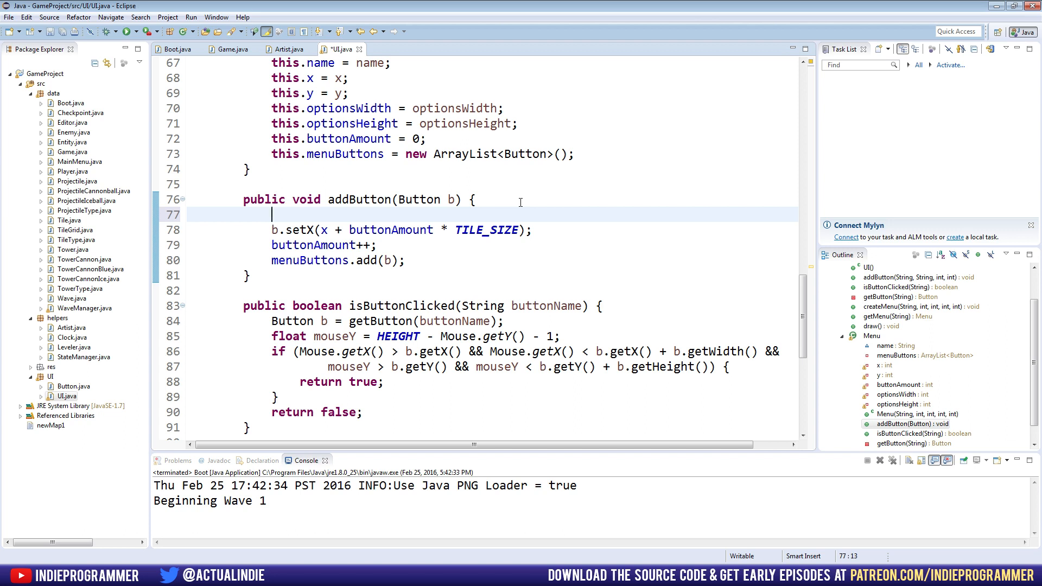
text(if ()
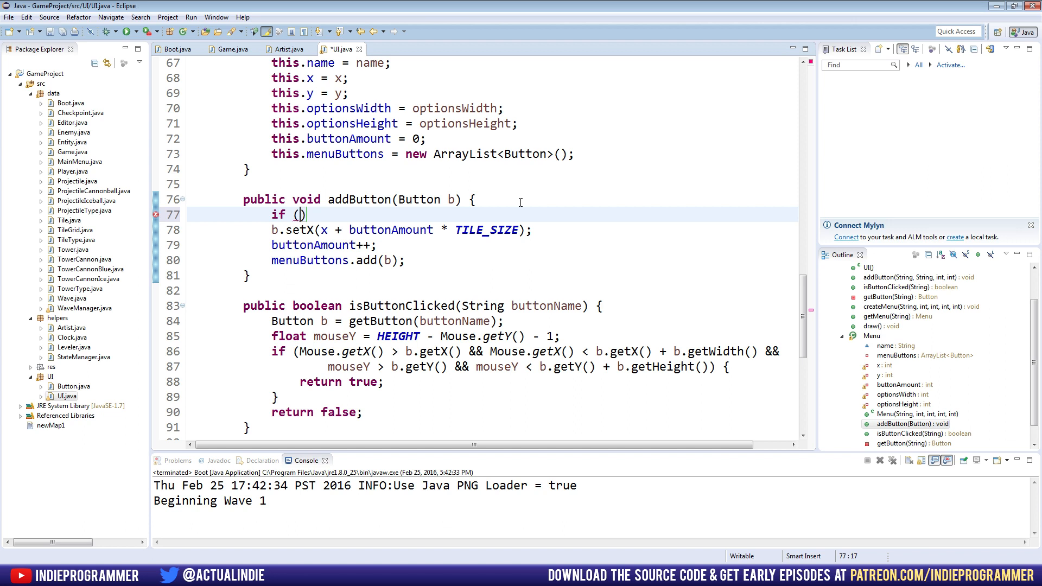
text(optionsWidth != 0)
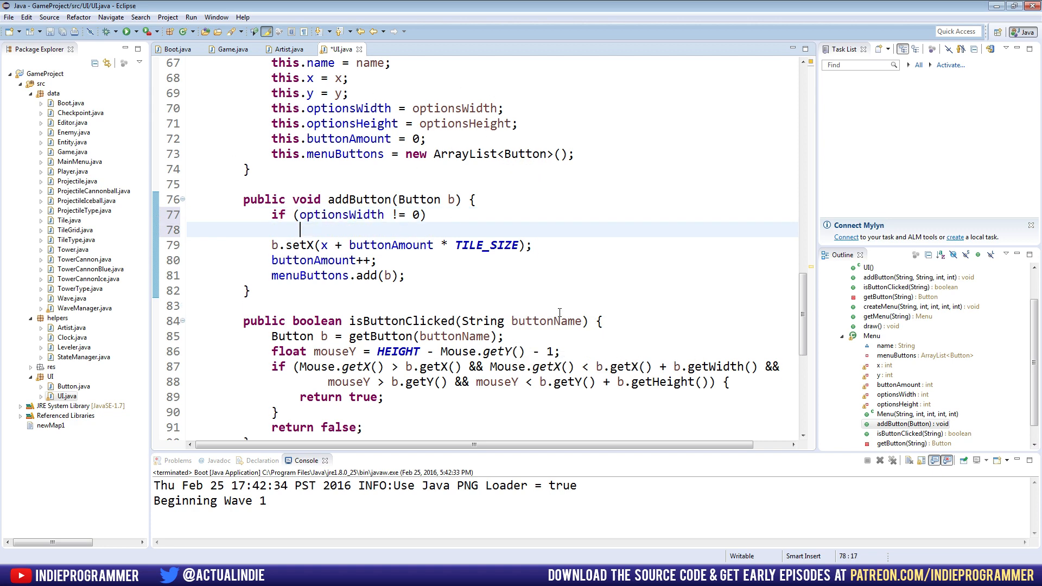
text(b.setY(y);)
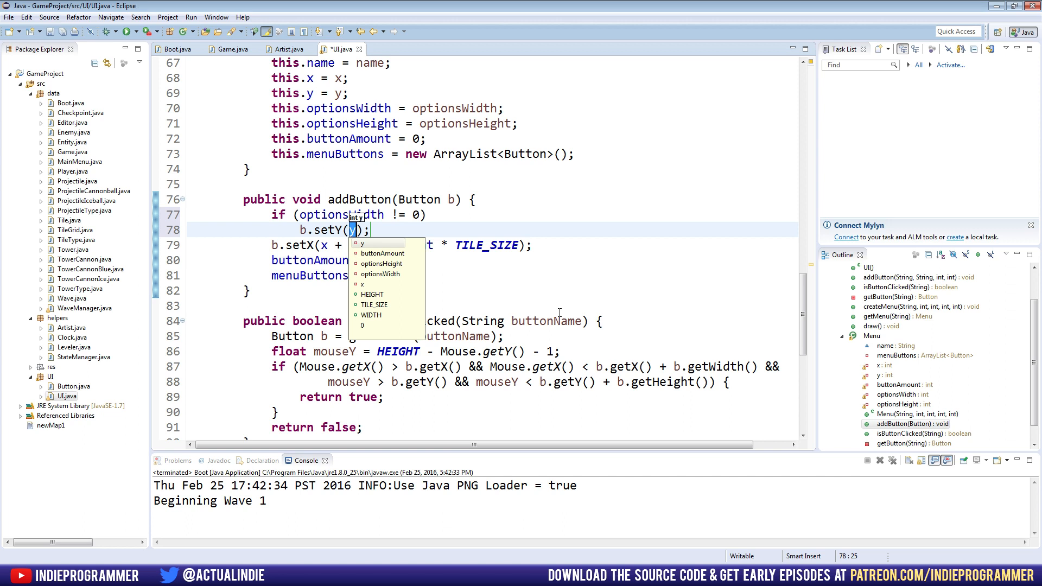
text(+)
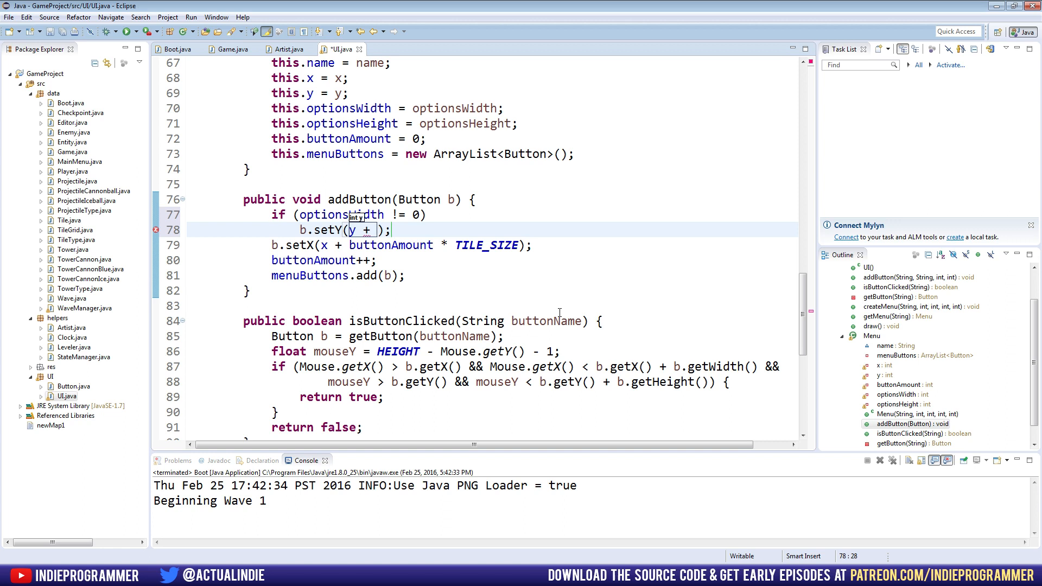
text((buttonAmoun)
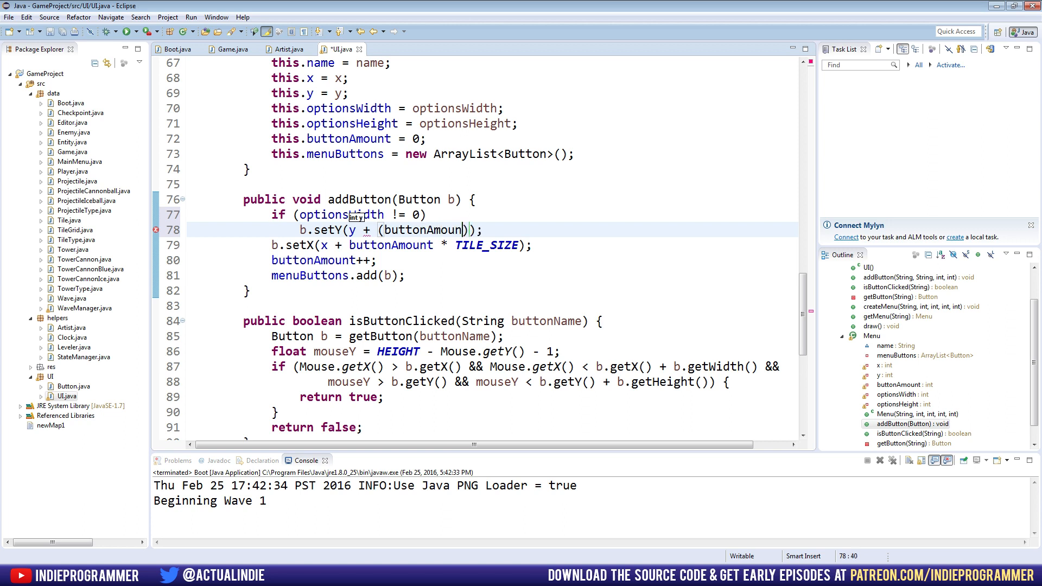
text(* TI)
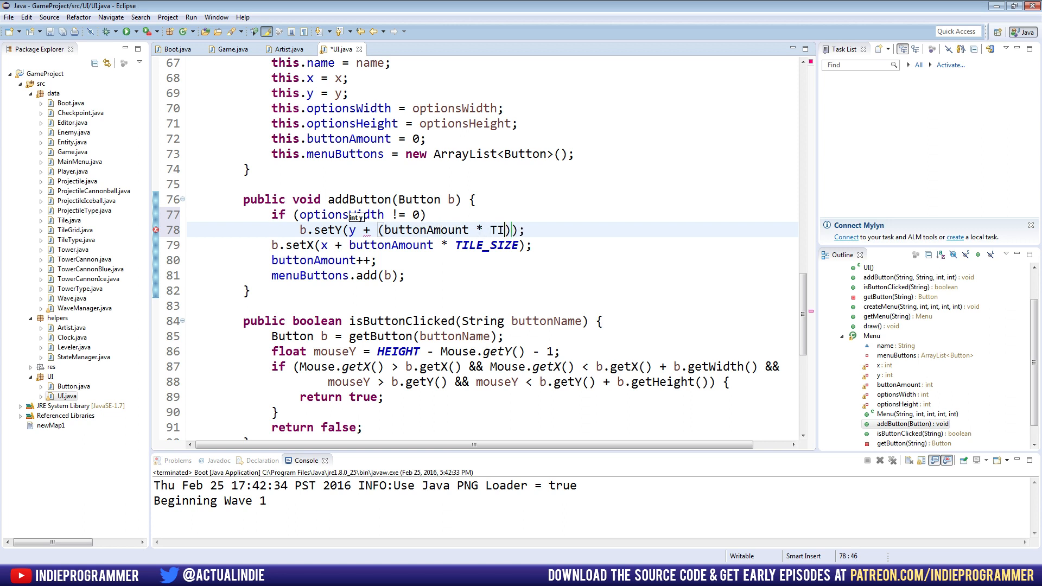
text(LE_SIZE)
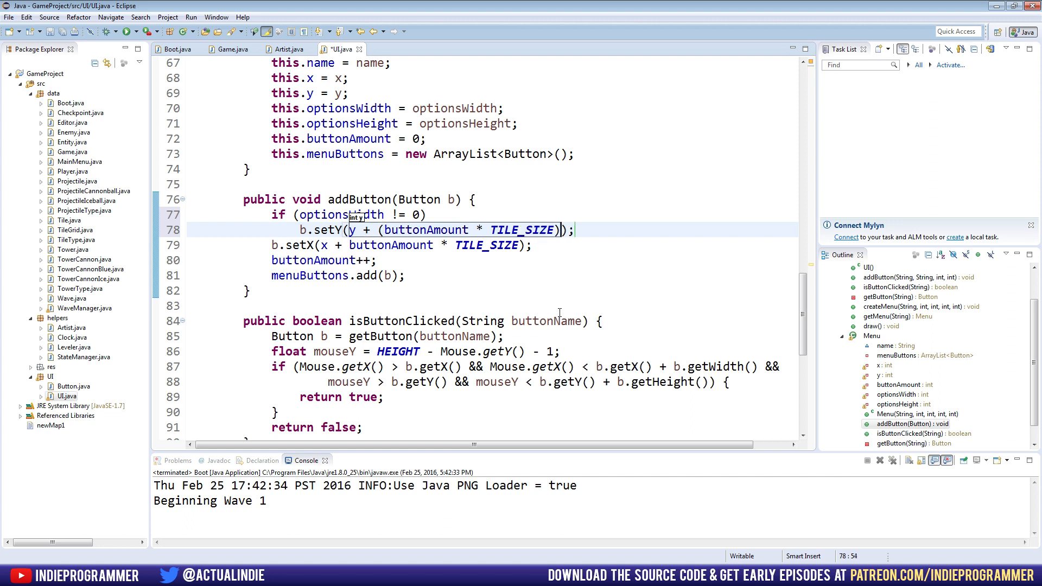
Rework the Y expression to (buttonAmount / 2) * TILE_SIZE and launch the game.
key(Backspace)
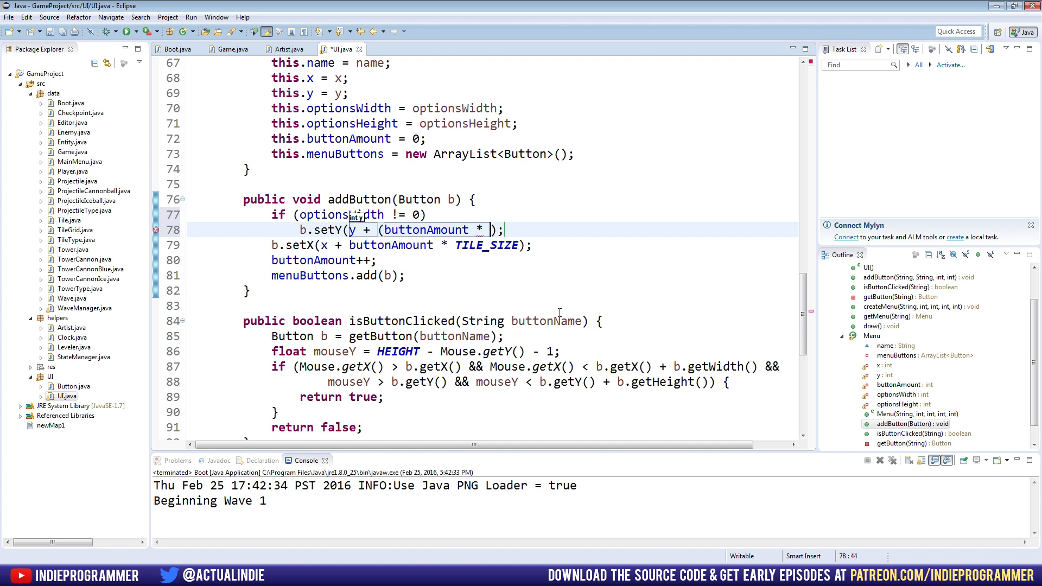
text(/)
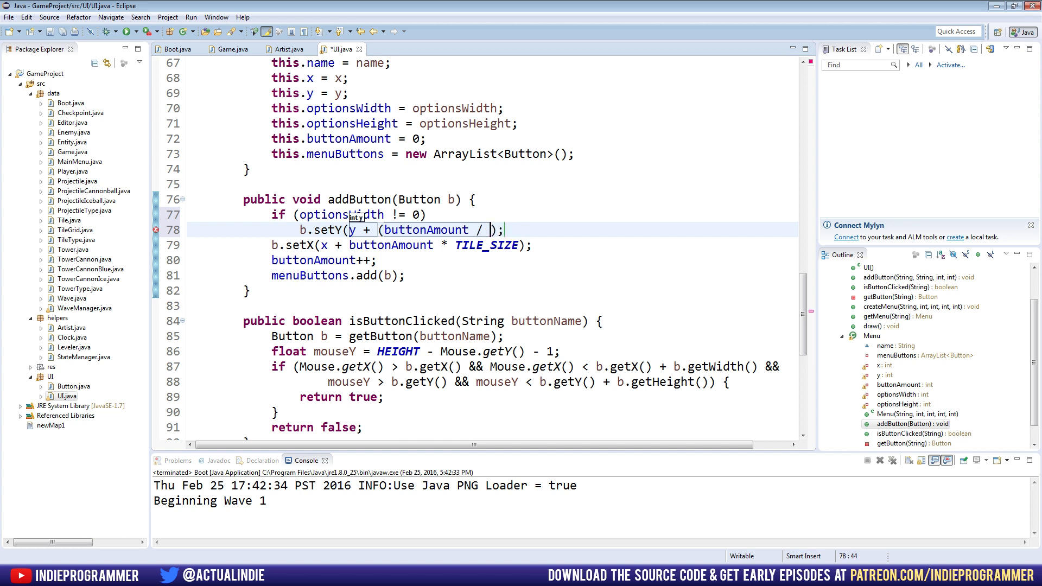
text(2)
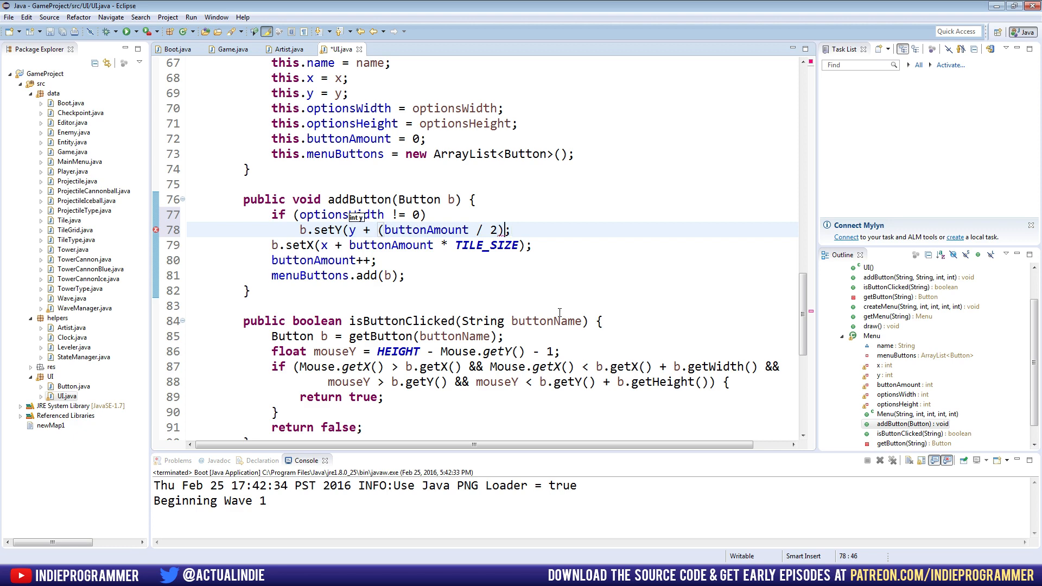
text(* T)
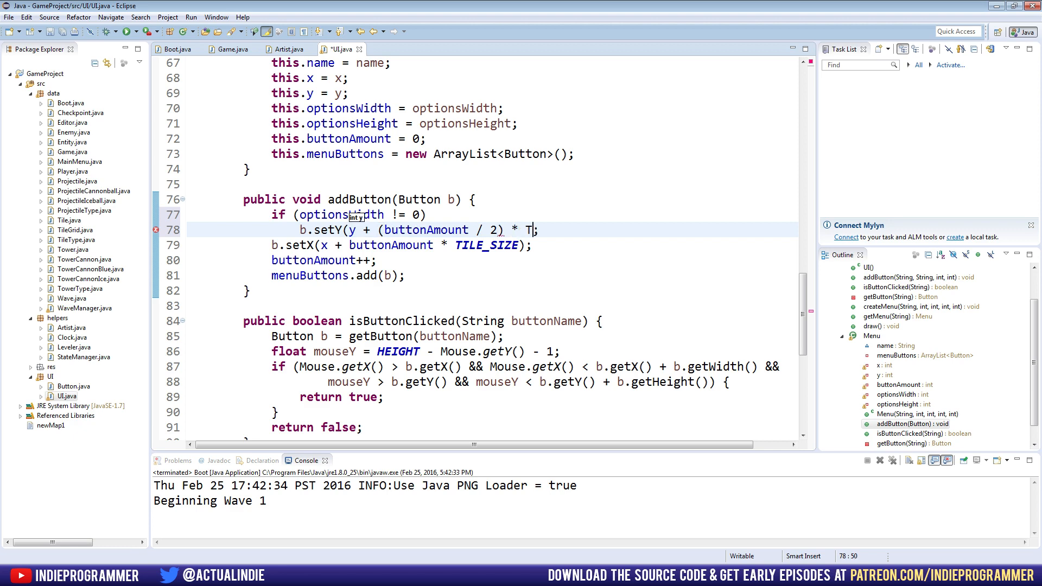
text(ILE_SIZE)
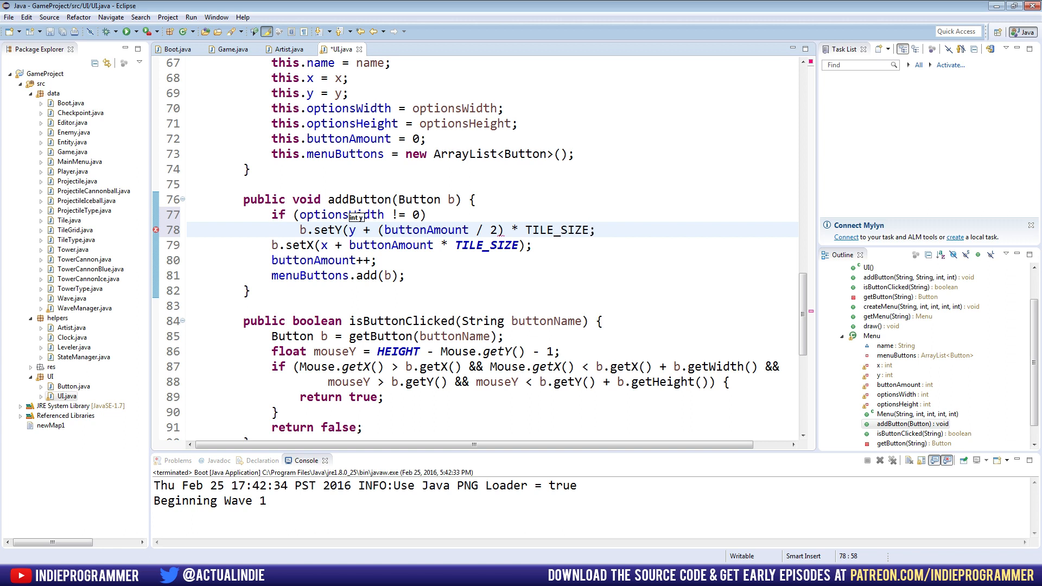
double_click(558, 230)
text())
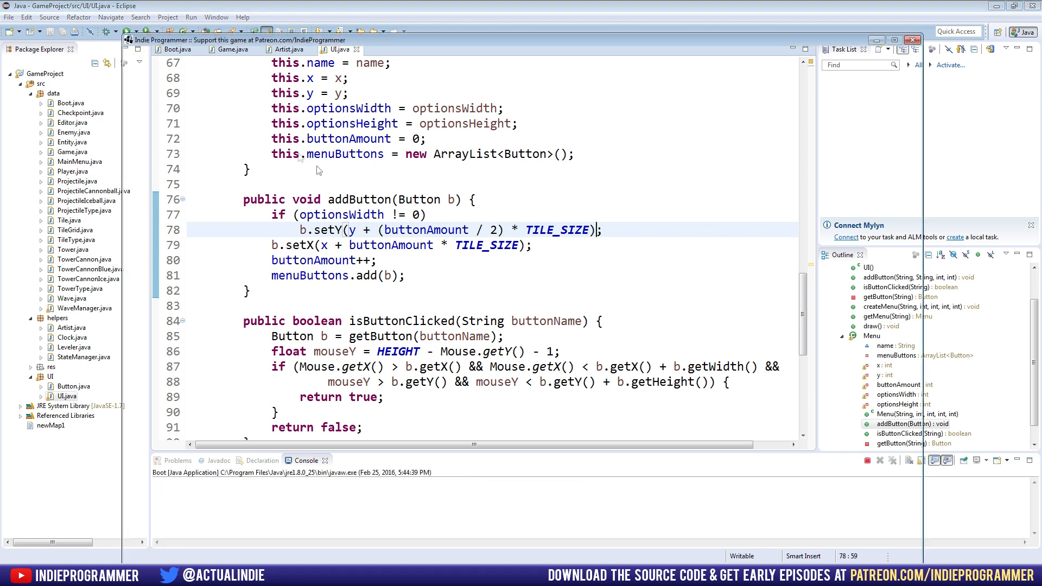
Play the game to check the tower menu's new row spacing, then close it.
click(134, 31)
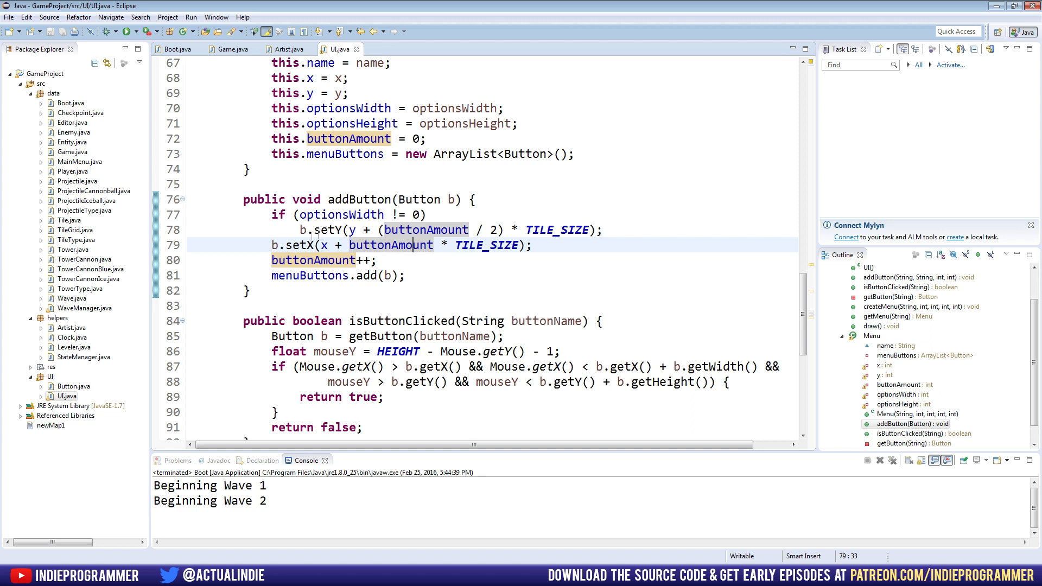
mouse_move(480, 263)
text(()
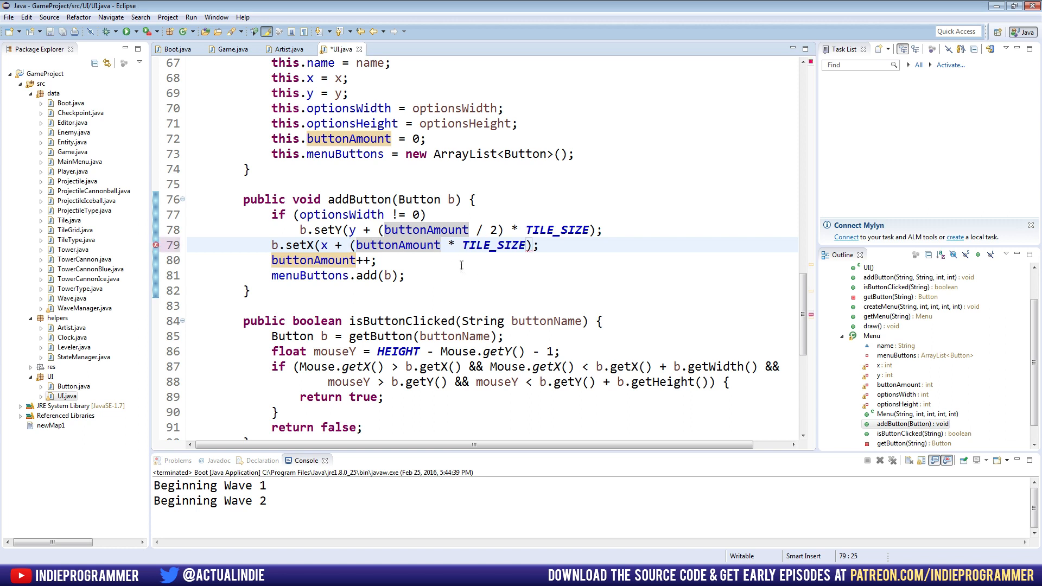
Change the setX line to x + (buttonAmount % 2) * TILE_SIZE and run the game.
text(%)
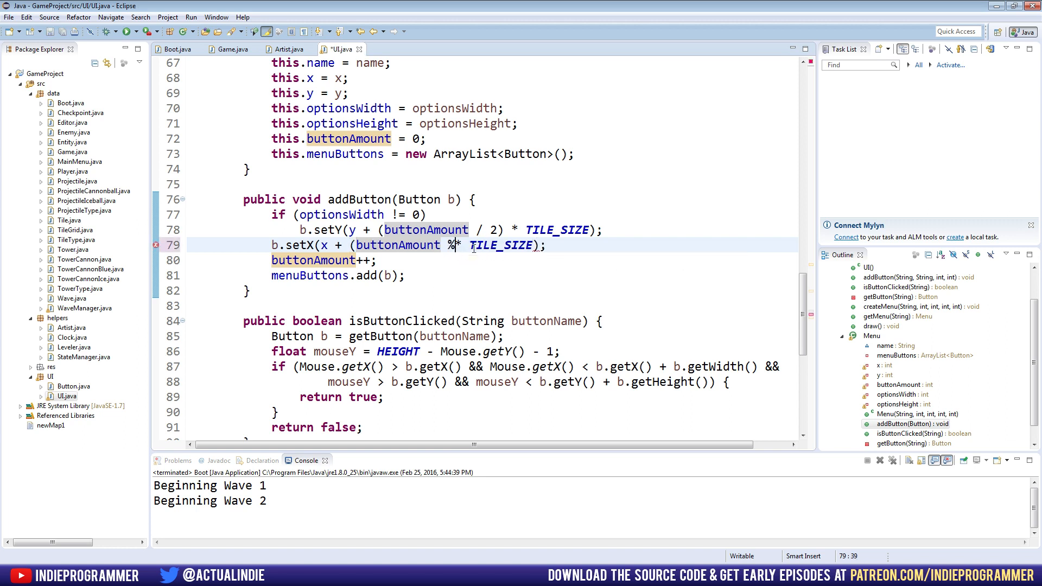
text(2))
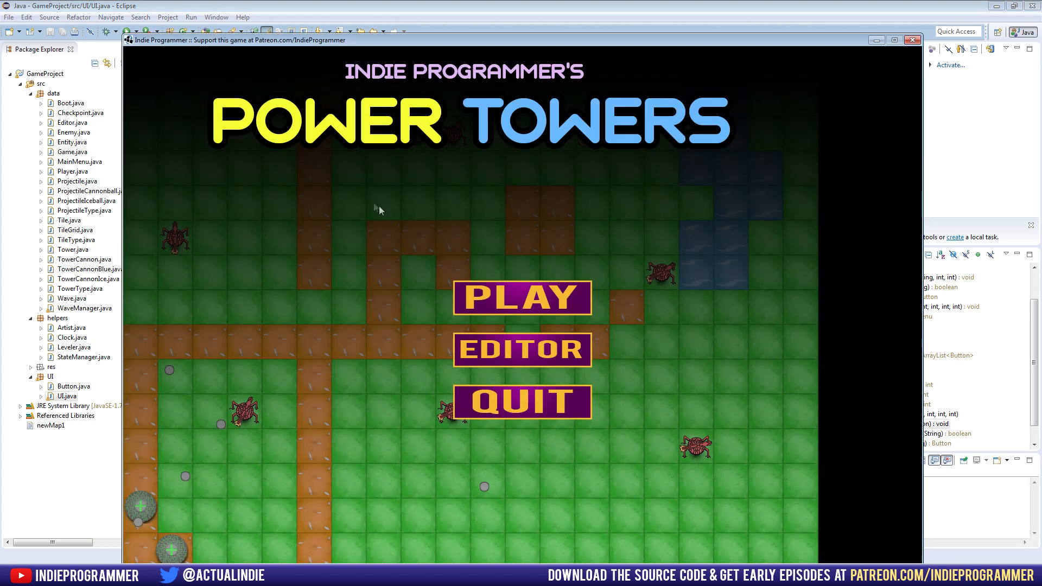
Play the game to verify the alternating-column tower picker, then close it.
click(522, 297)
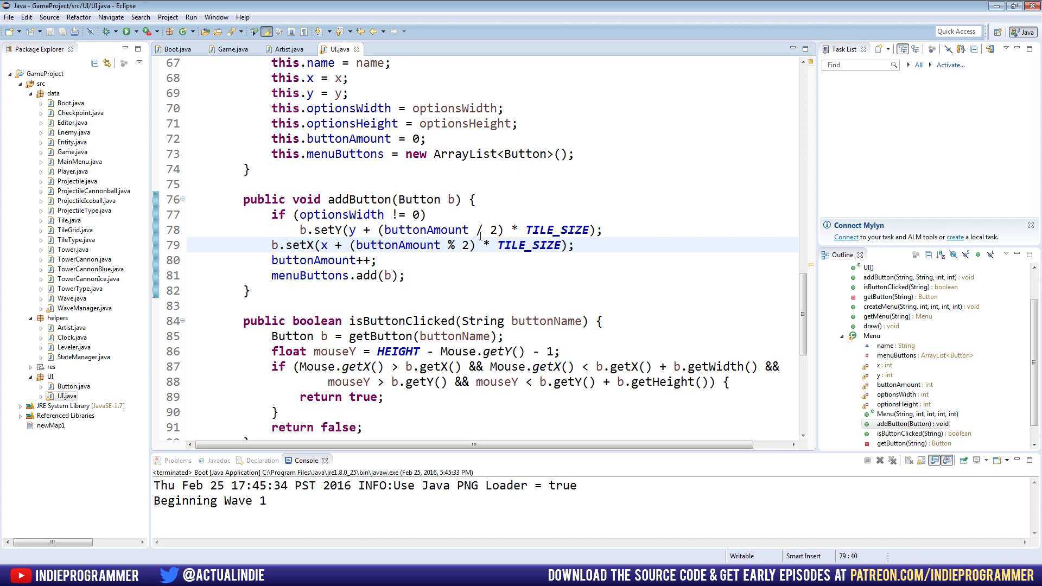
Replace the hard-coded 2 with optionsWidth in the setY and setX lines, save, and switch to Game.java.
text(optionsWidth)
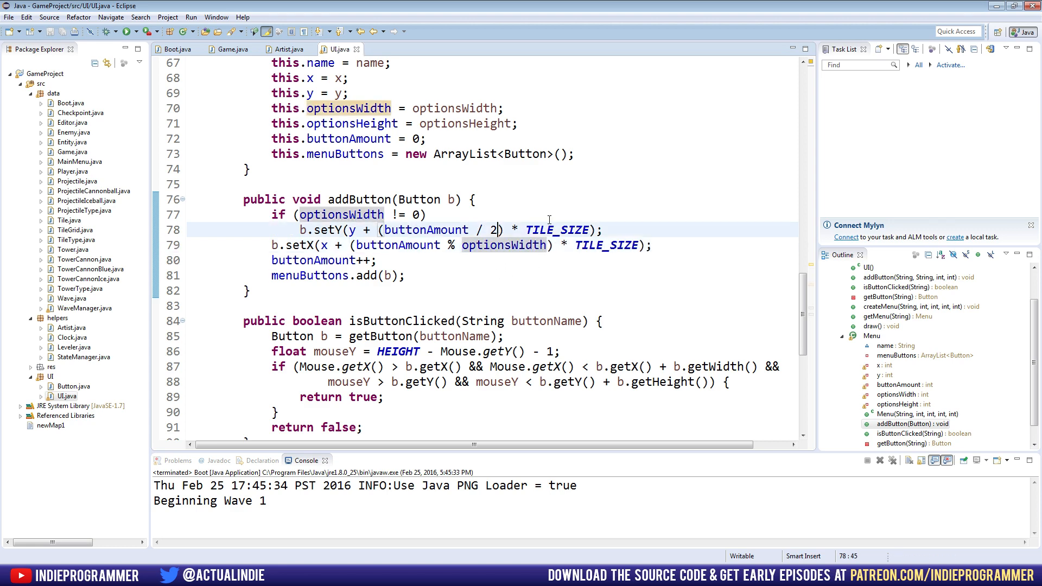
key(Backspace)
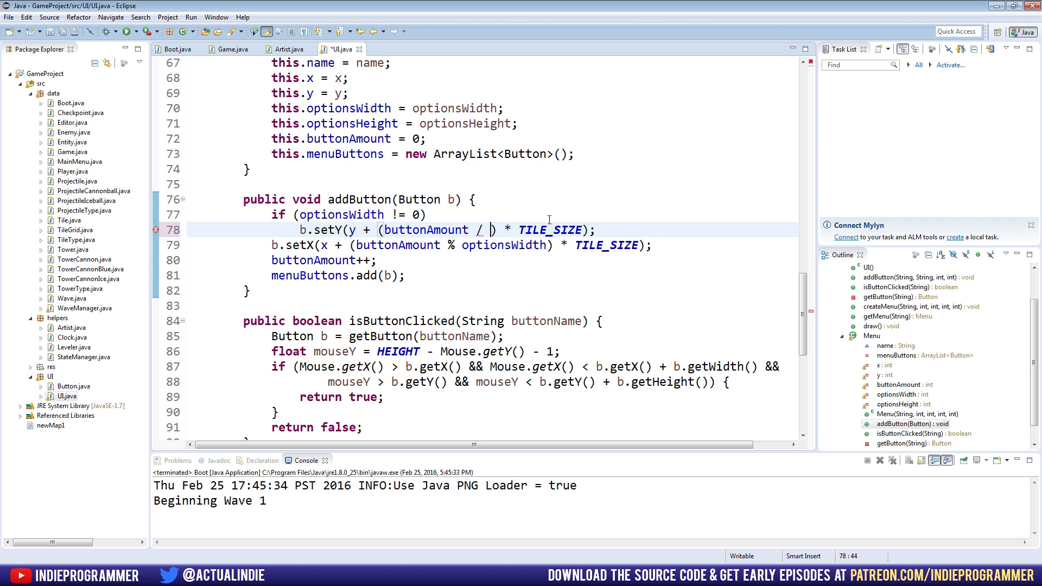
text(2)
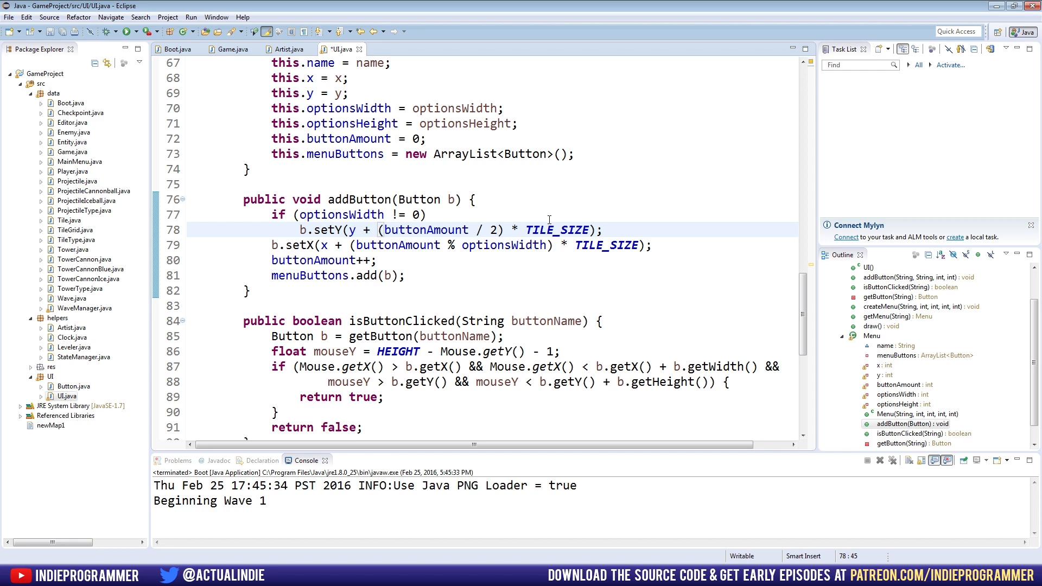
text(optionsWidth)
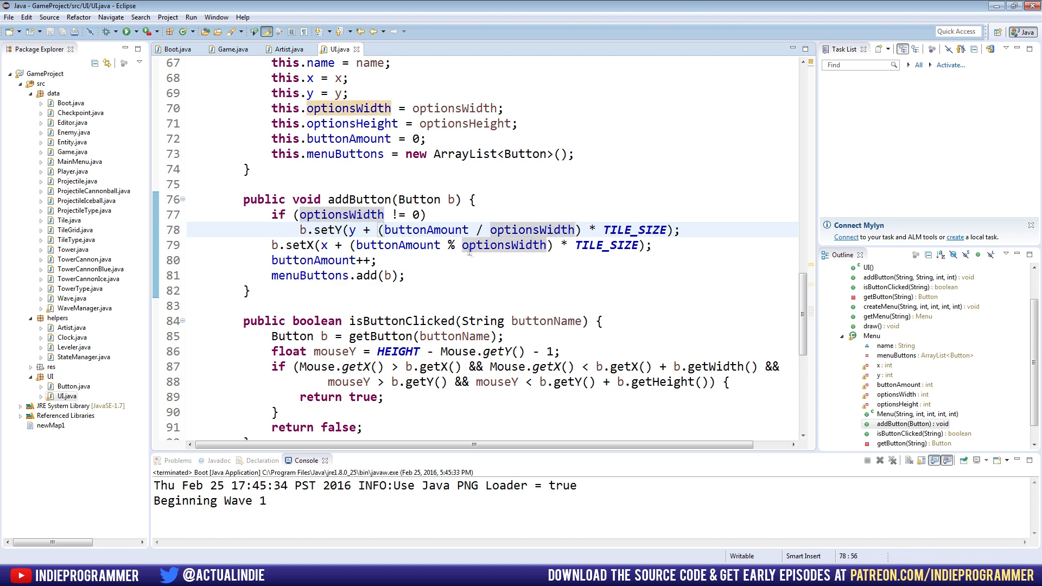
double_click(505, 245)
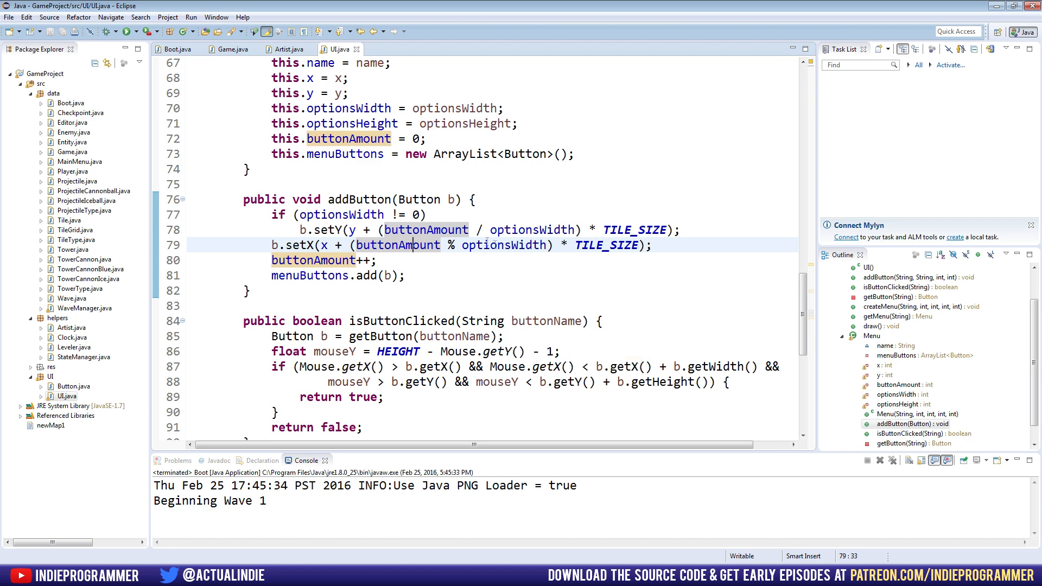
mouse_move(510, 284)
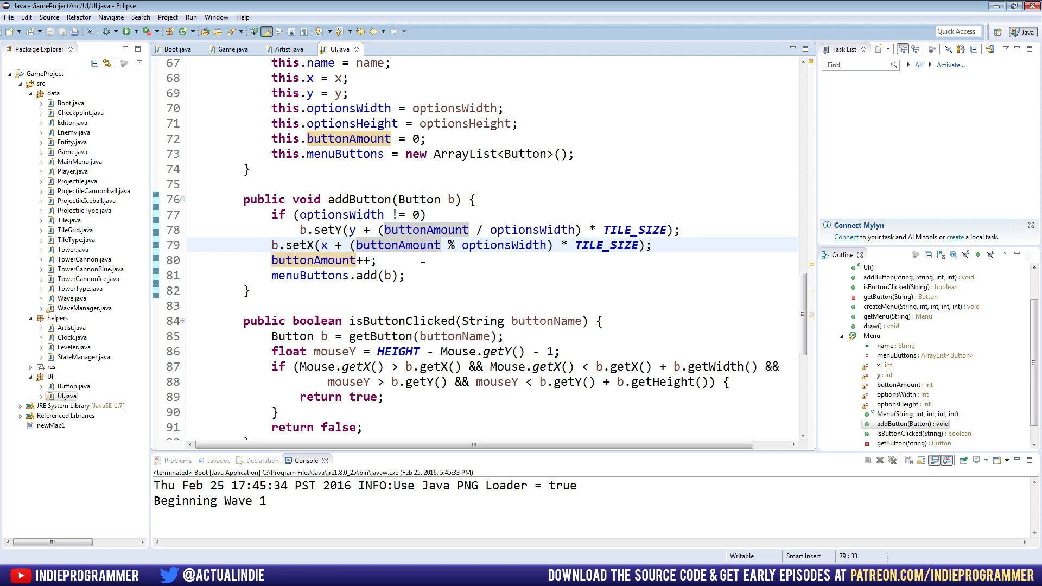
mouse_move(203, 80)
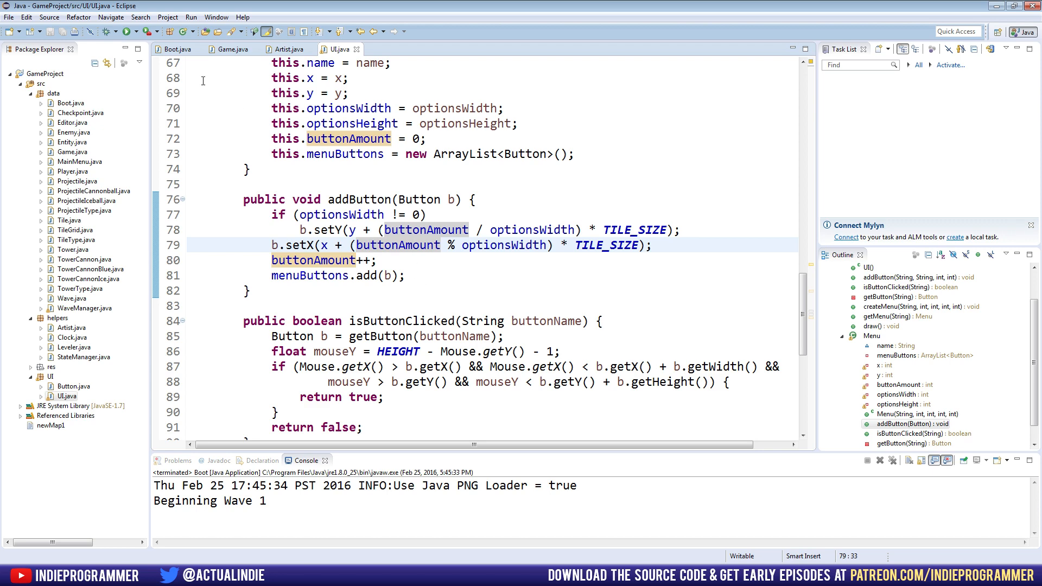
click(229, 48)
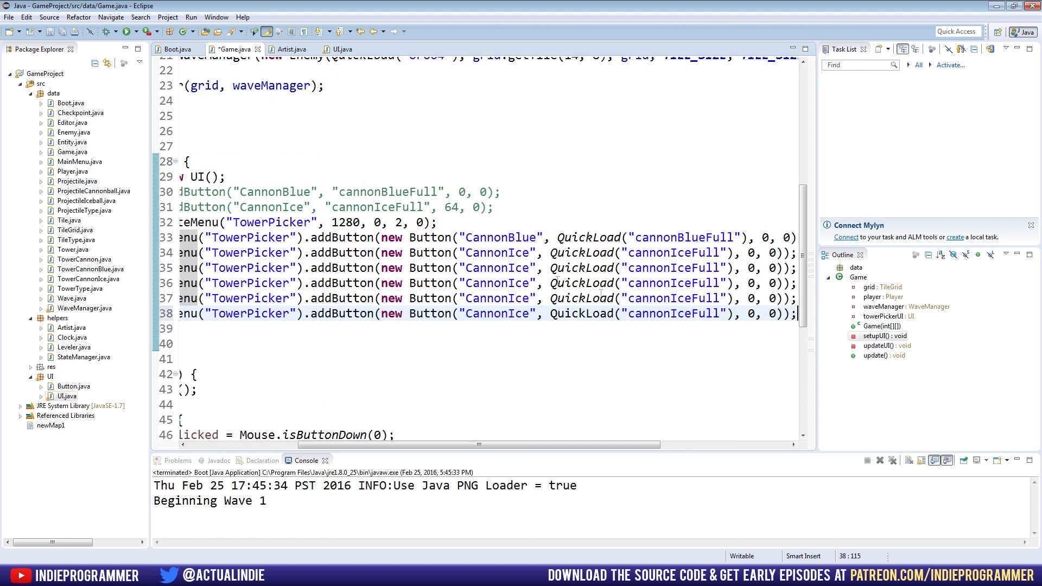
Run the game, confirming the Save and Launch dialog, then close the game window.
click(103, 32)
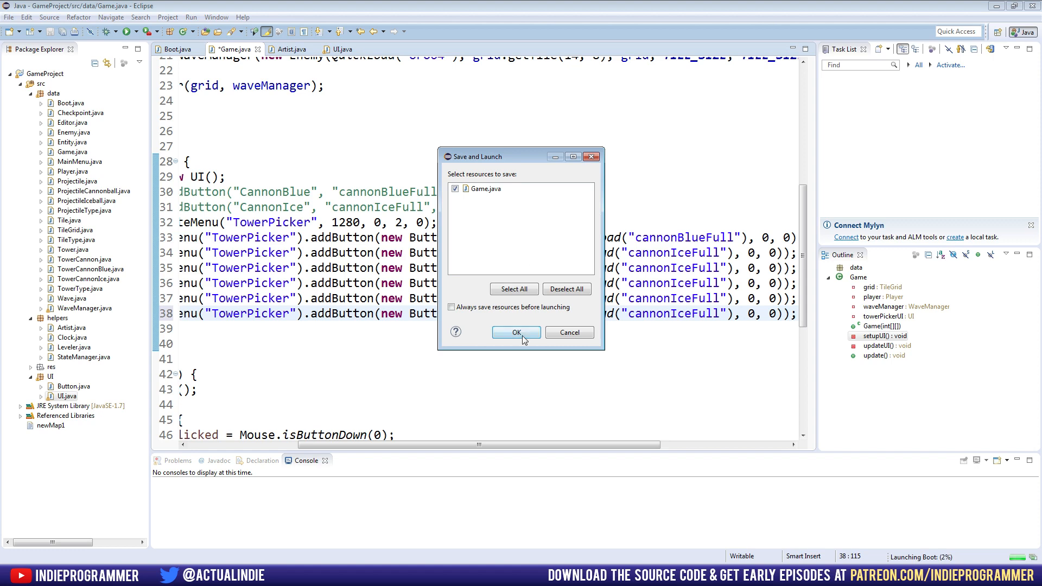
click(516, 332)
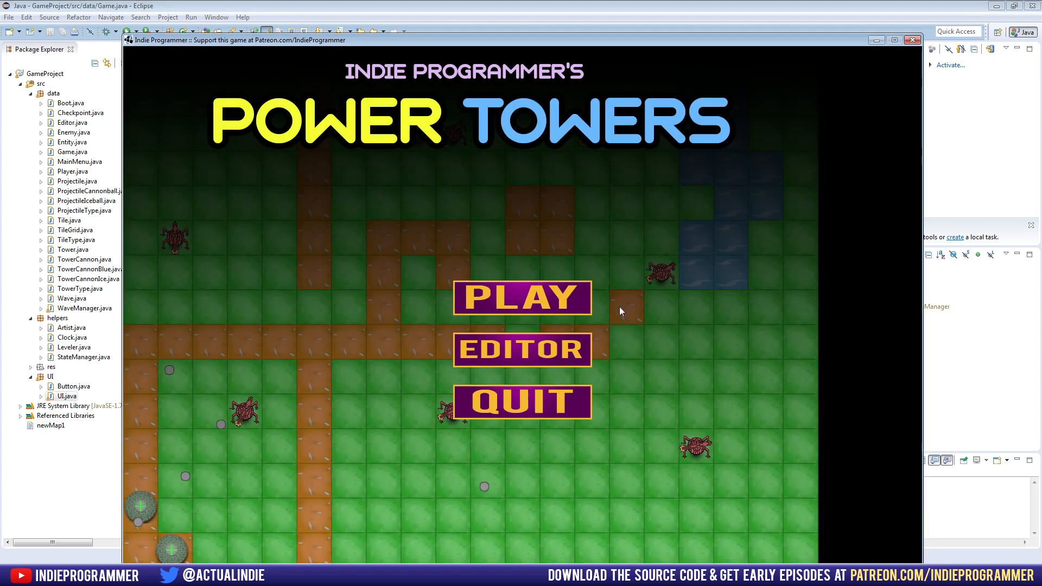
click(522, 350)
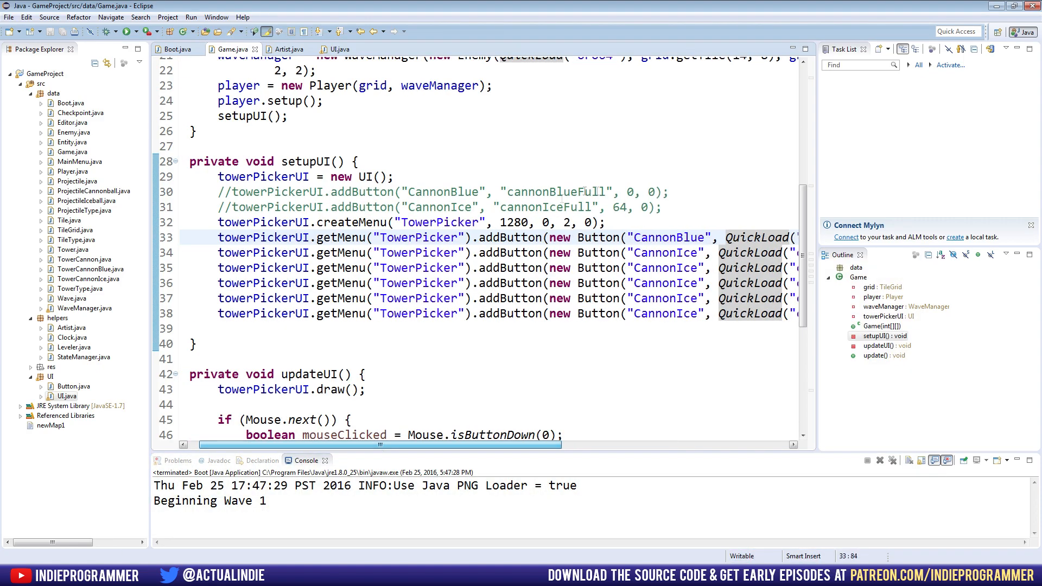
After checking WIDTH in Artist.java, change createMenu's TowerPicker x from 1280 to 1312 and run.
click(288, 49)
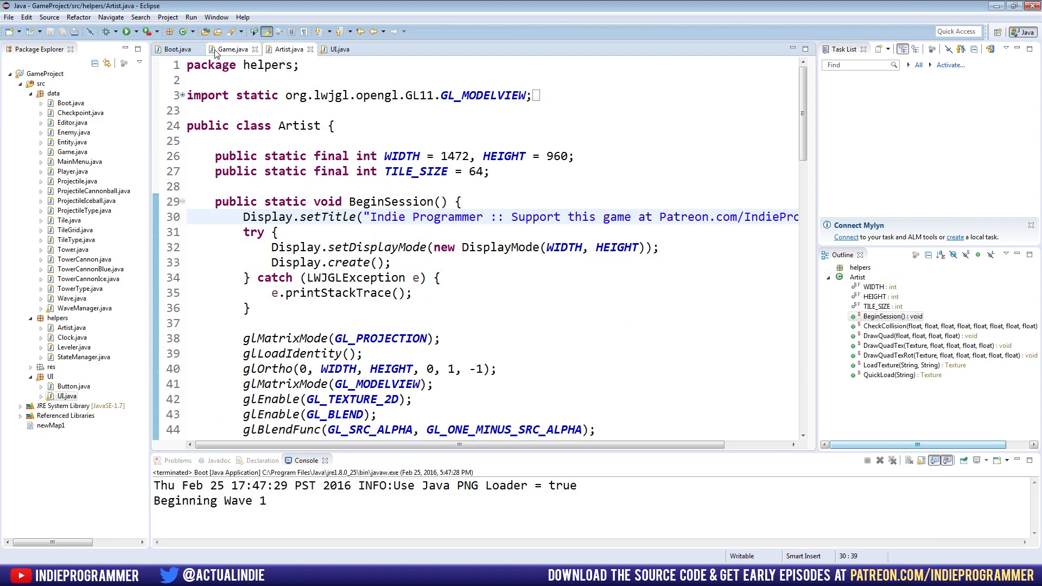
click(231, 49)
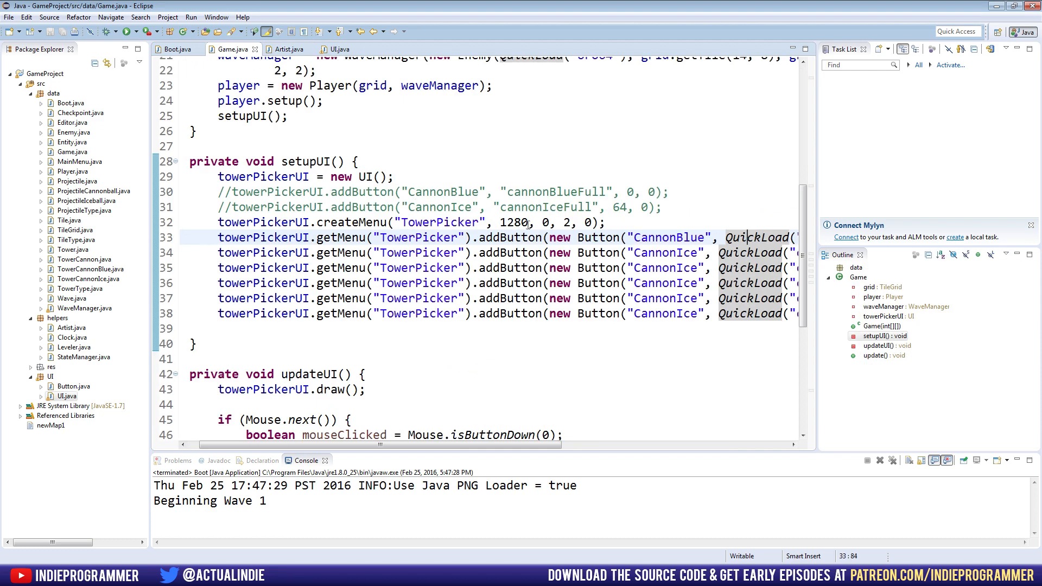
click(532, 223)
text(3)
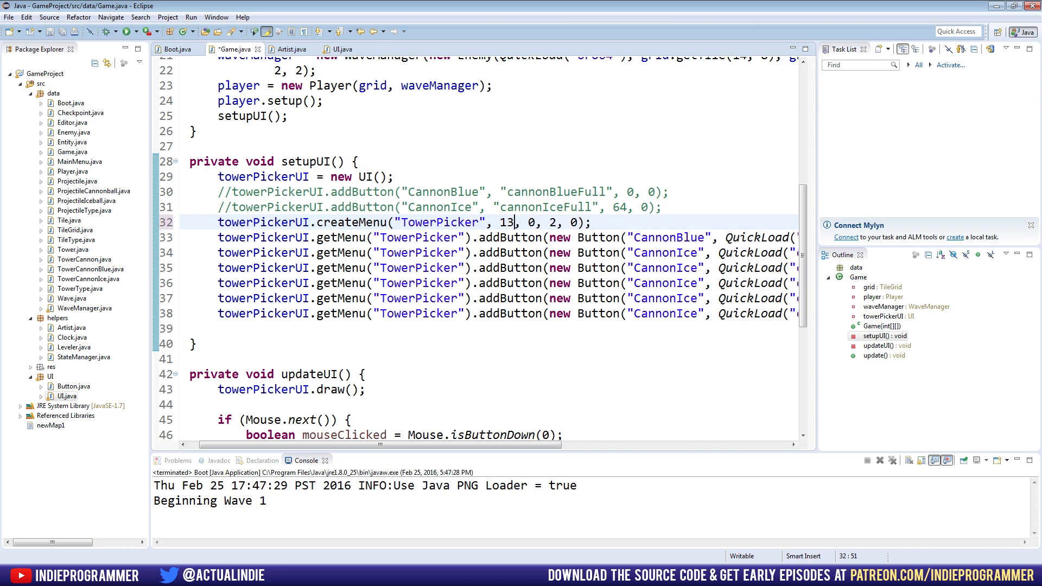
text(12)
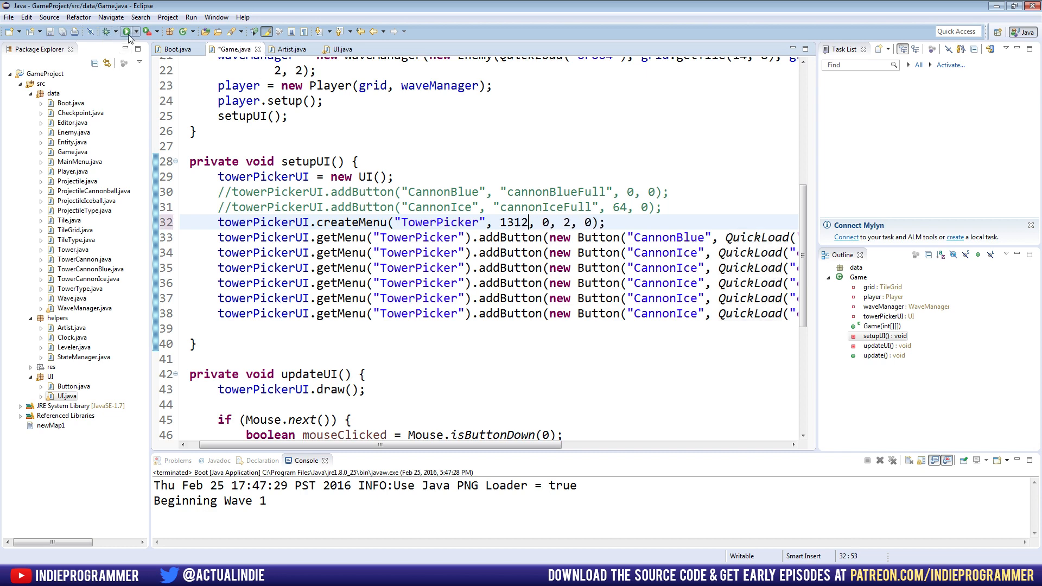
click(125, 31)
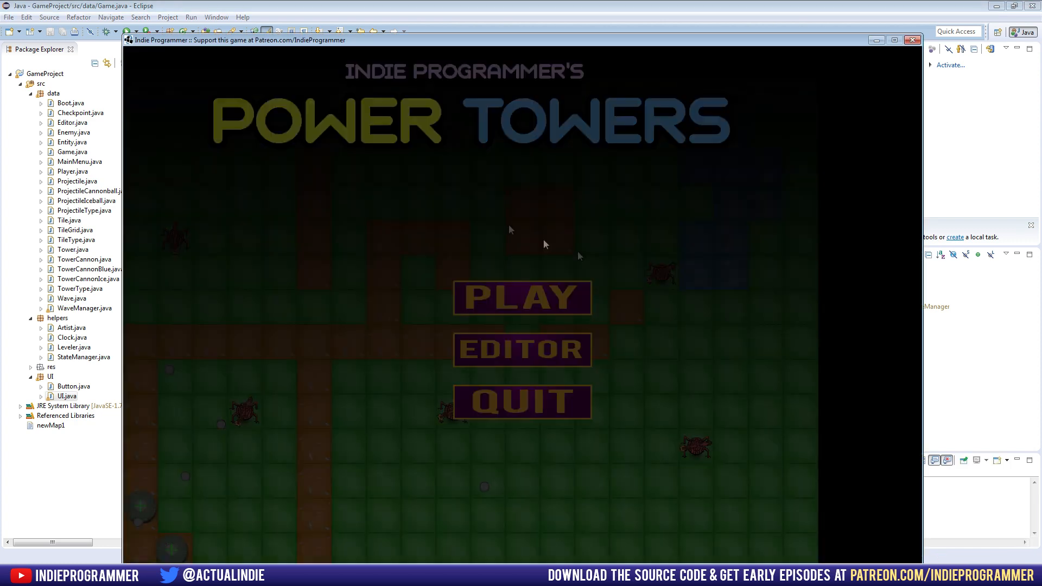
Start a game via Play to view the two-column tower picker, then close the game.
click(521, 298)
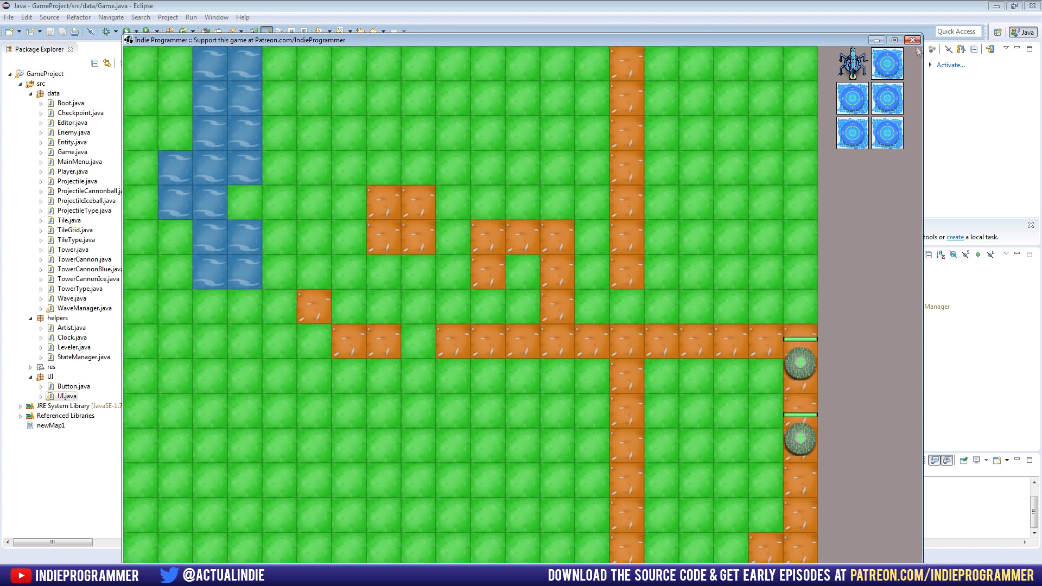
click(911, 39)
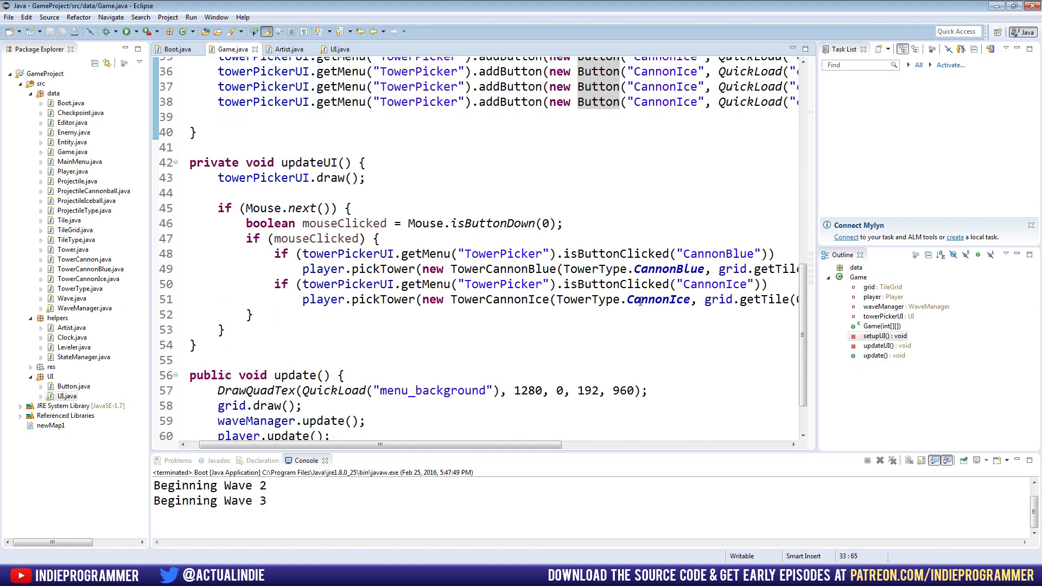
scroll(up, 3)
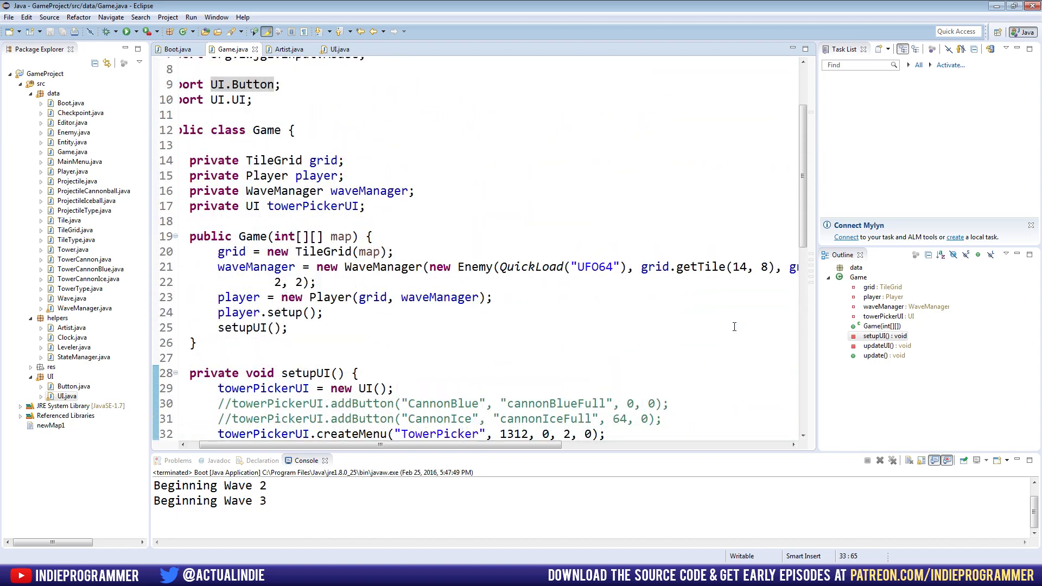
scroll(up, 3)
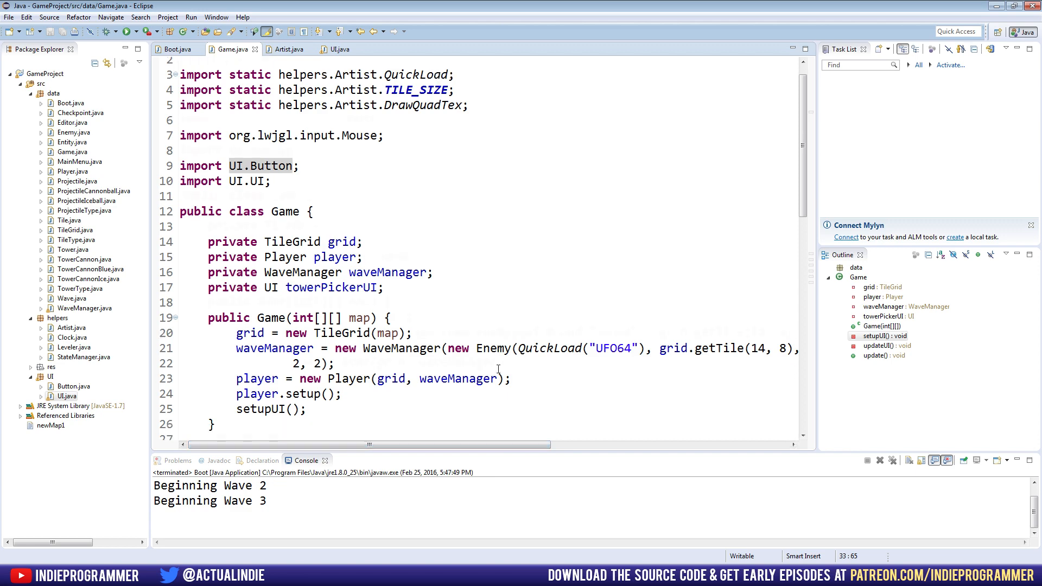
scroll(down, 3)
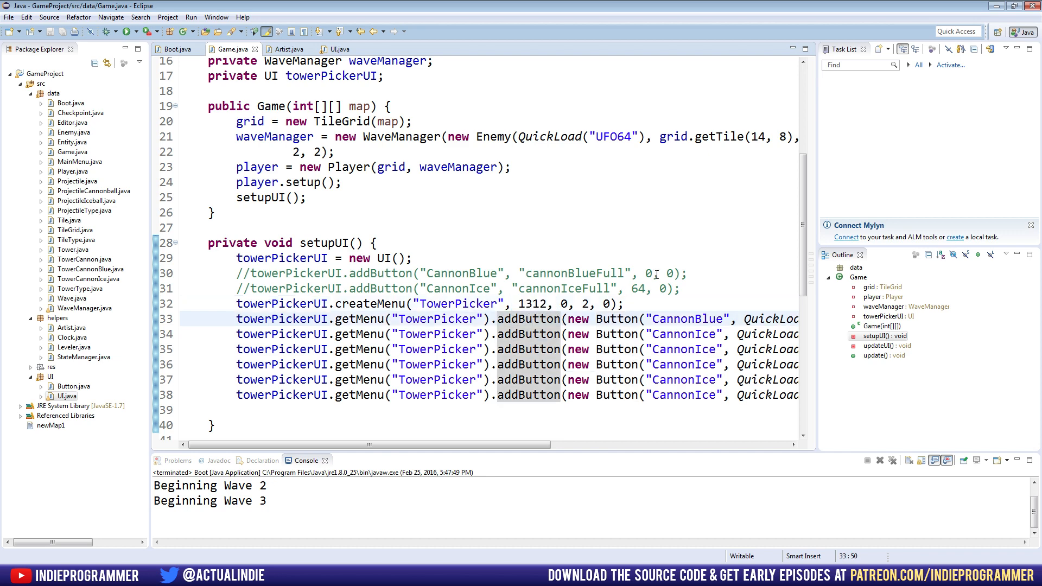
scroll(down, 3)
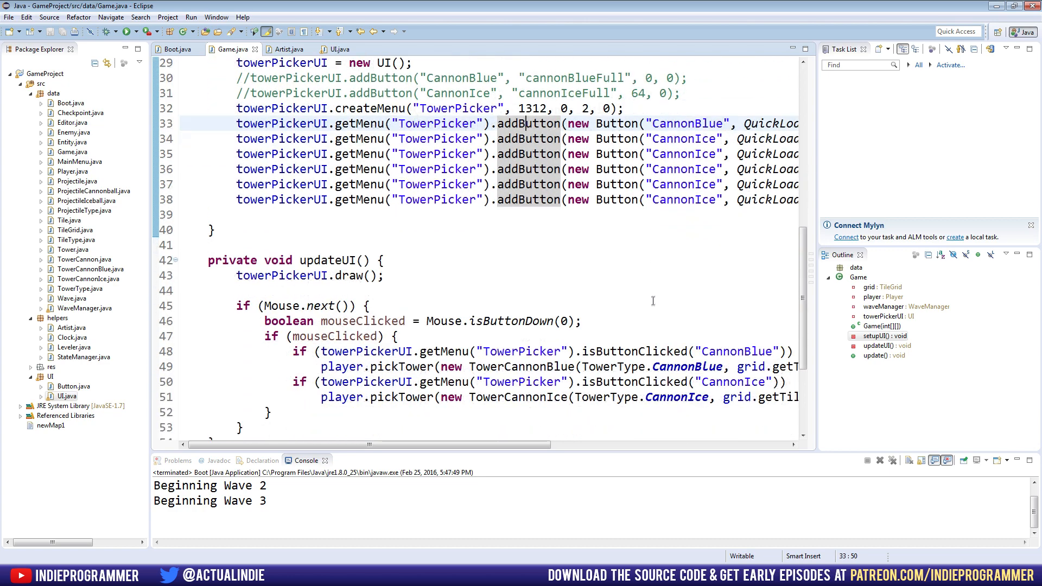
scroll(down, 3)
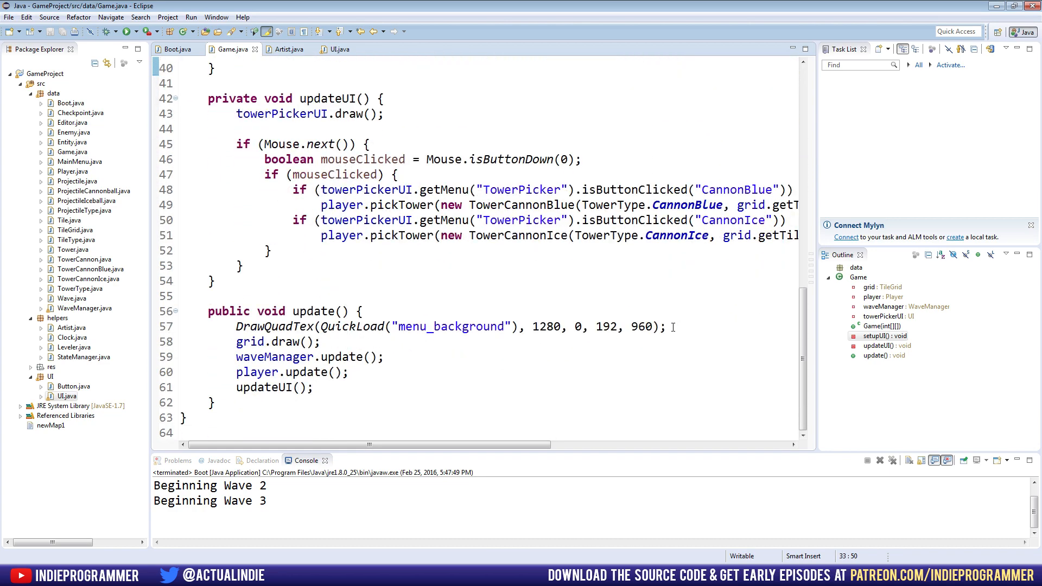